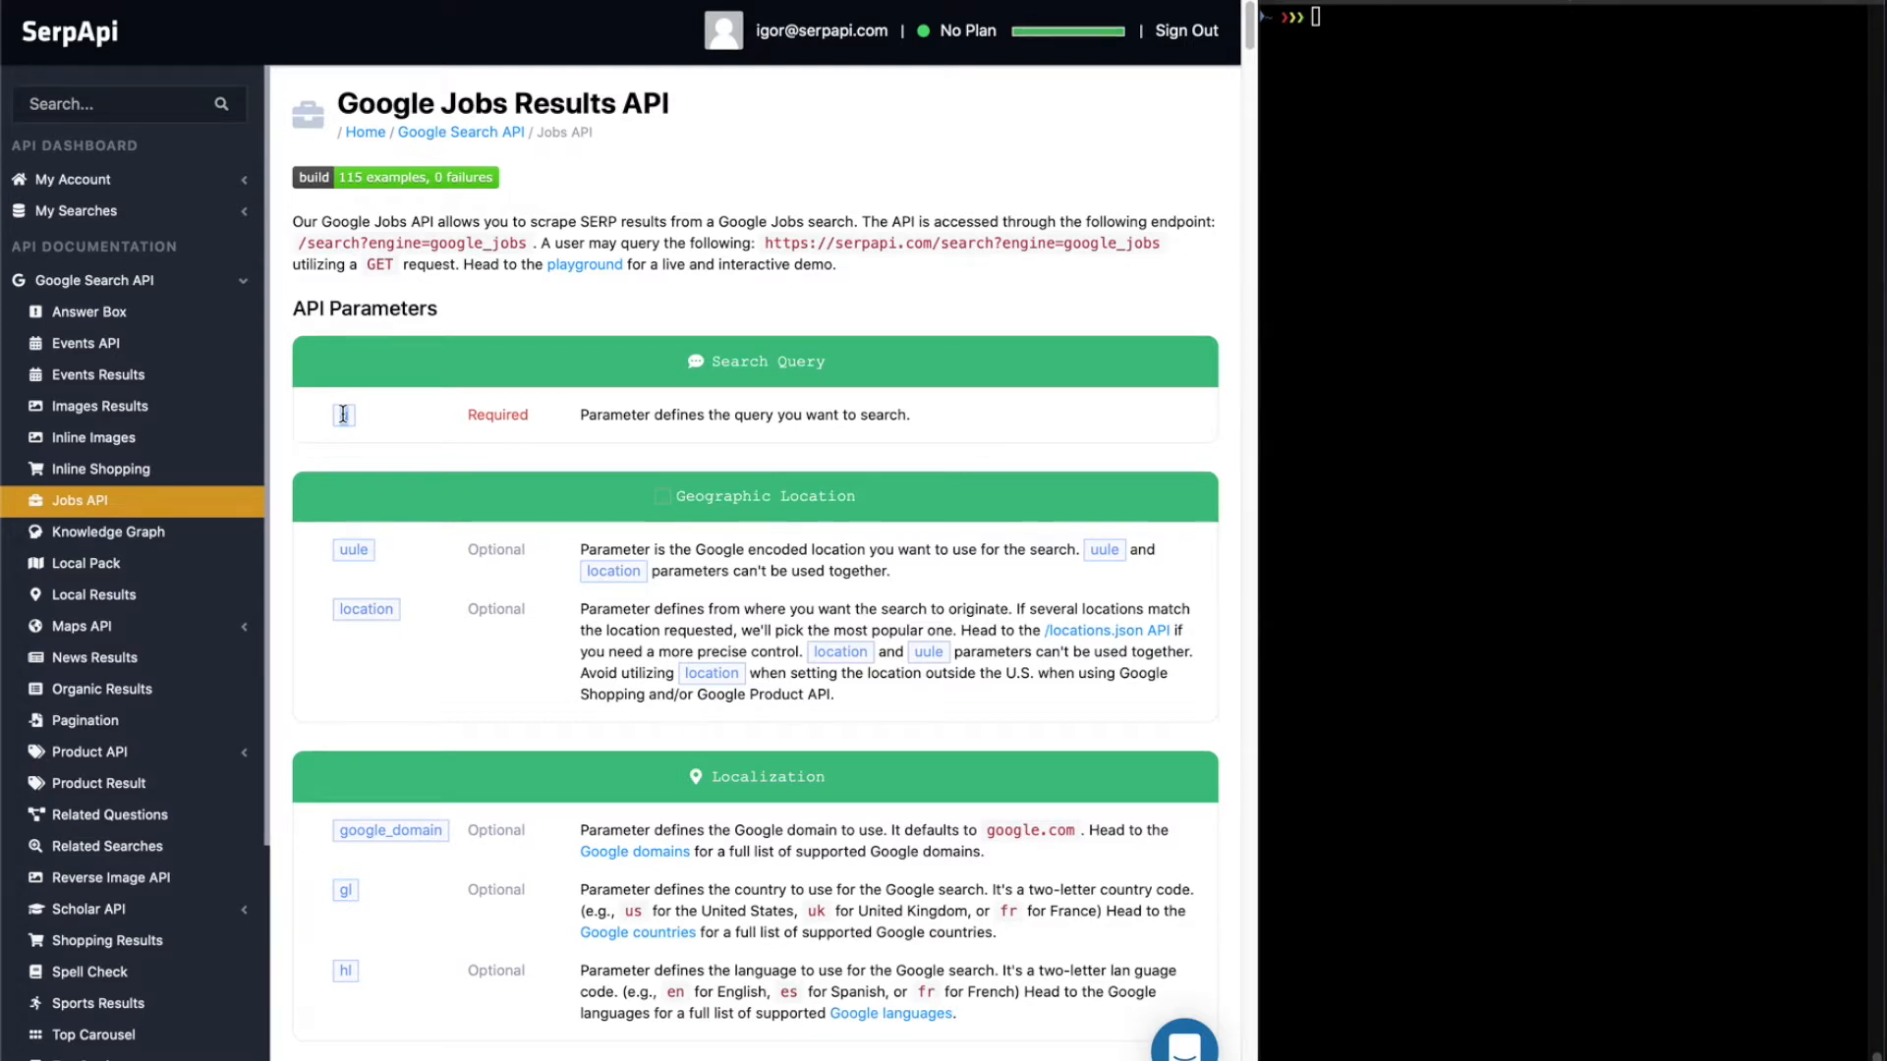
# - Open the Supported Locations API (/locations.json) documentation in a second tab
pyautogui.write('q=Austin&limit=5')
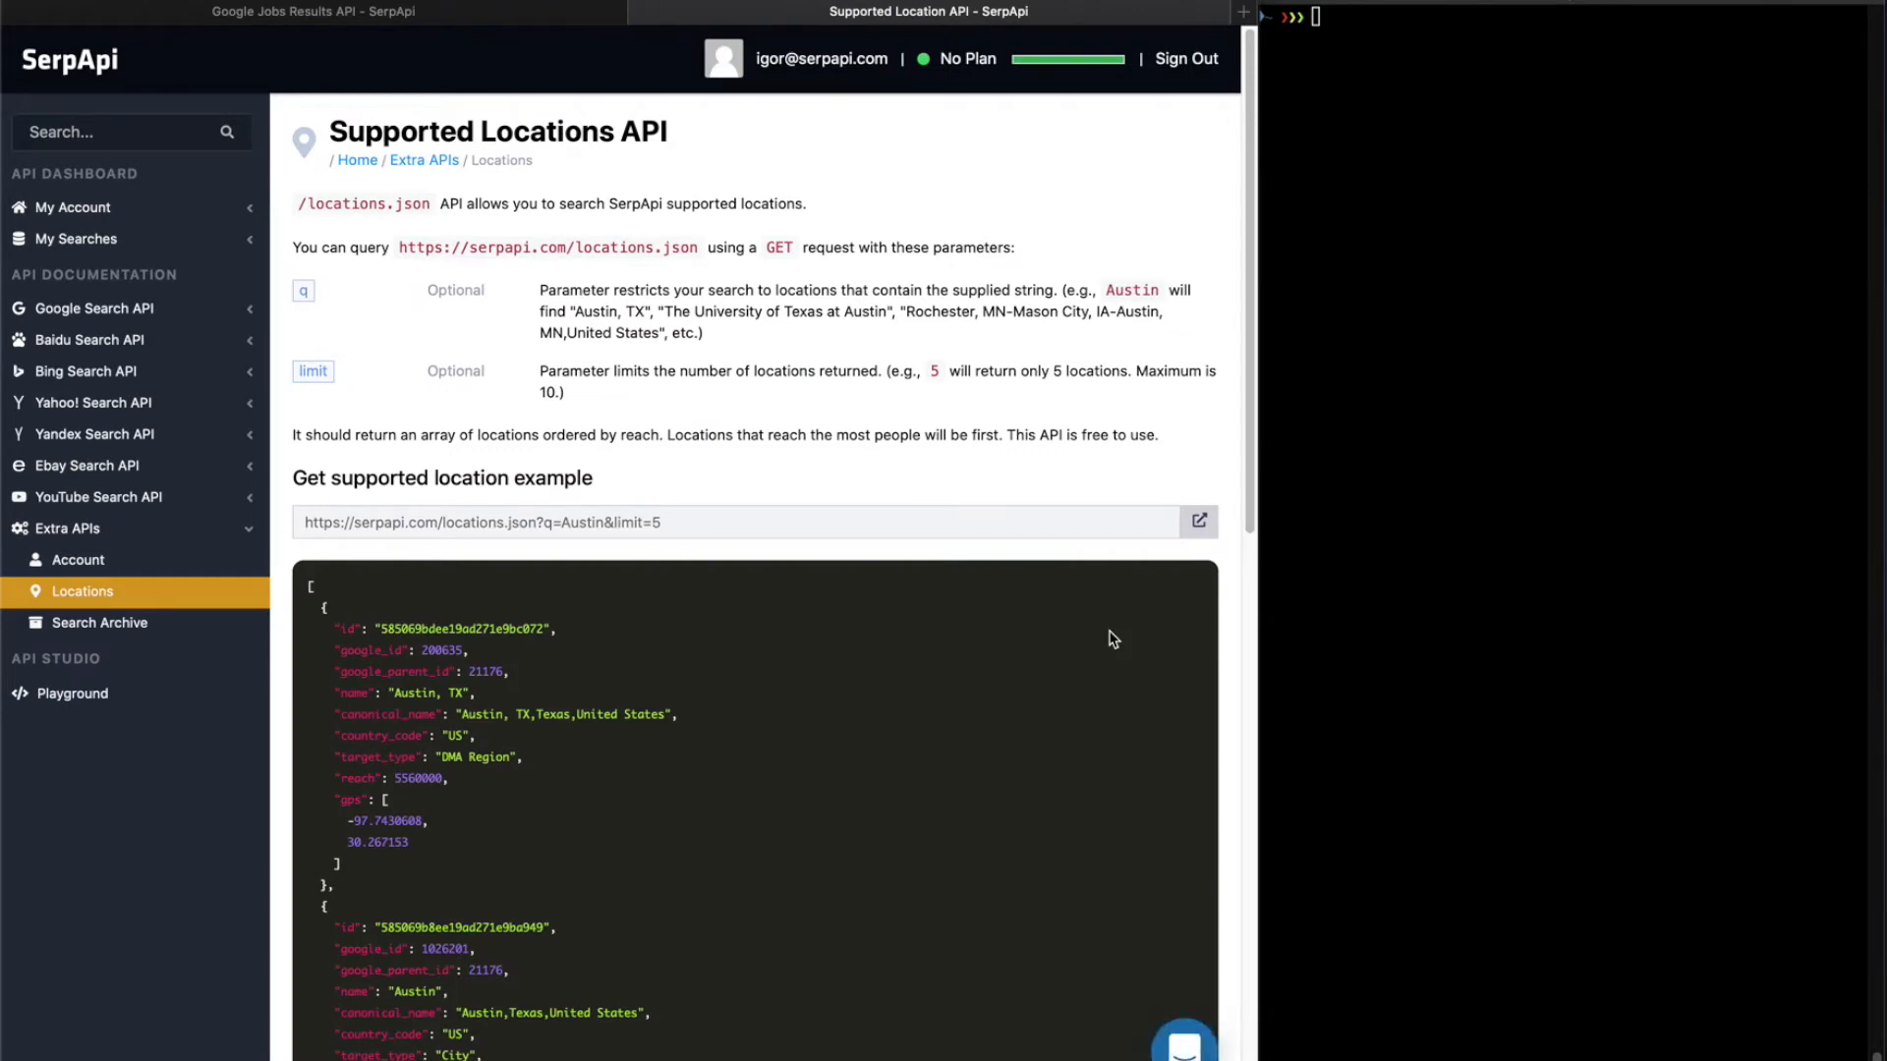
pyautogui.moveTo(722, 530)
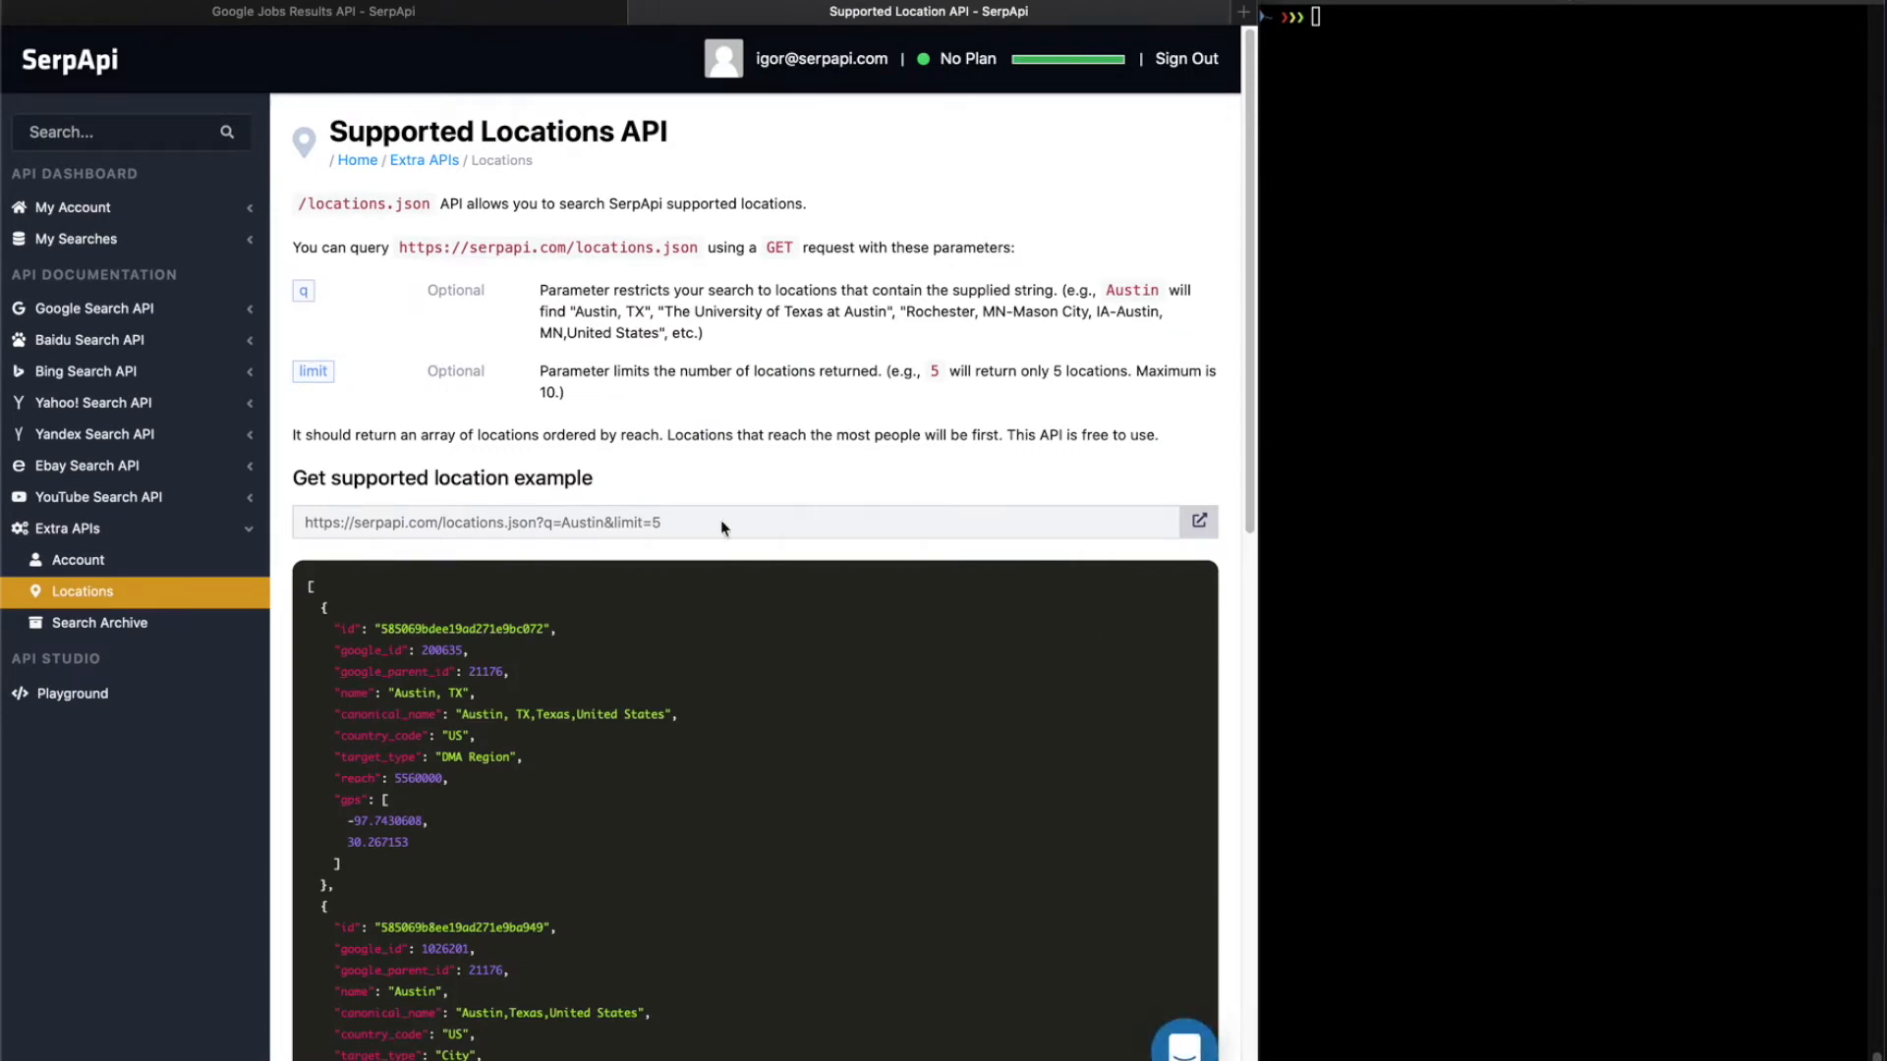
# - Open the locations.json?q=Austin&limit=5 results in a new tab, then return to the Google Jobs docs
pyautogui.click(1197, 521)
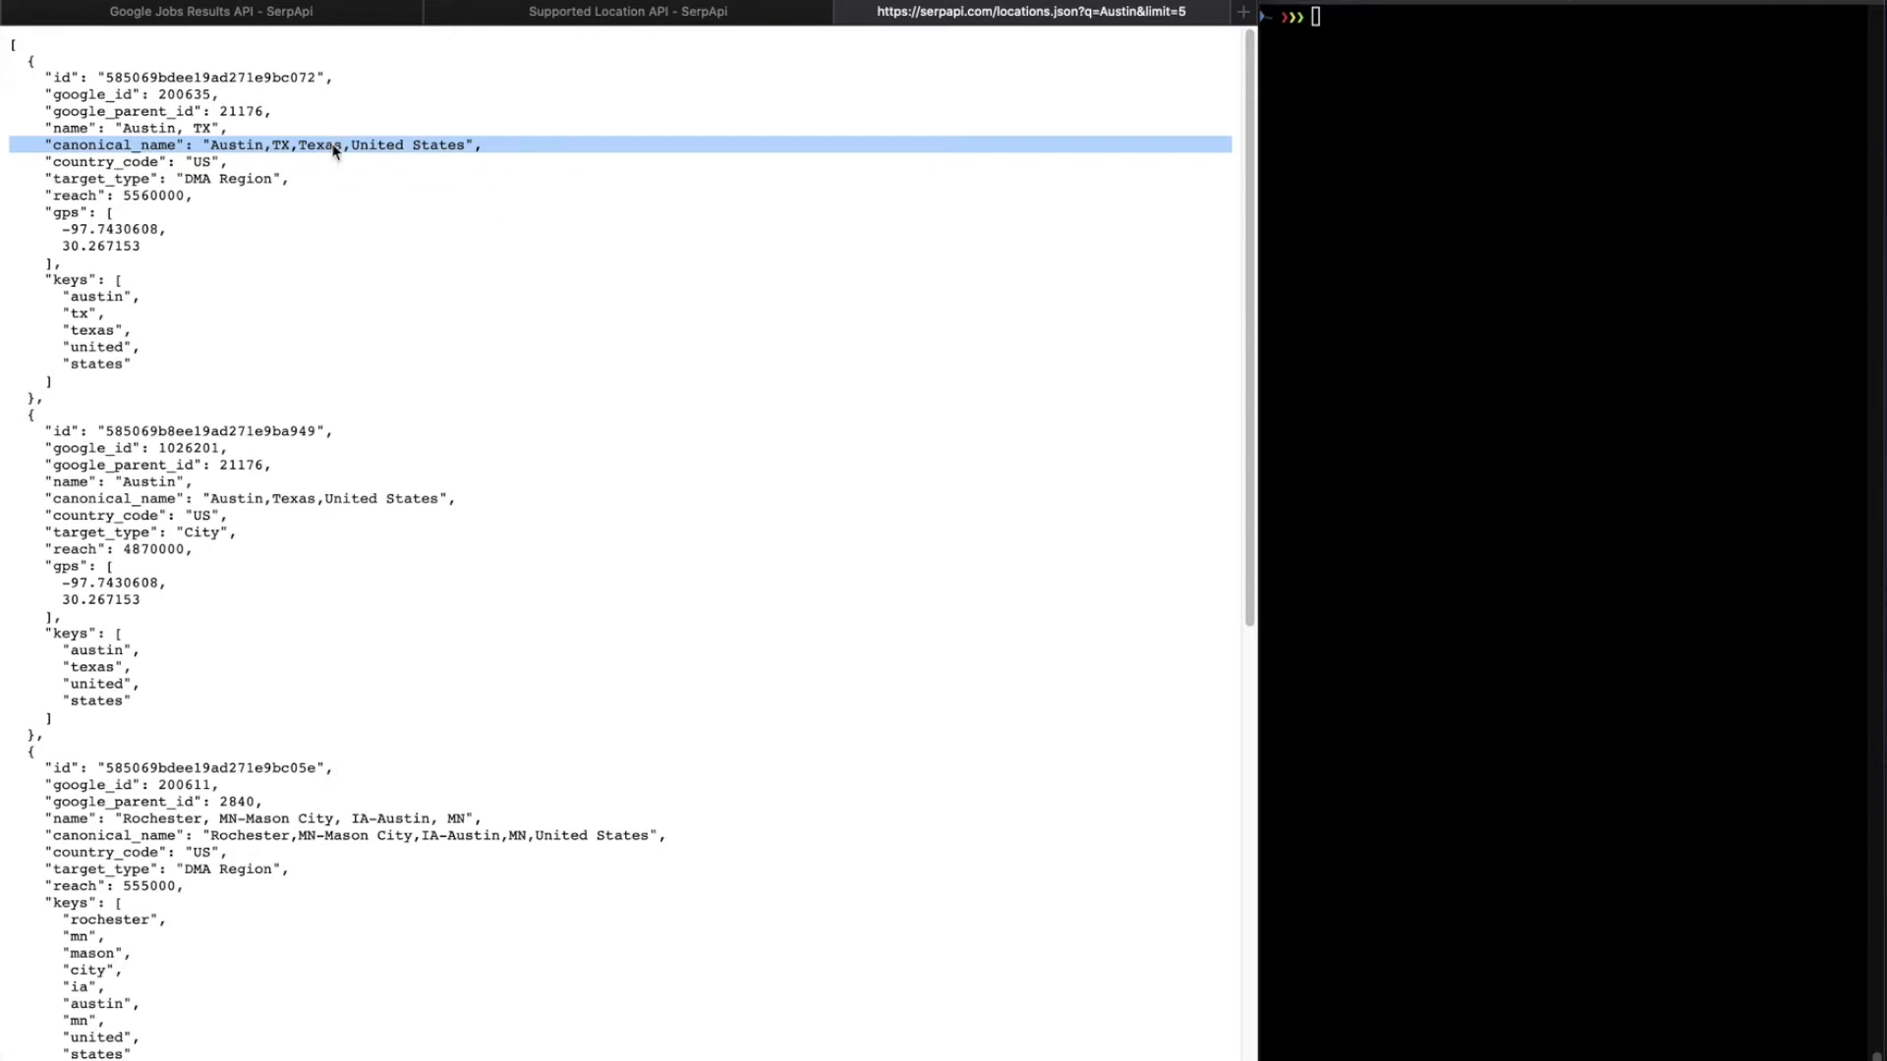
pyautogui.click(210, 11)
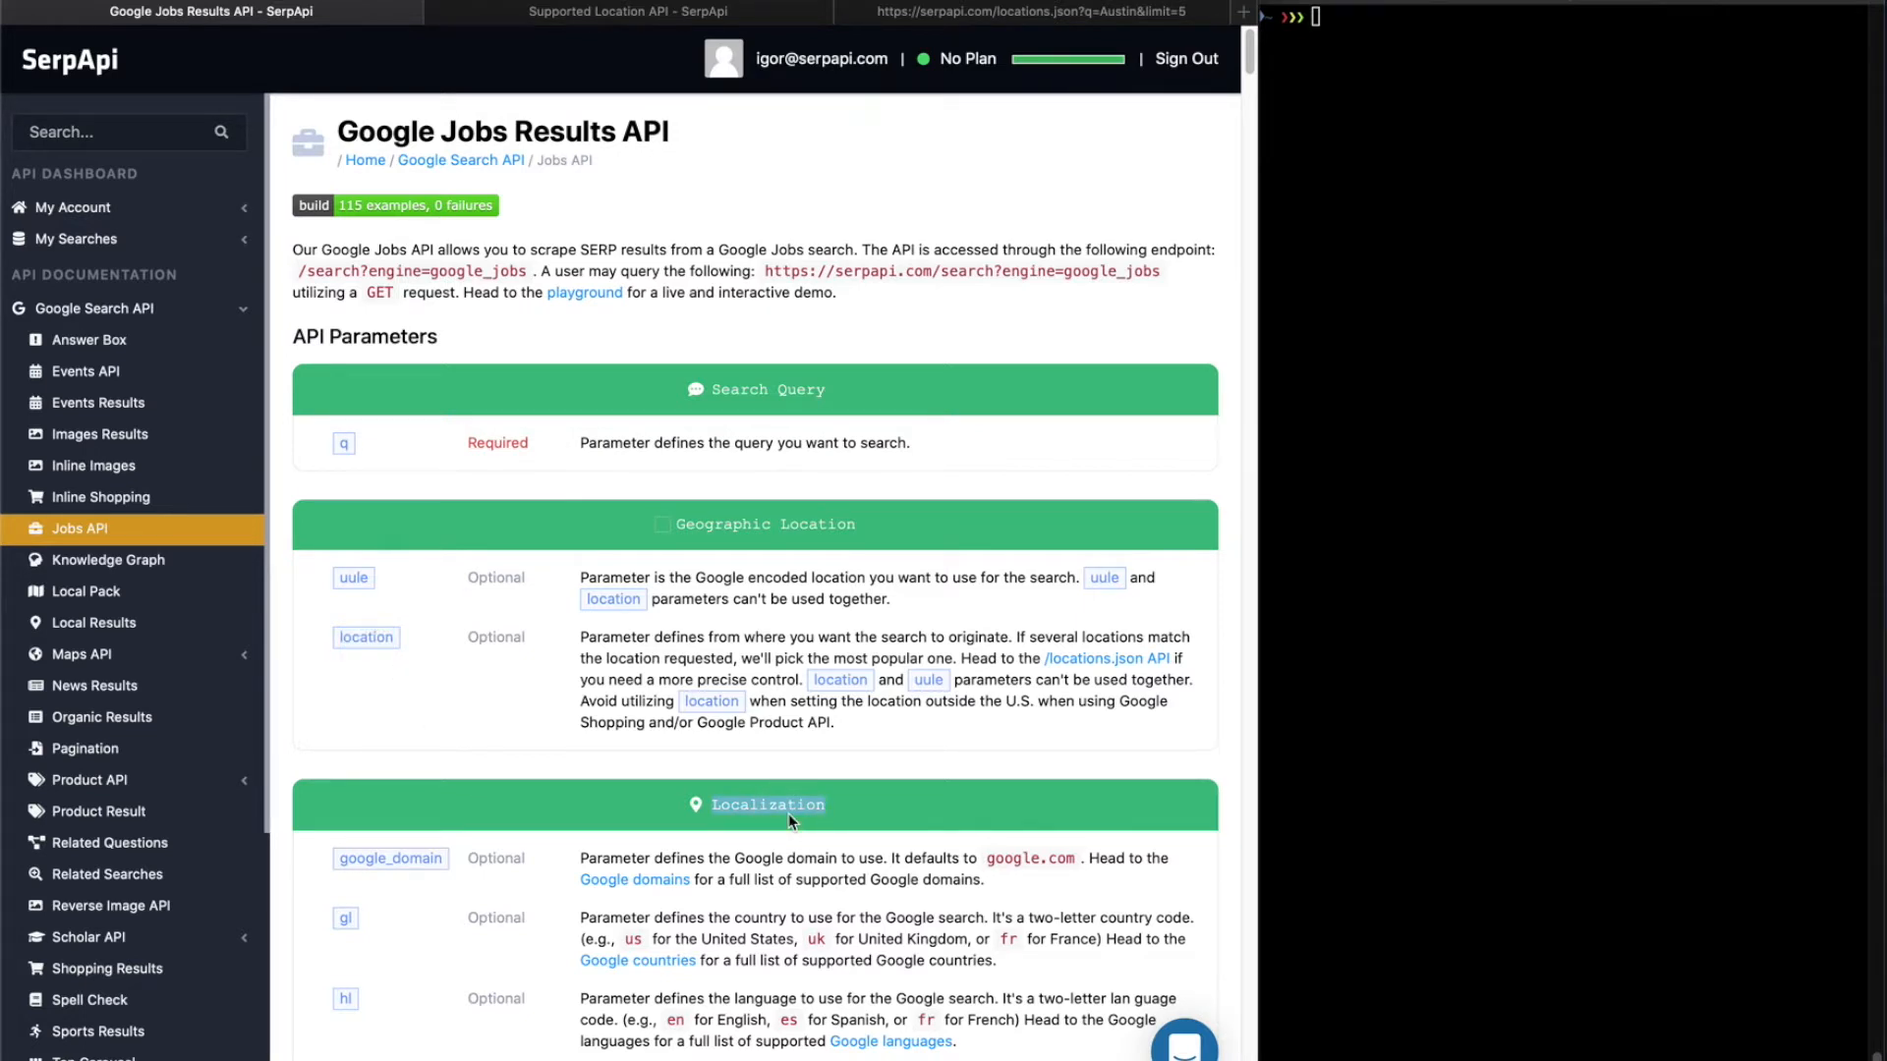
# - Open the Supported Google Domains and Google Countries lists in new tabs from Localization
pyautogui.scroll(-3)
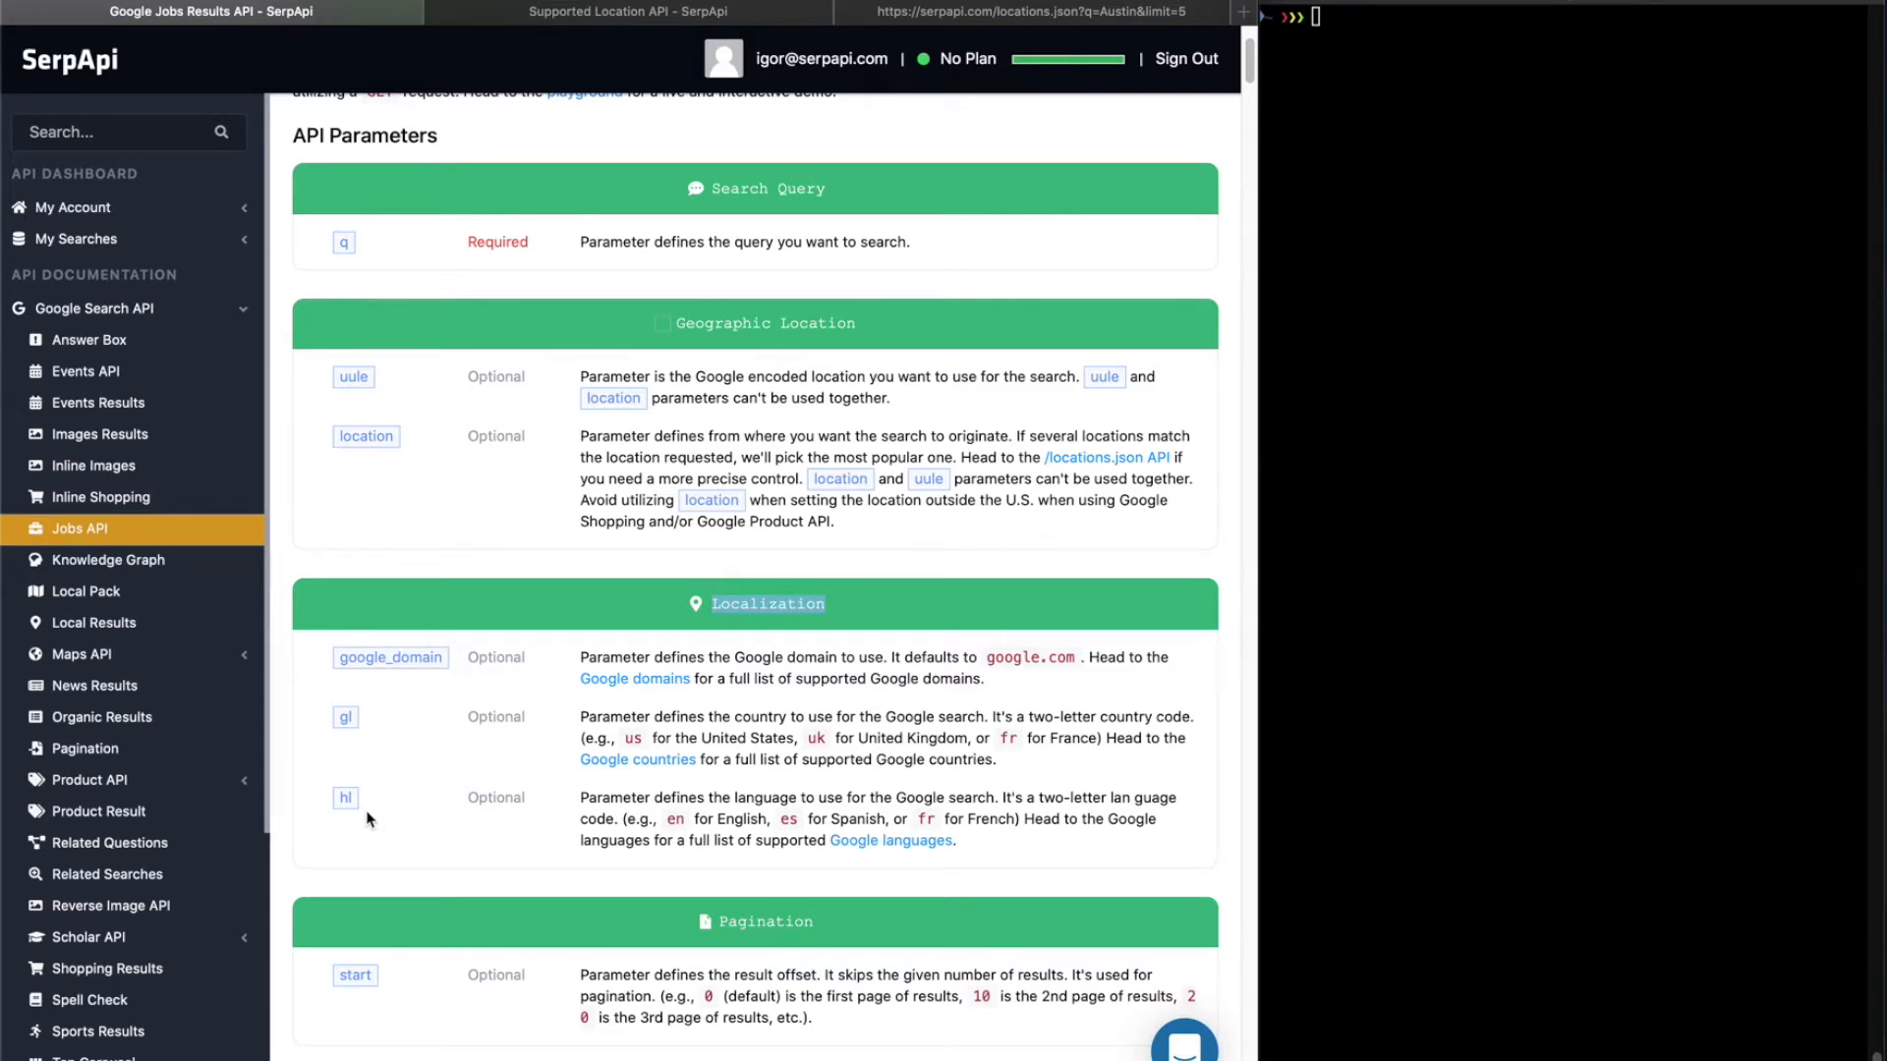
pyautogui.click(634, 677)
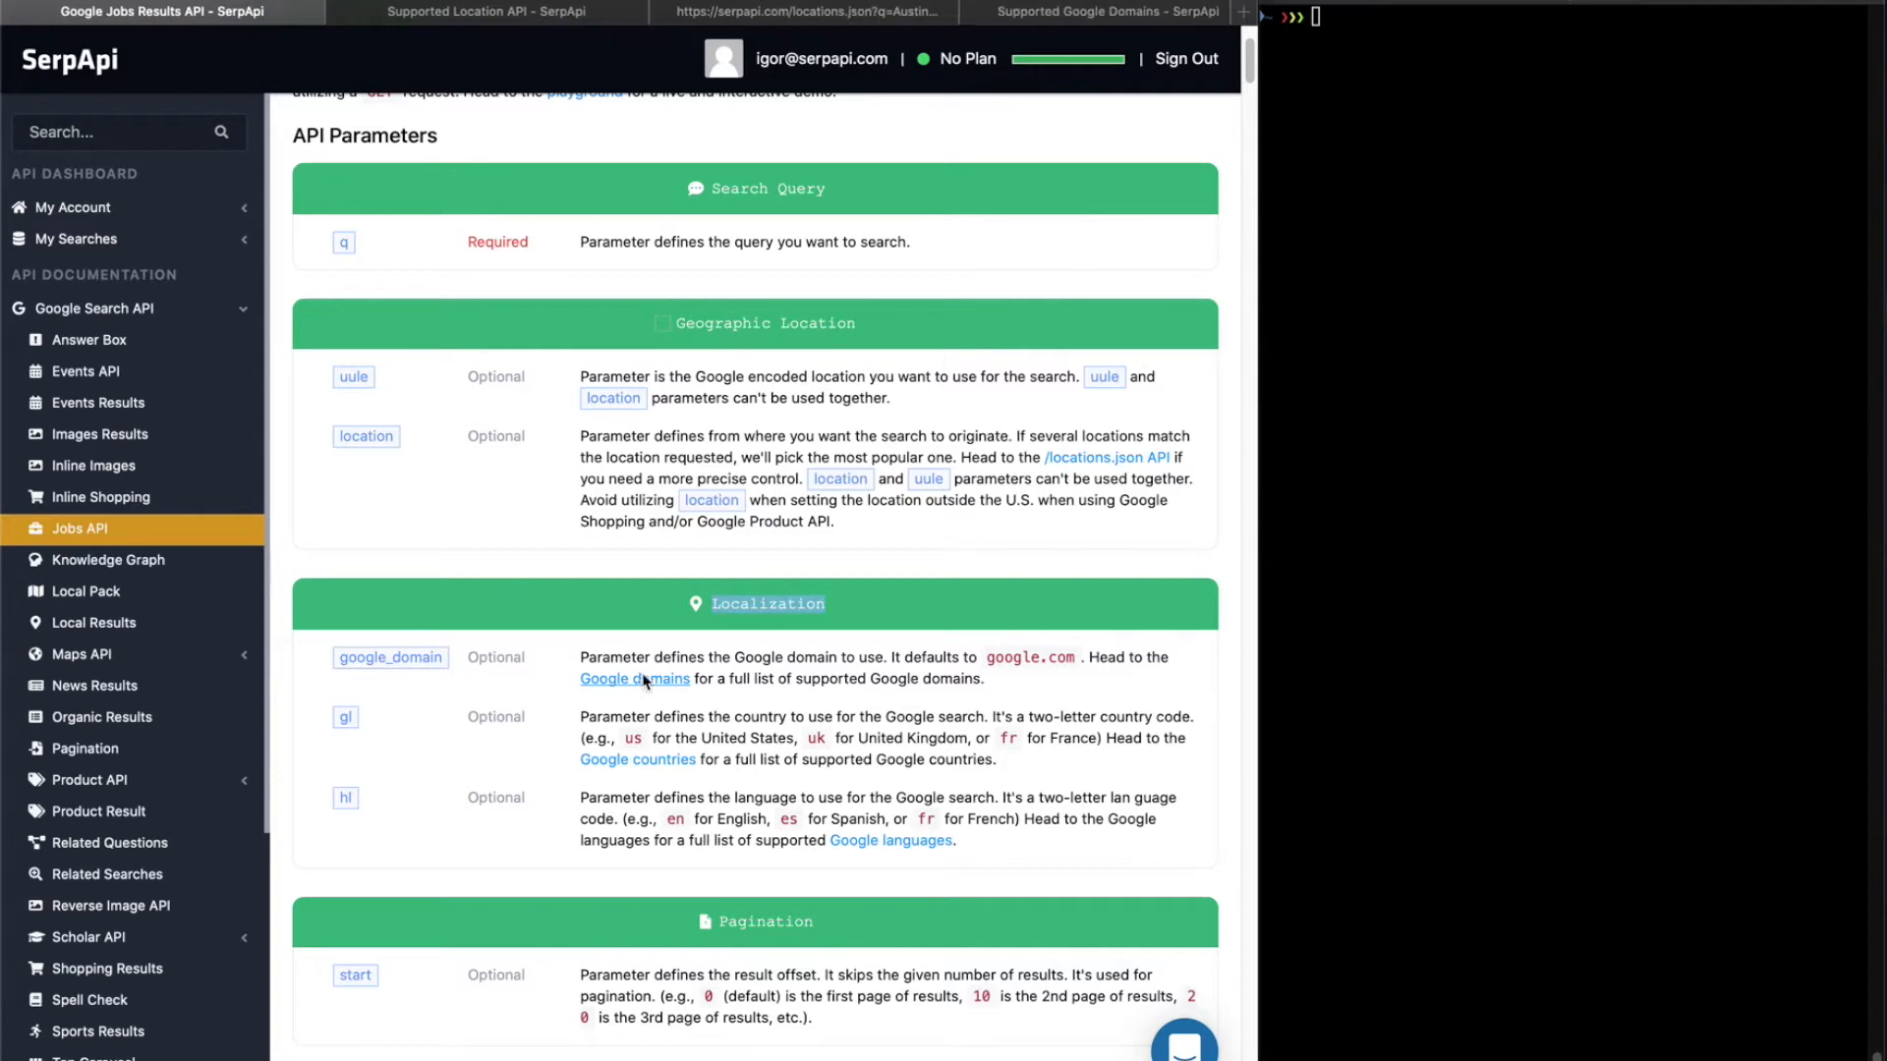
pyautogui.click(634, 679)
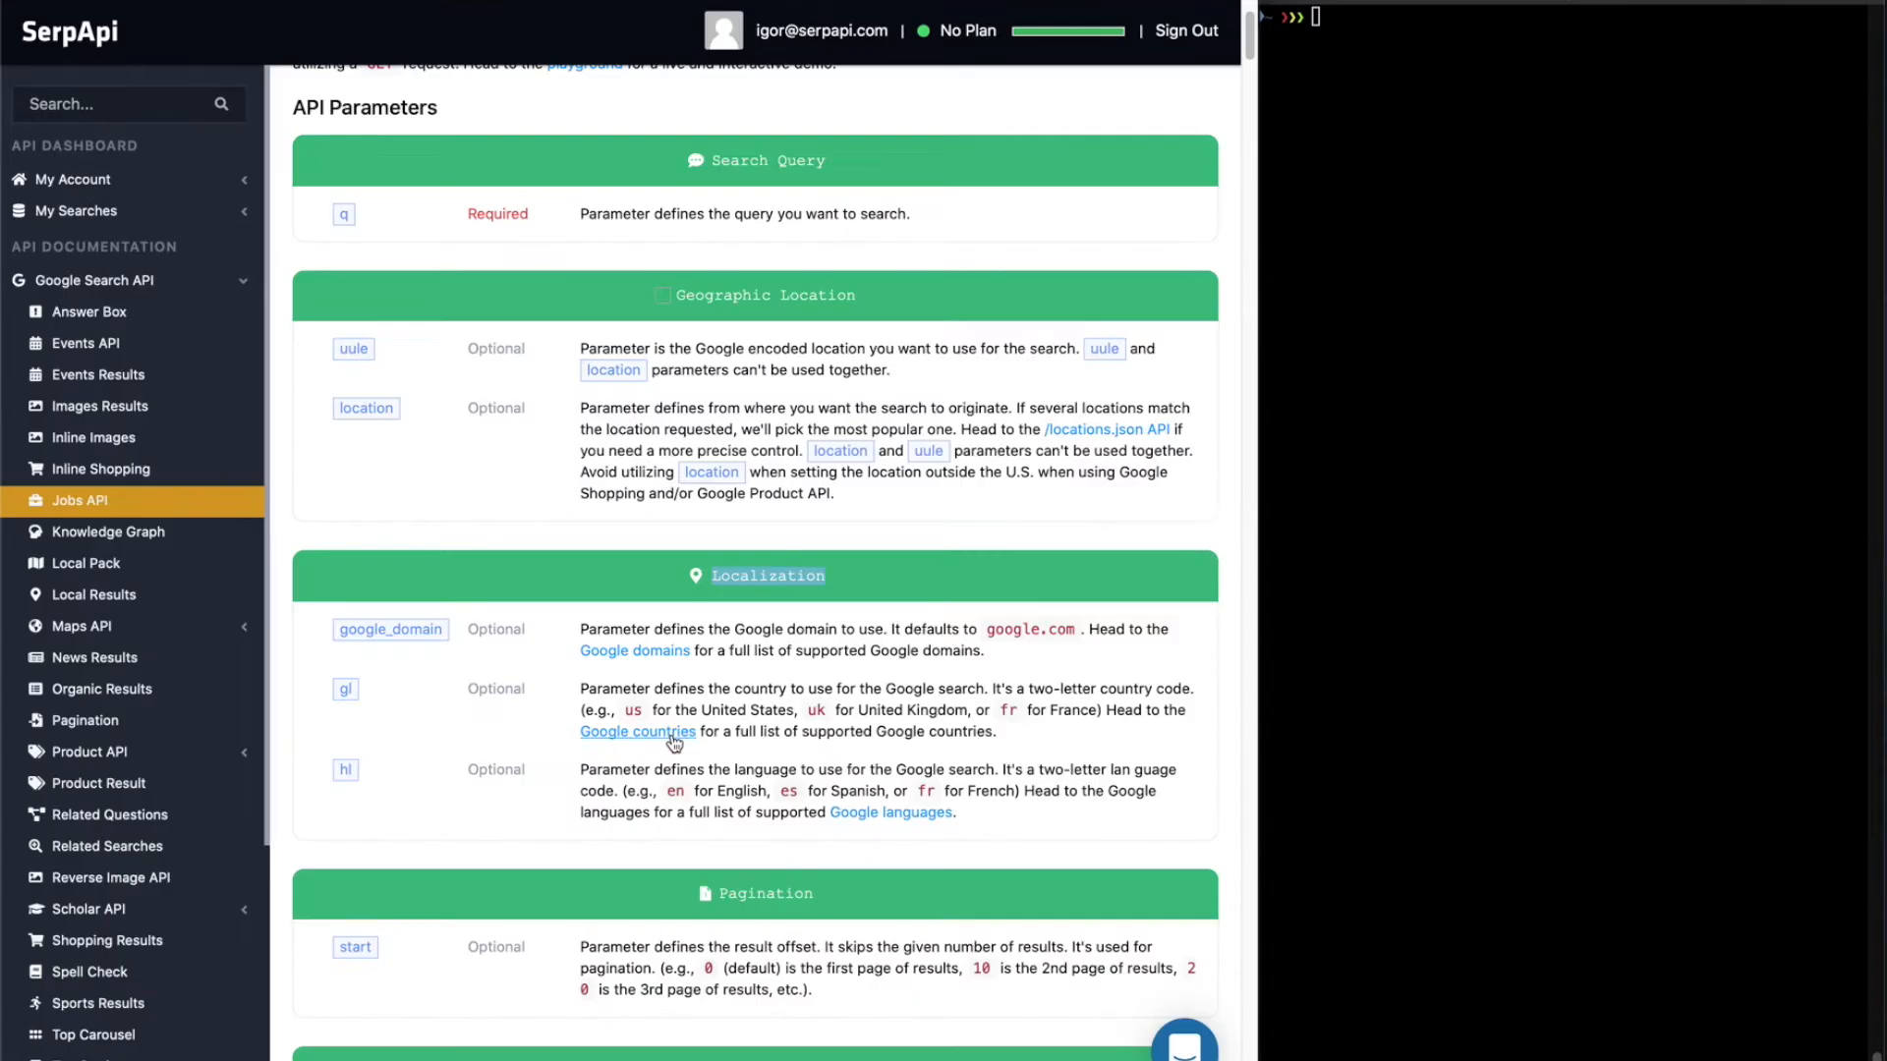
pyautogui.click(889, 813)
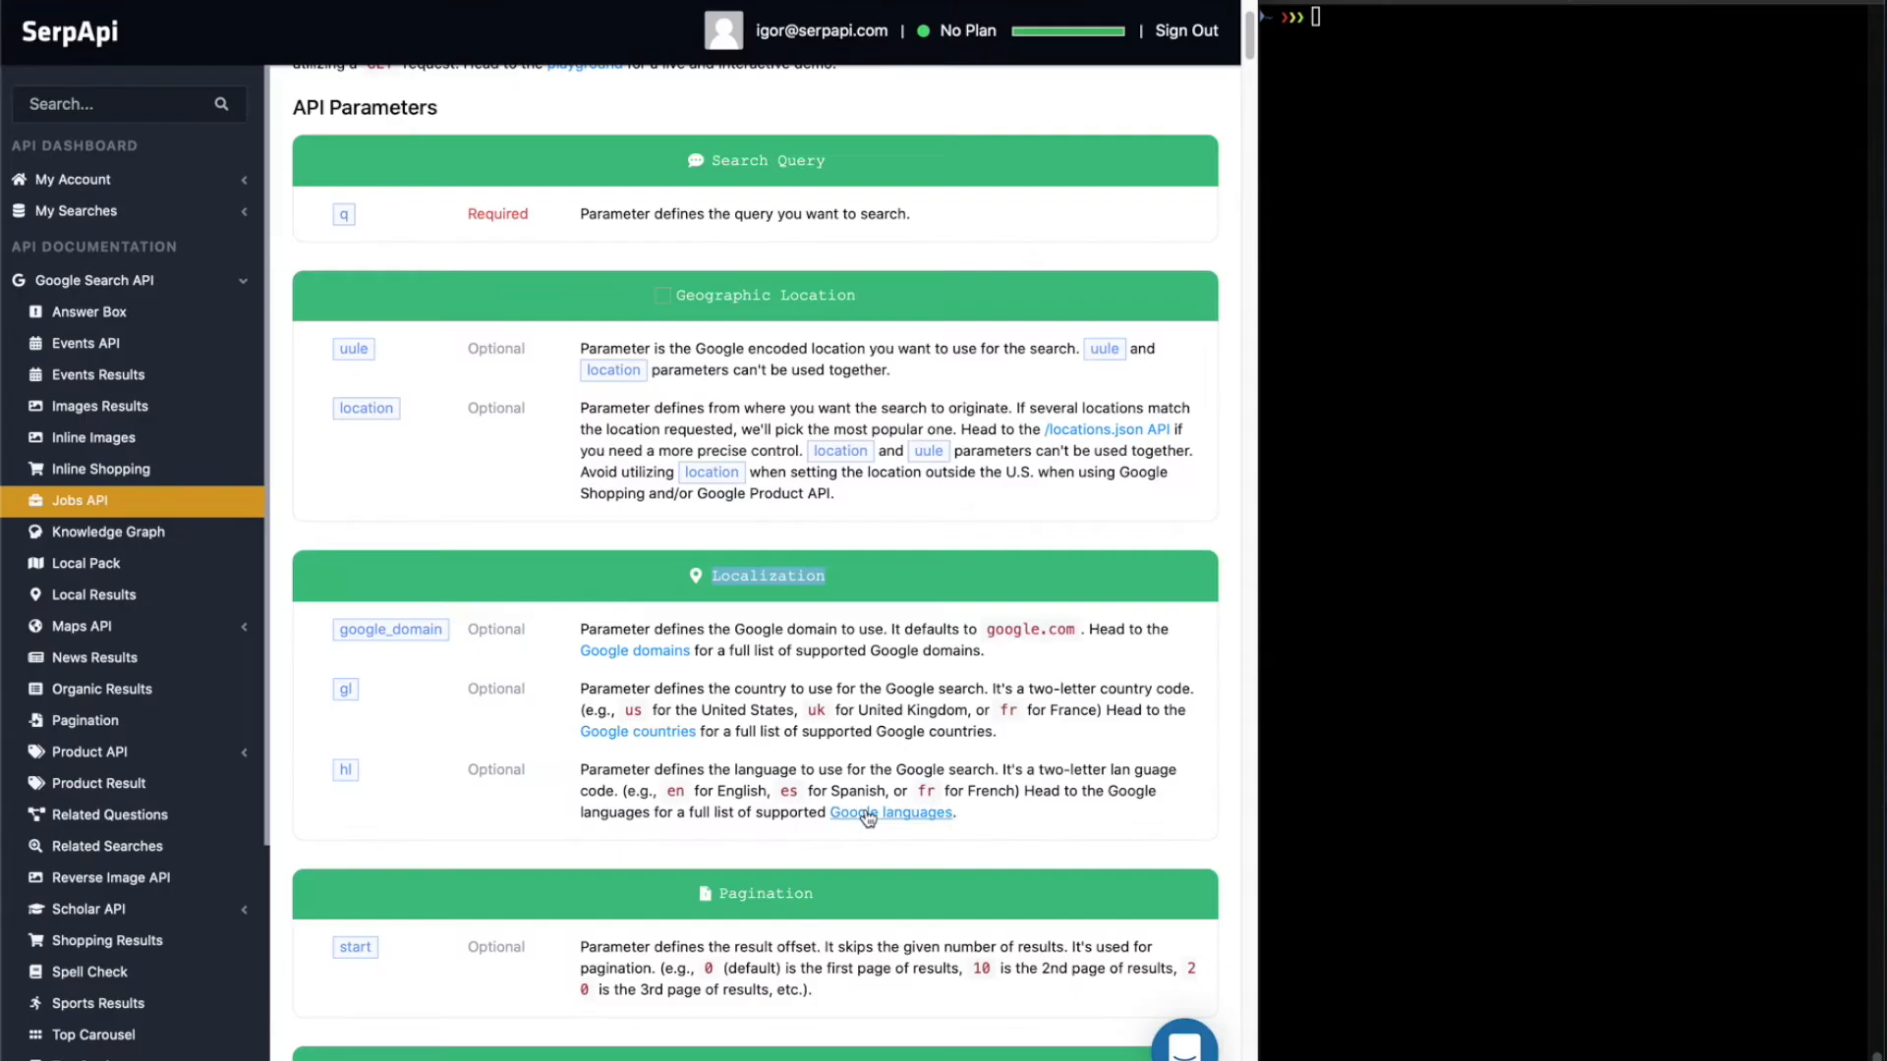
pyautogui.scroll(-3)
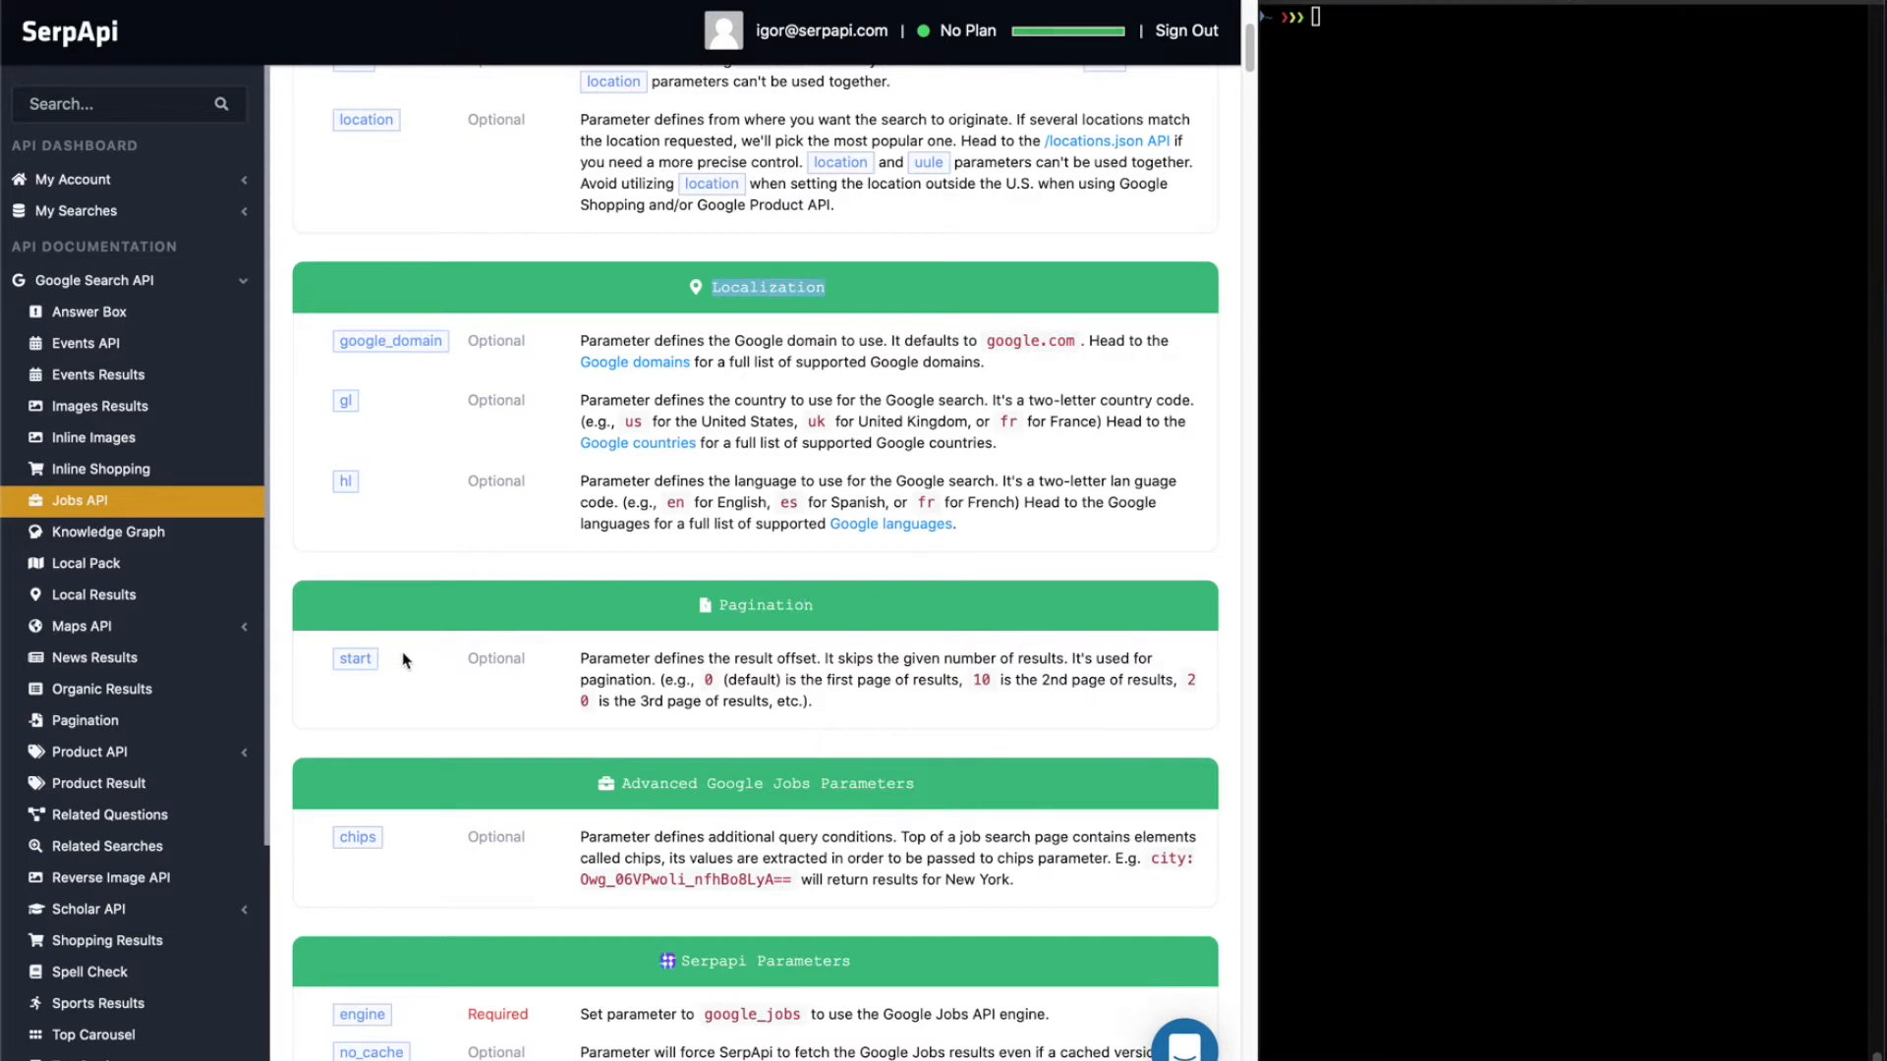
pyautogui.doubleClick(354, 659)
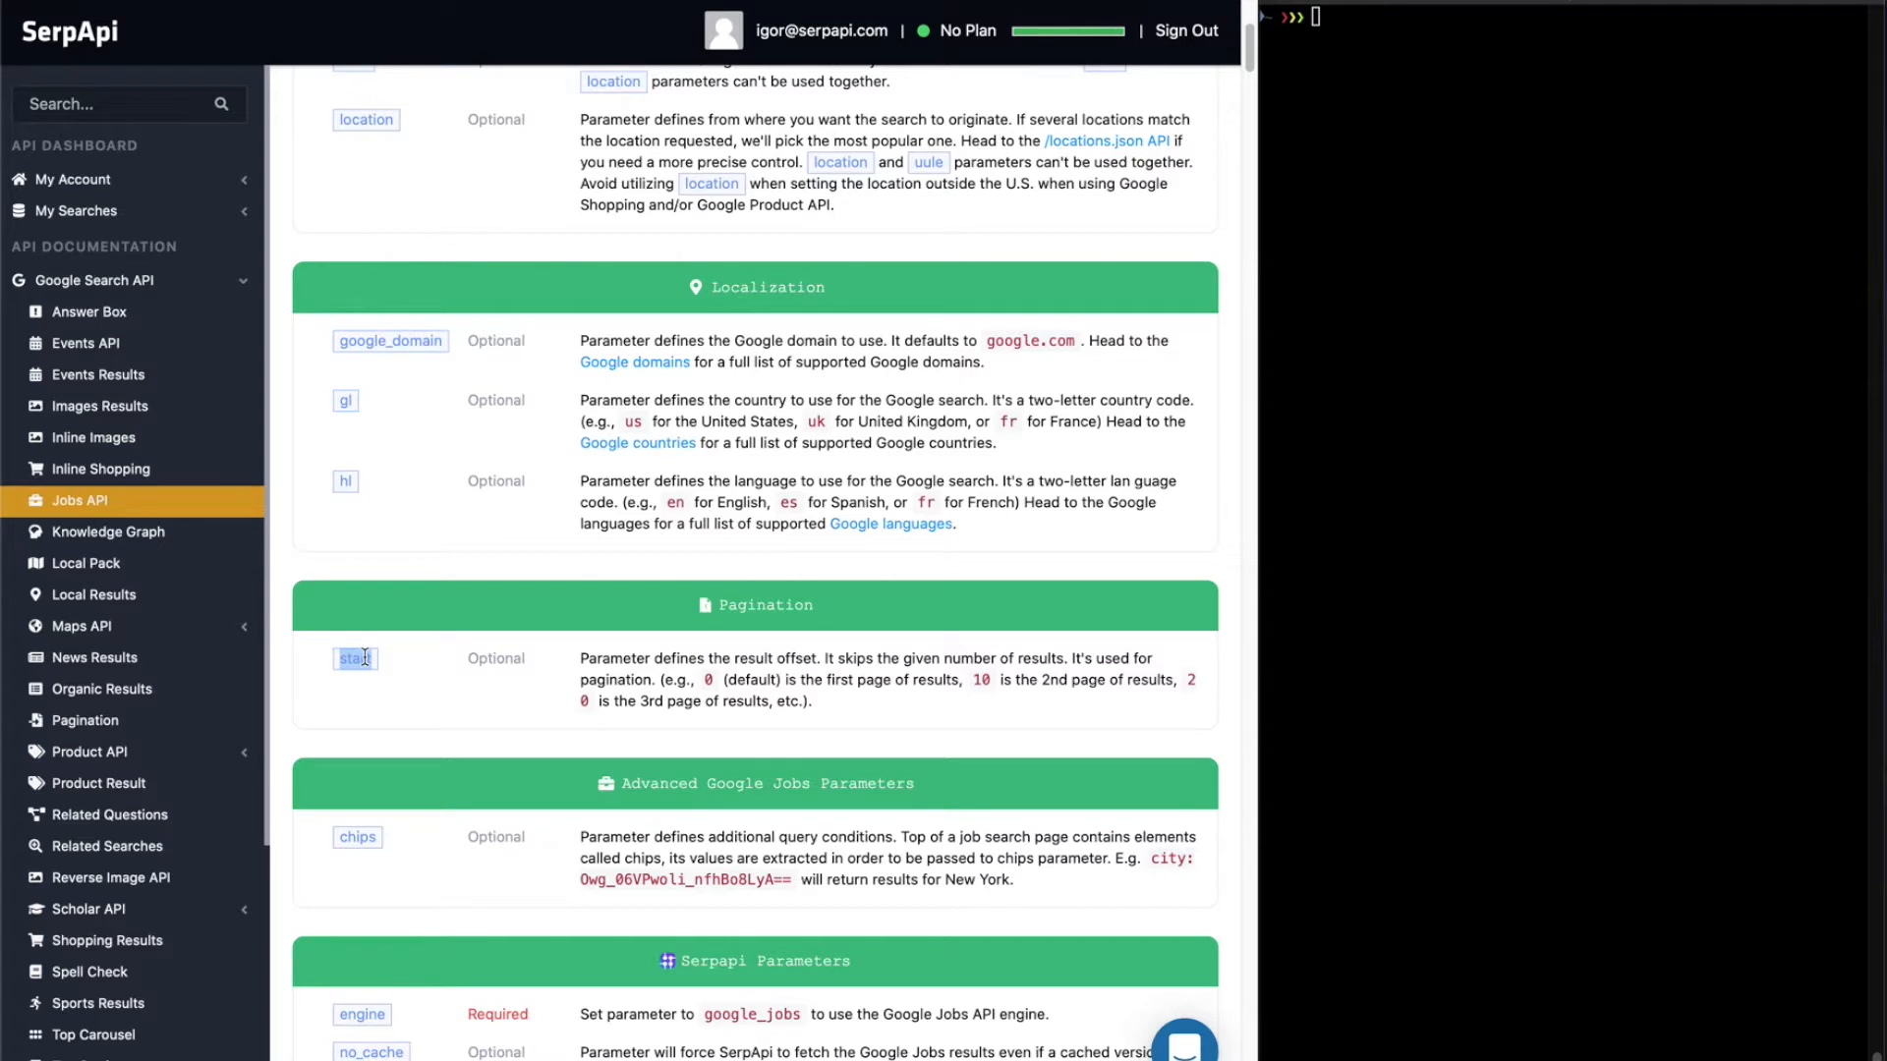
pyautogui.scroll(-3)
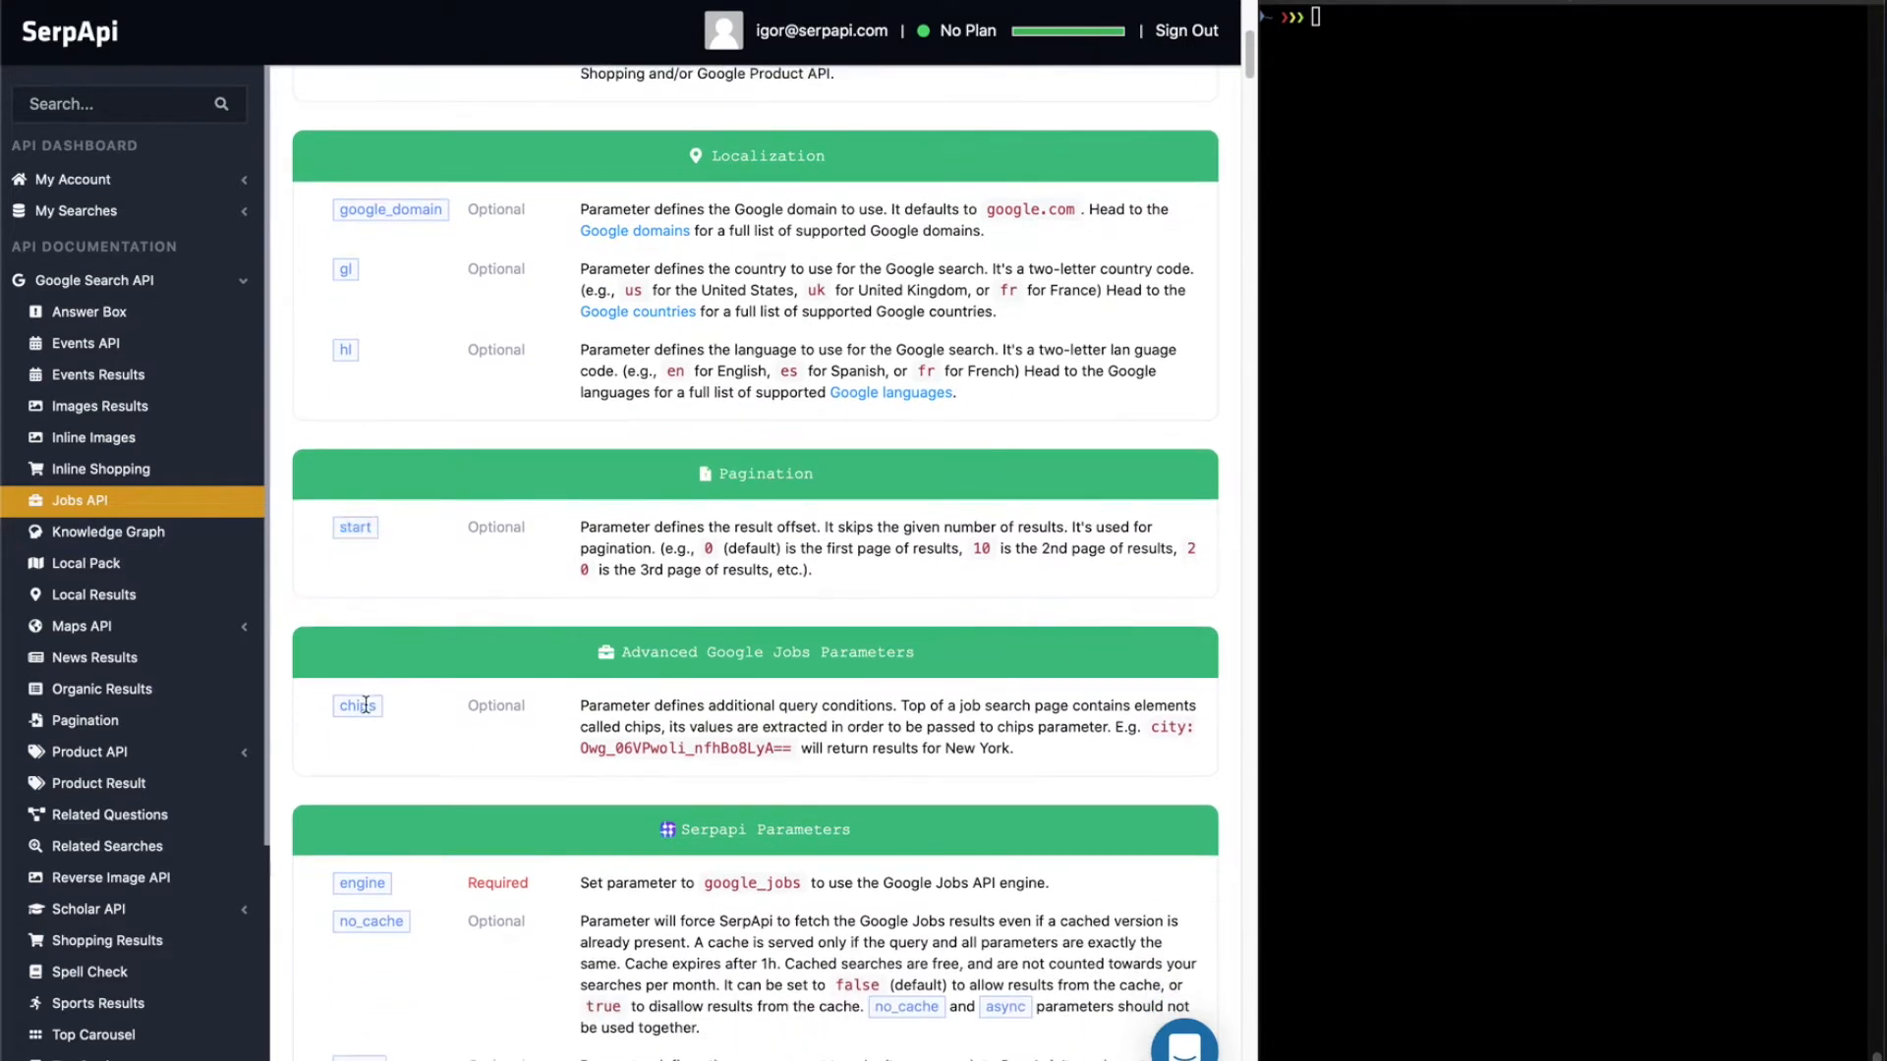
pyautogui.doubleClick(358, 706)
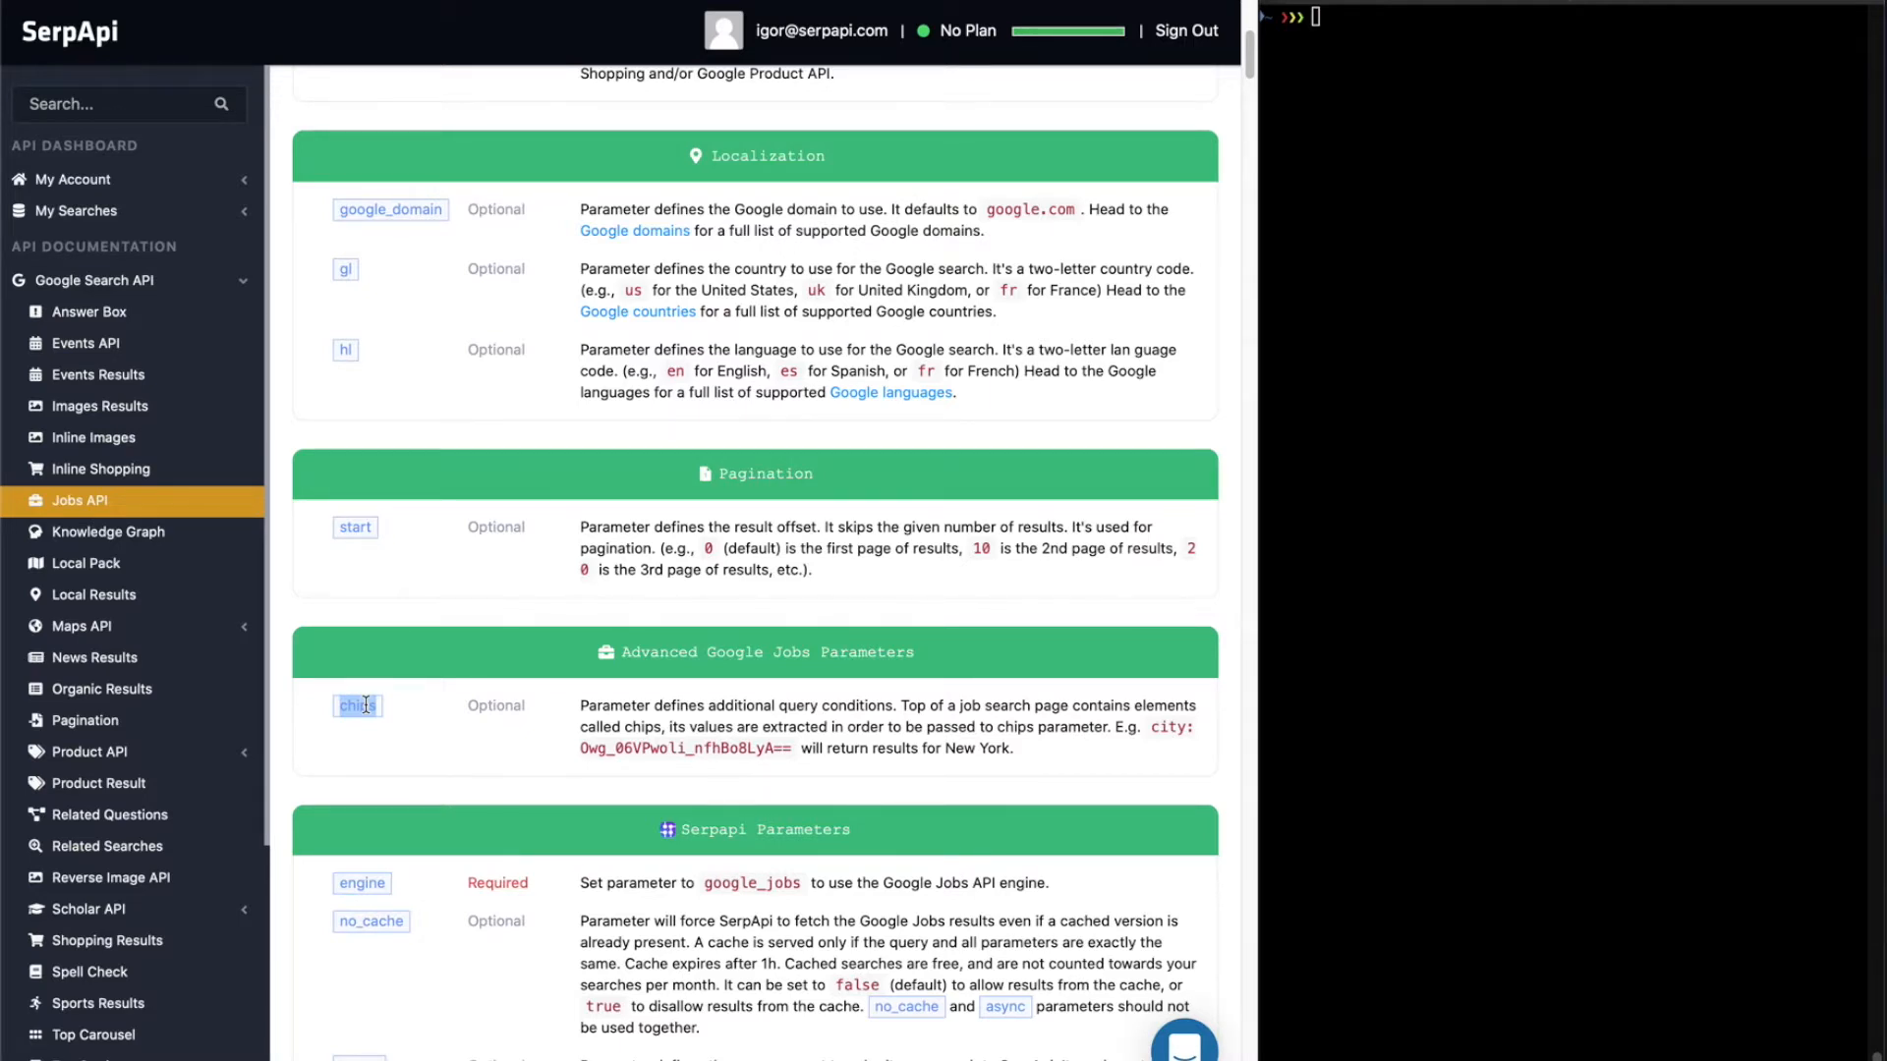
pyautogui.scroll(-3)
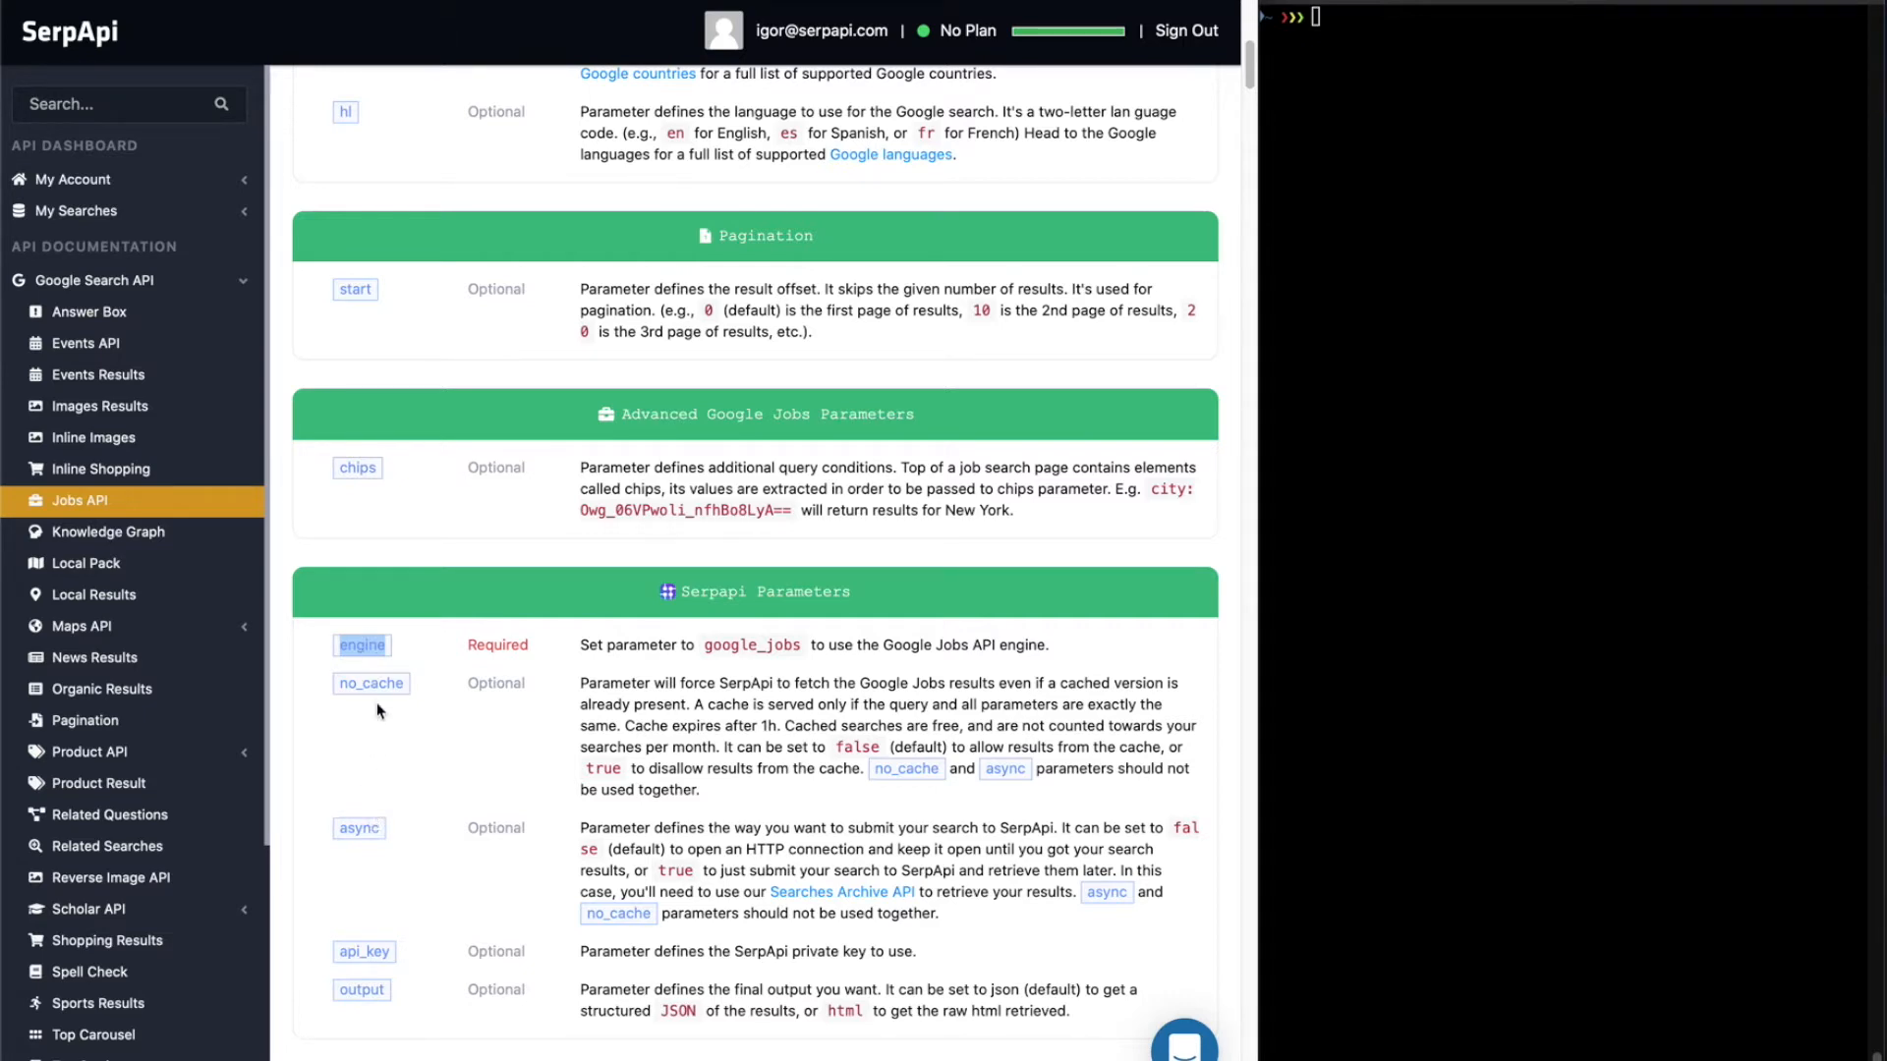
pyautogui.doubleClick(371, 684)
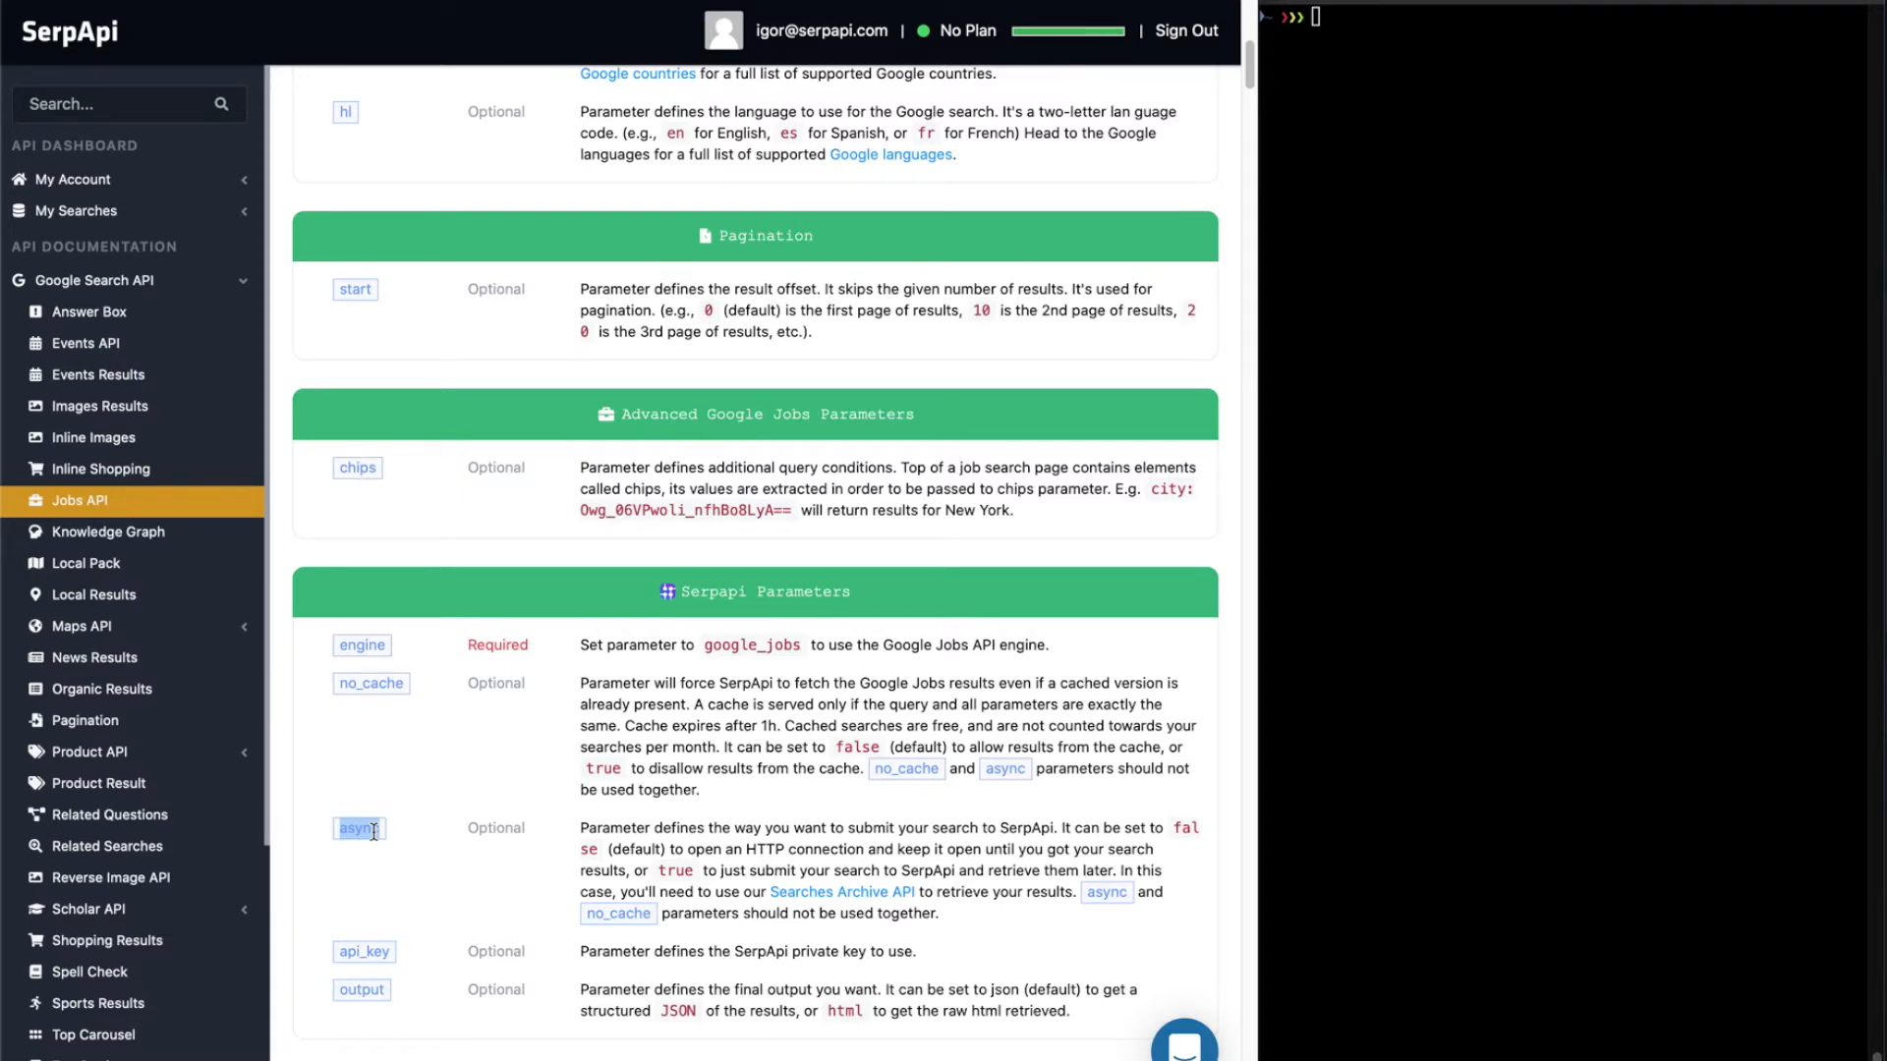
pyautogui.scroll(-3)
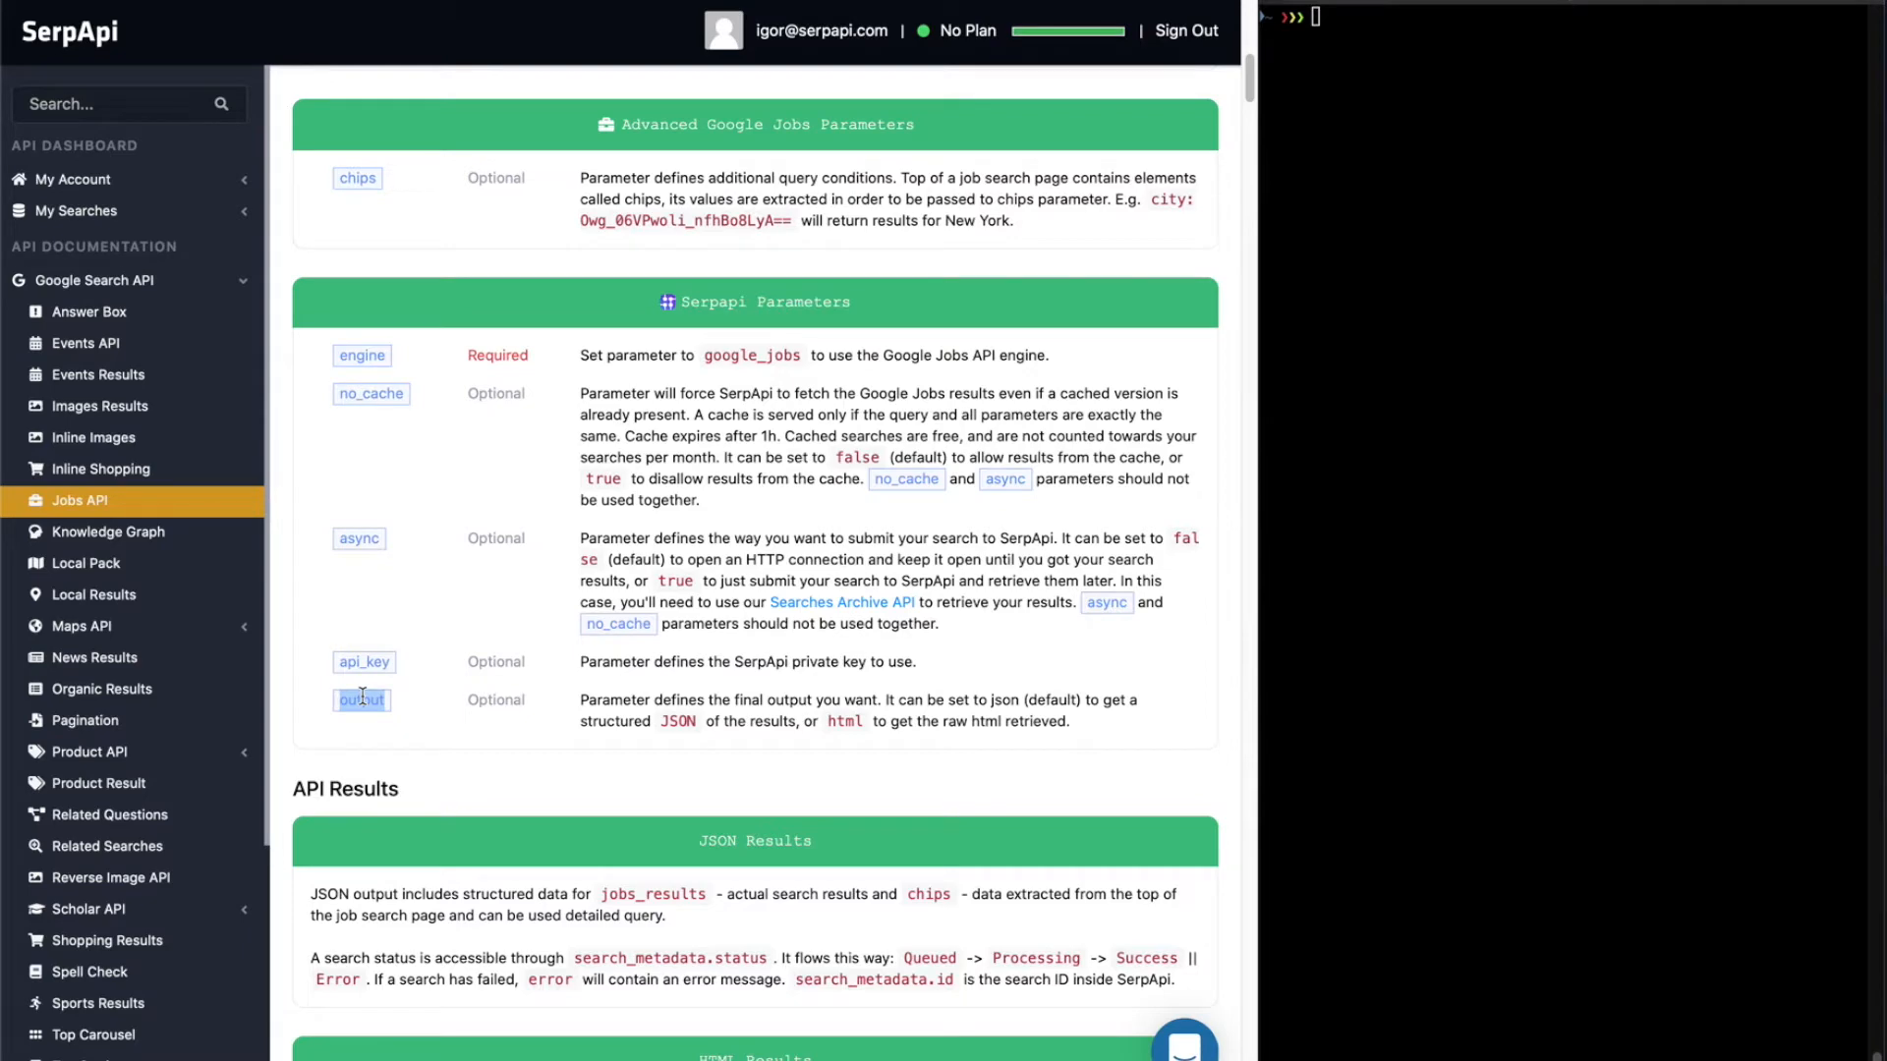
pyautogui.scroll(-3)
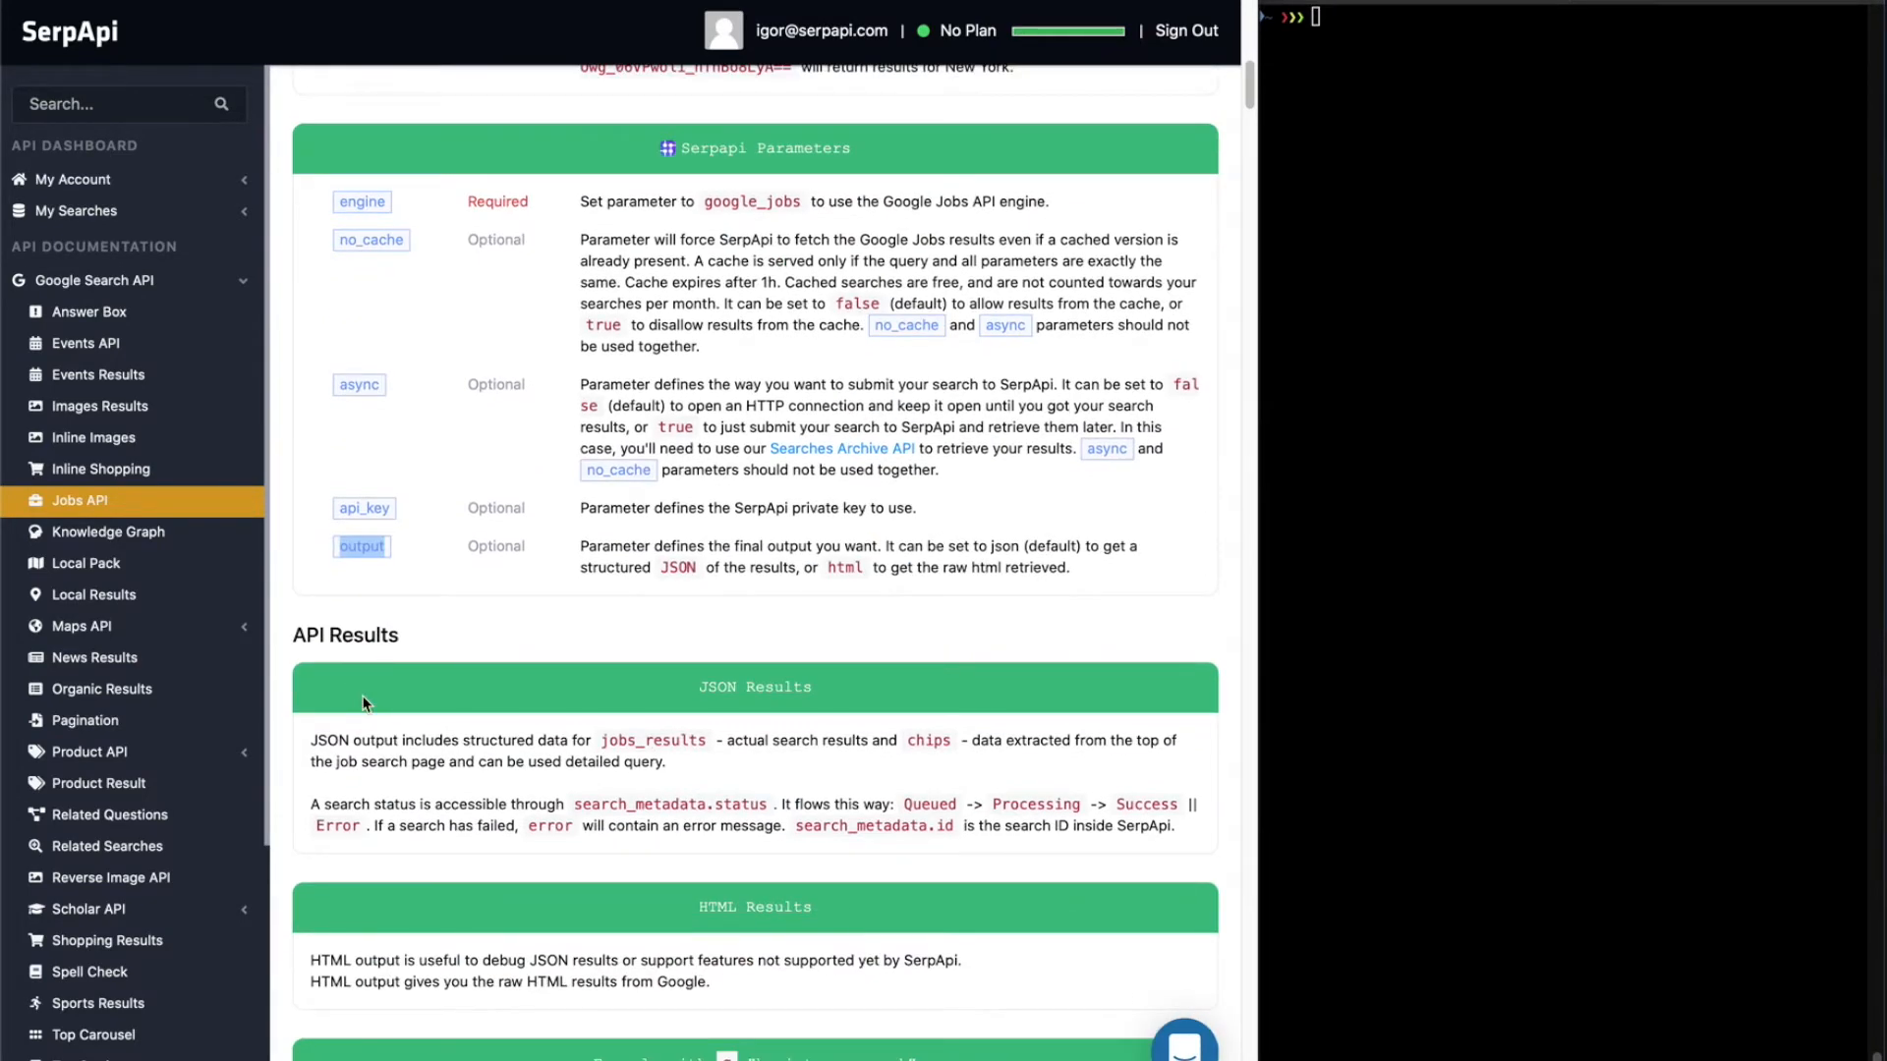
pyautogui.scroll(-3)
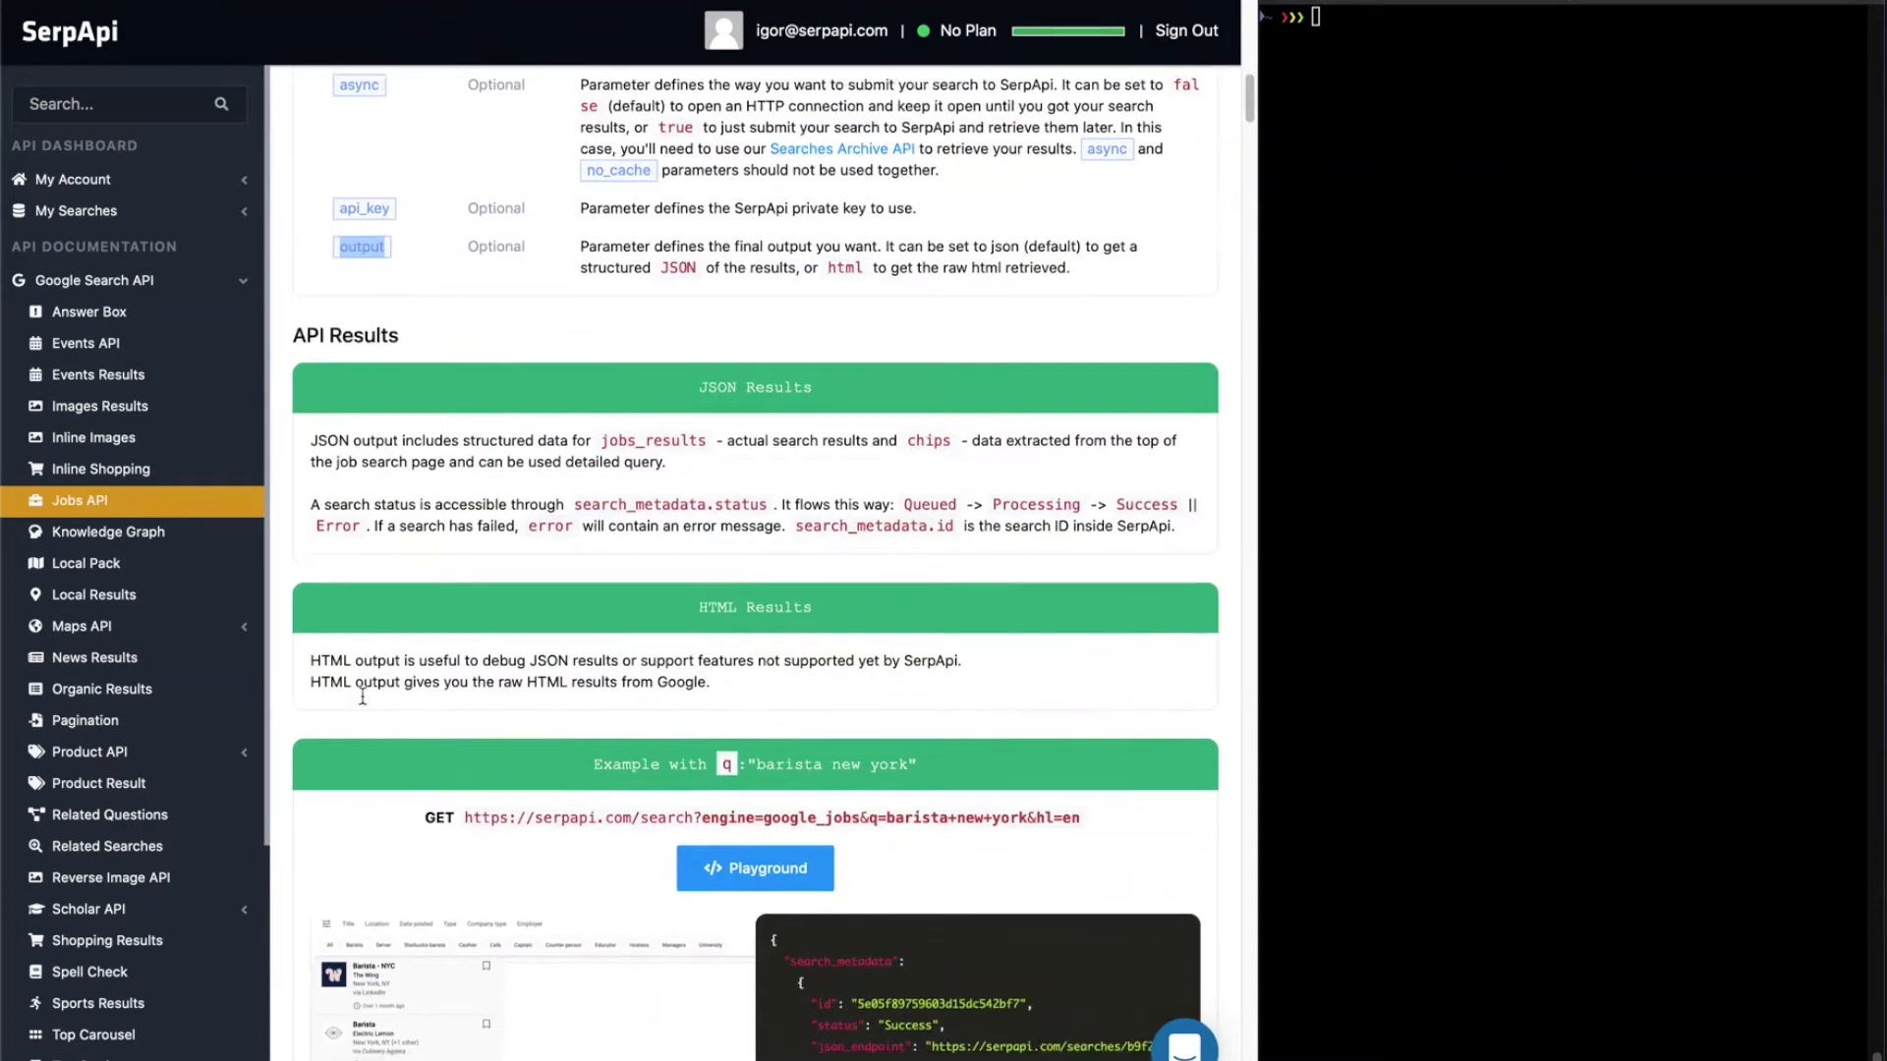
pyautogui.scroll(-3)
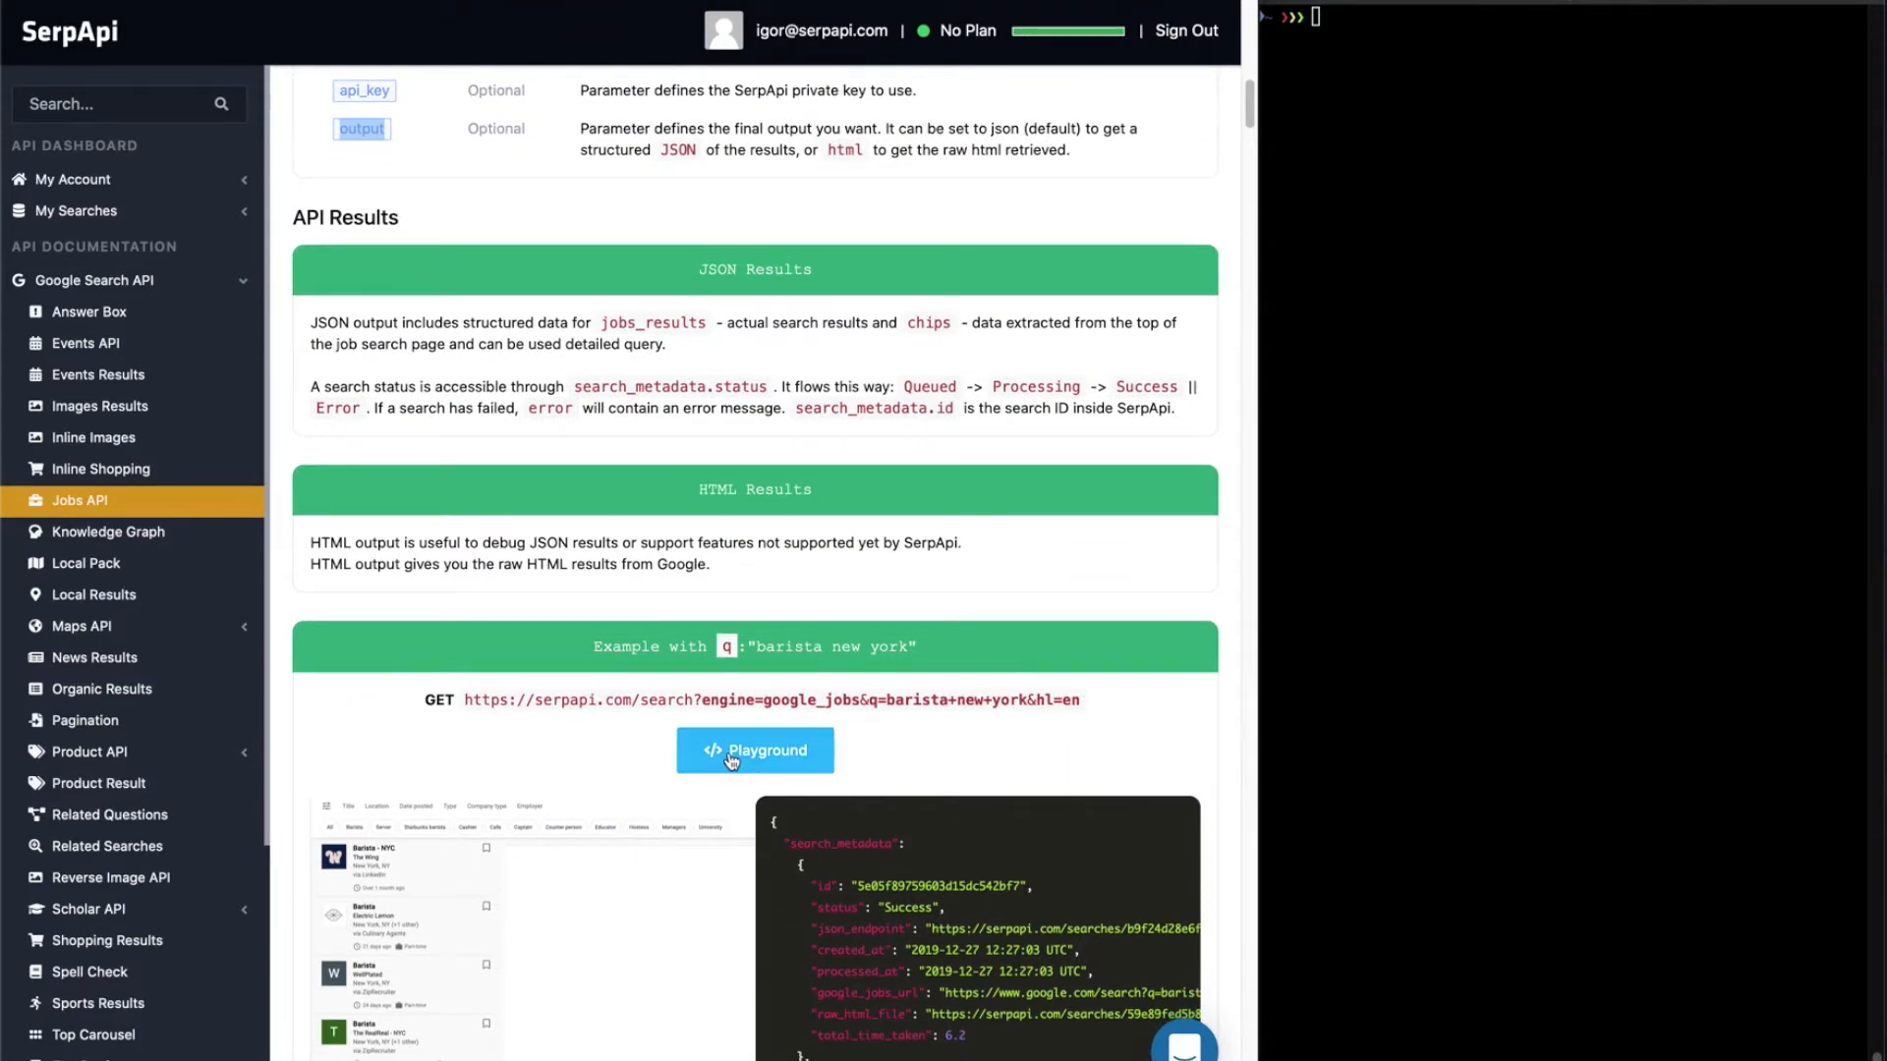
# - Launch the barista New York example in the Playground and replace the query with 'sales rep'
pyautogui.click(754, 750)
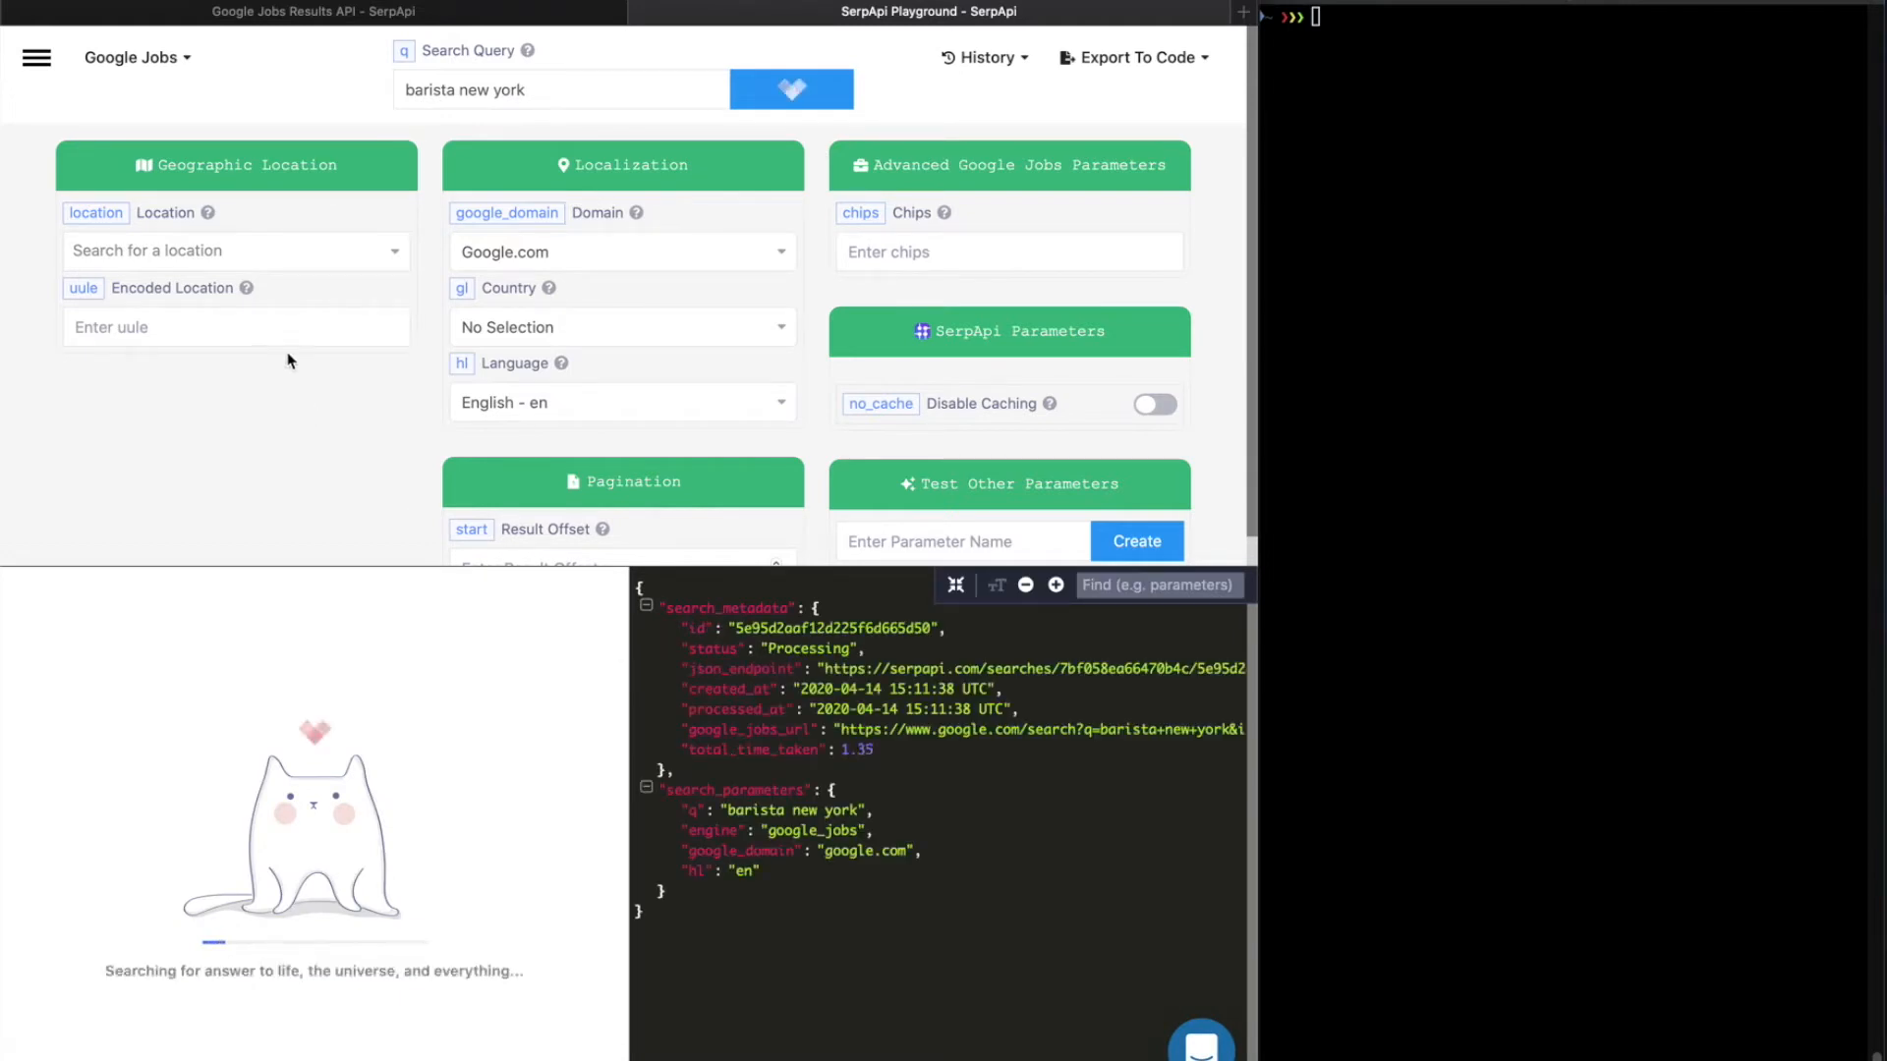
pyautogui.click(790, 87)
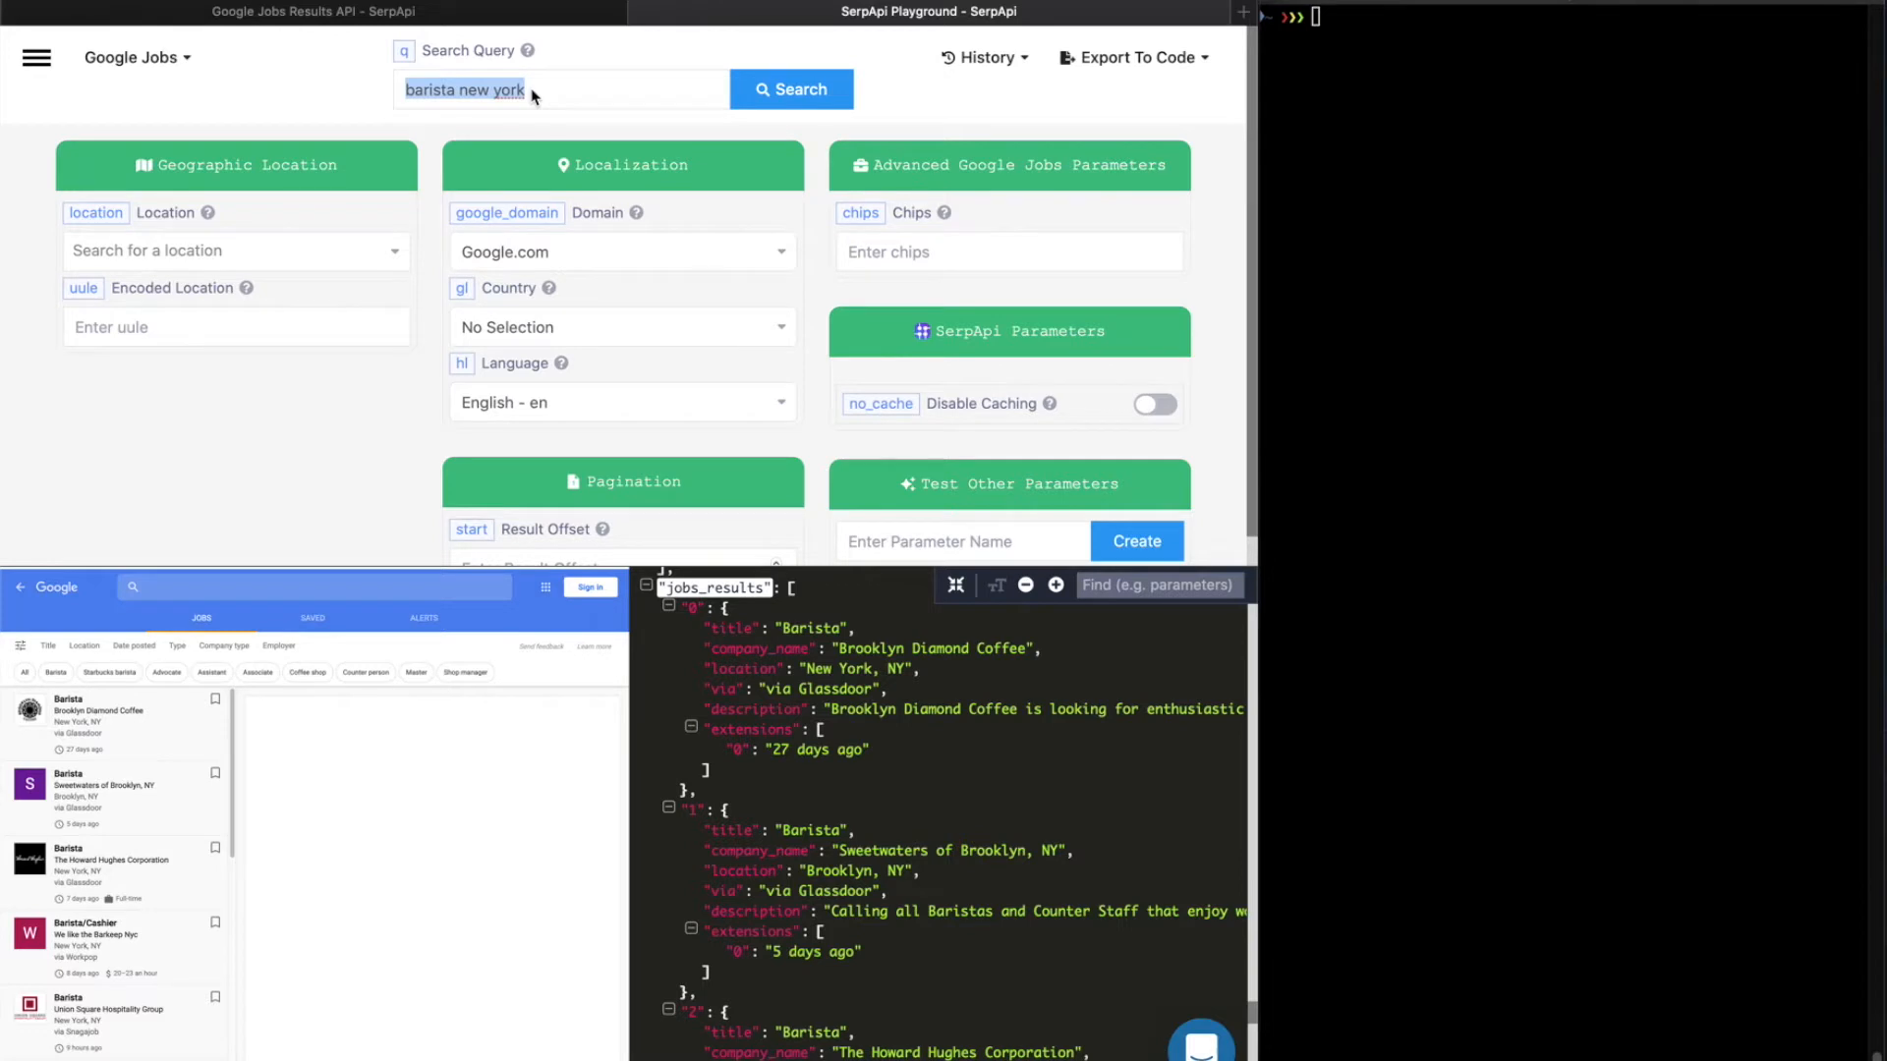
pyautogui.write('sales representative')
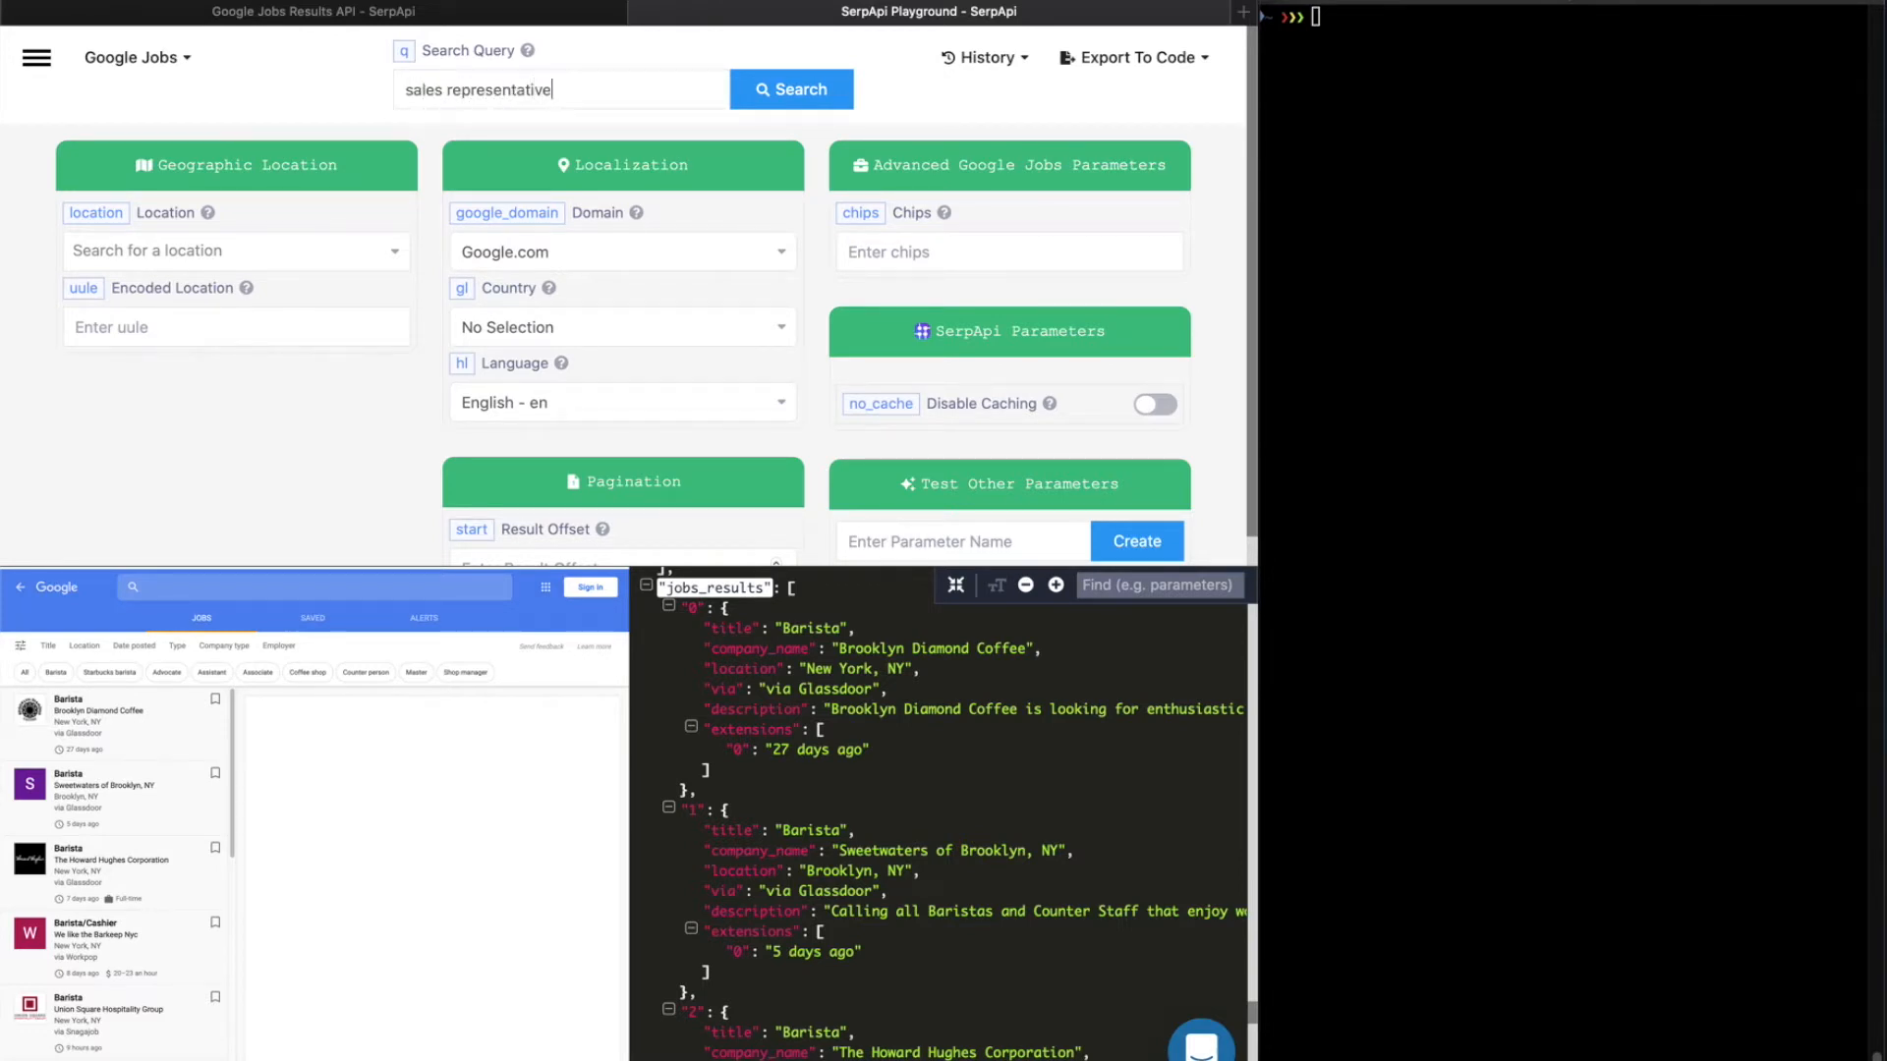
pyautogui.moveTo(316, 216)
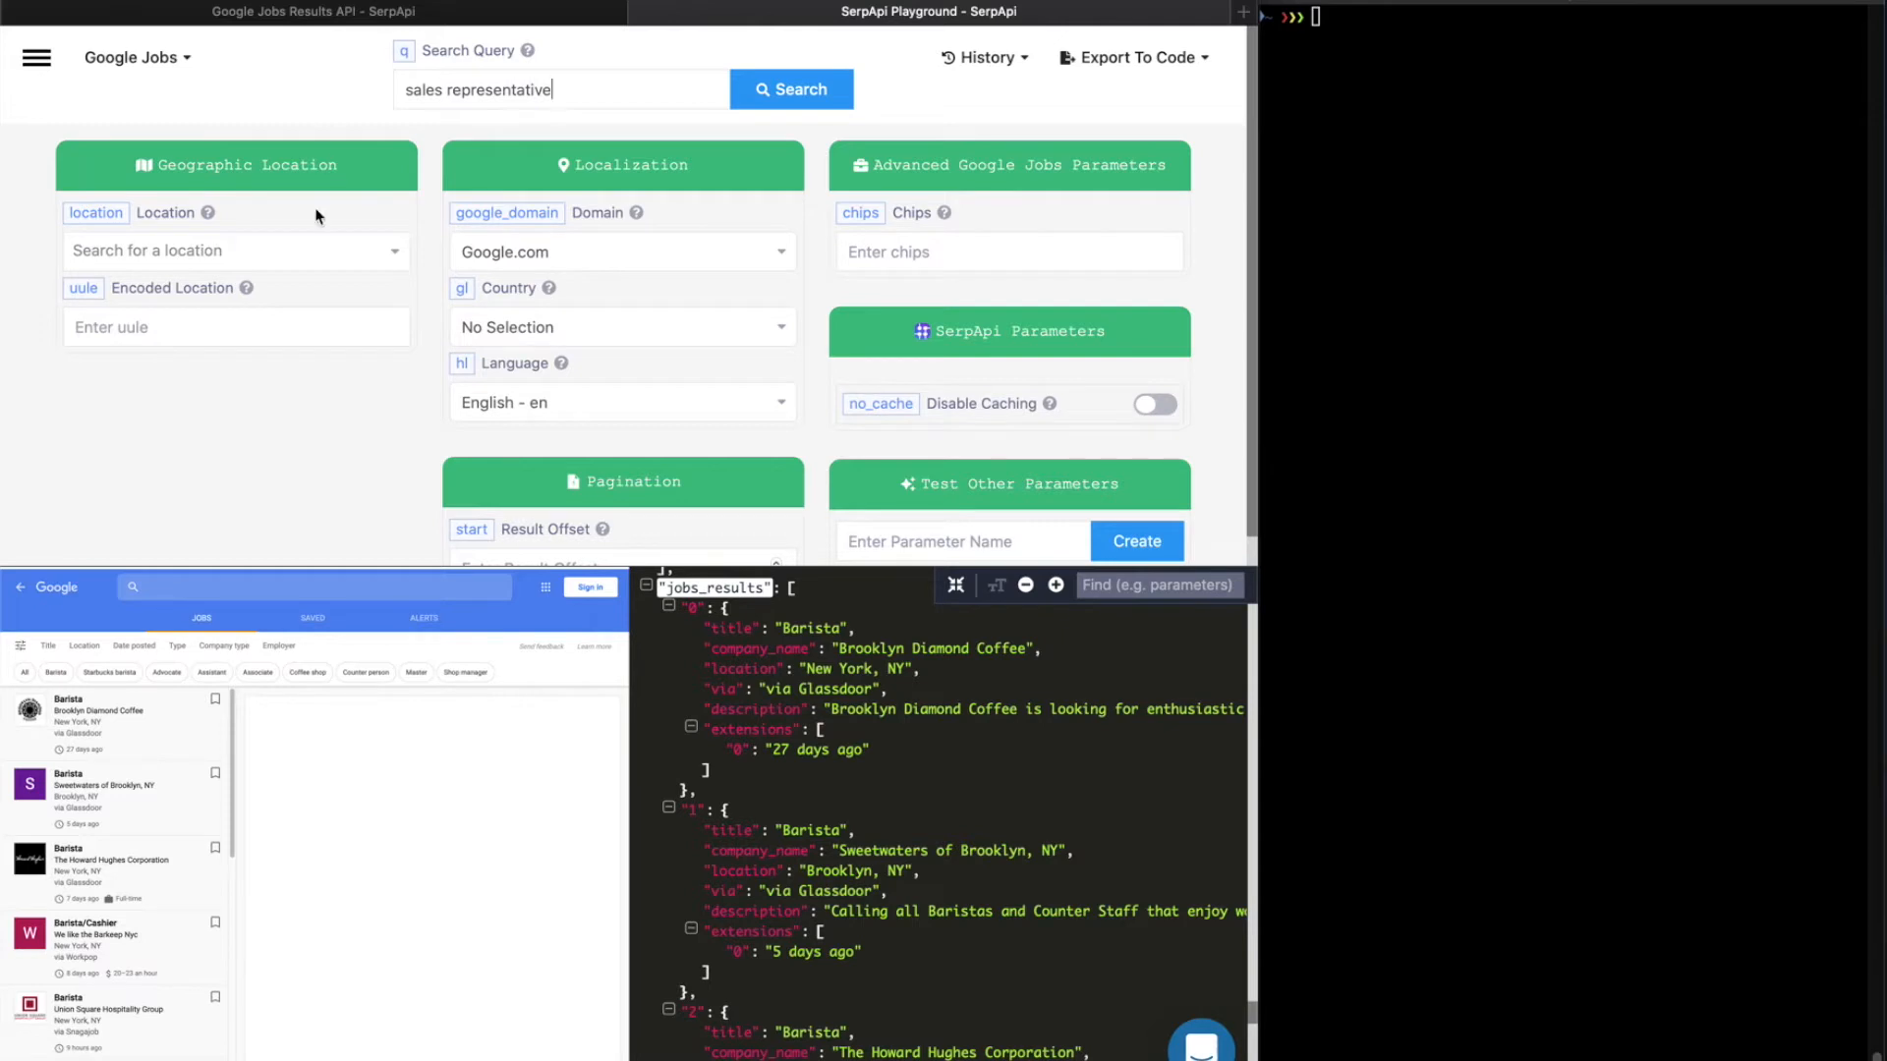
# - Set location Manchester, England, United Kingdom, country United Kingdom and domain Google.co.uk
pyautogui.click(236, 250)
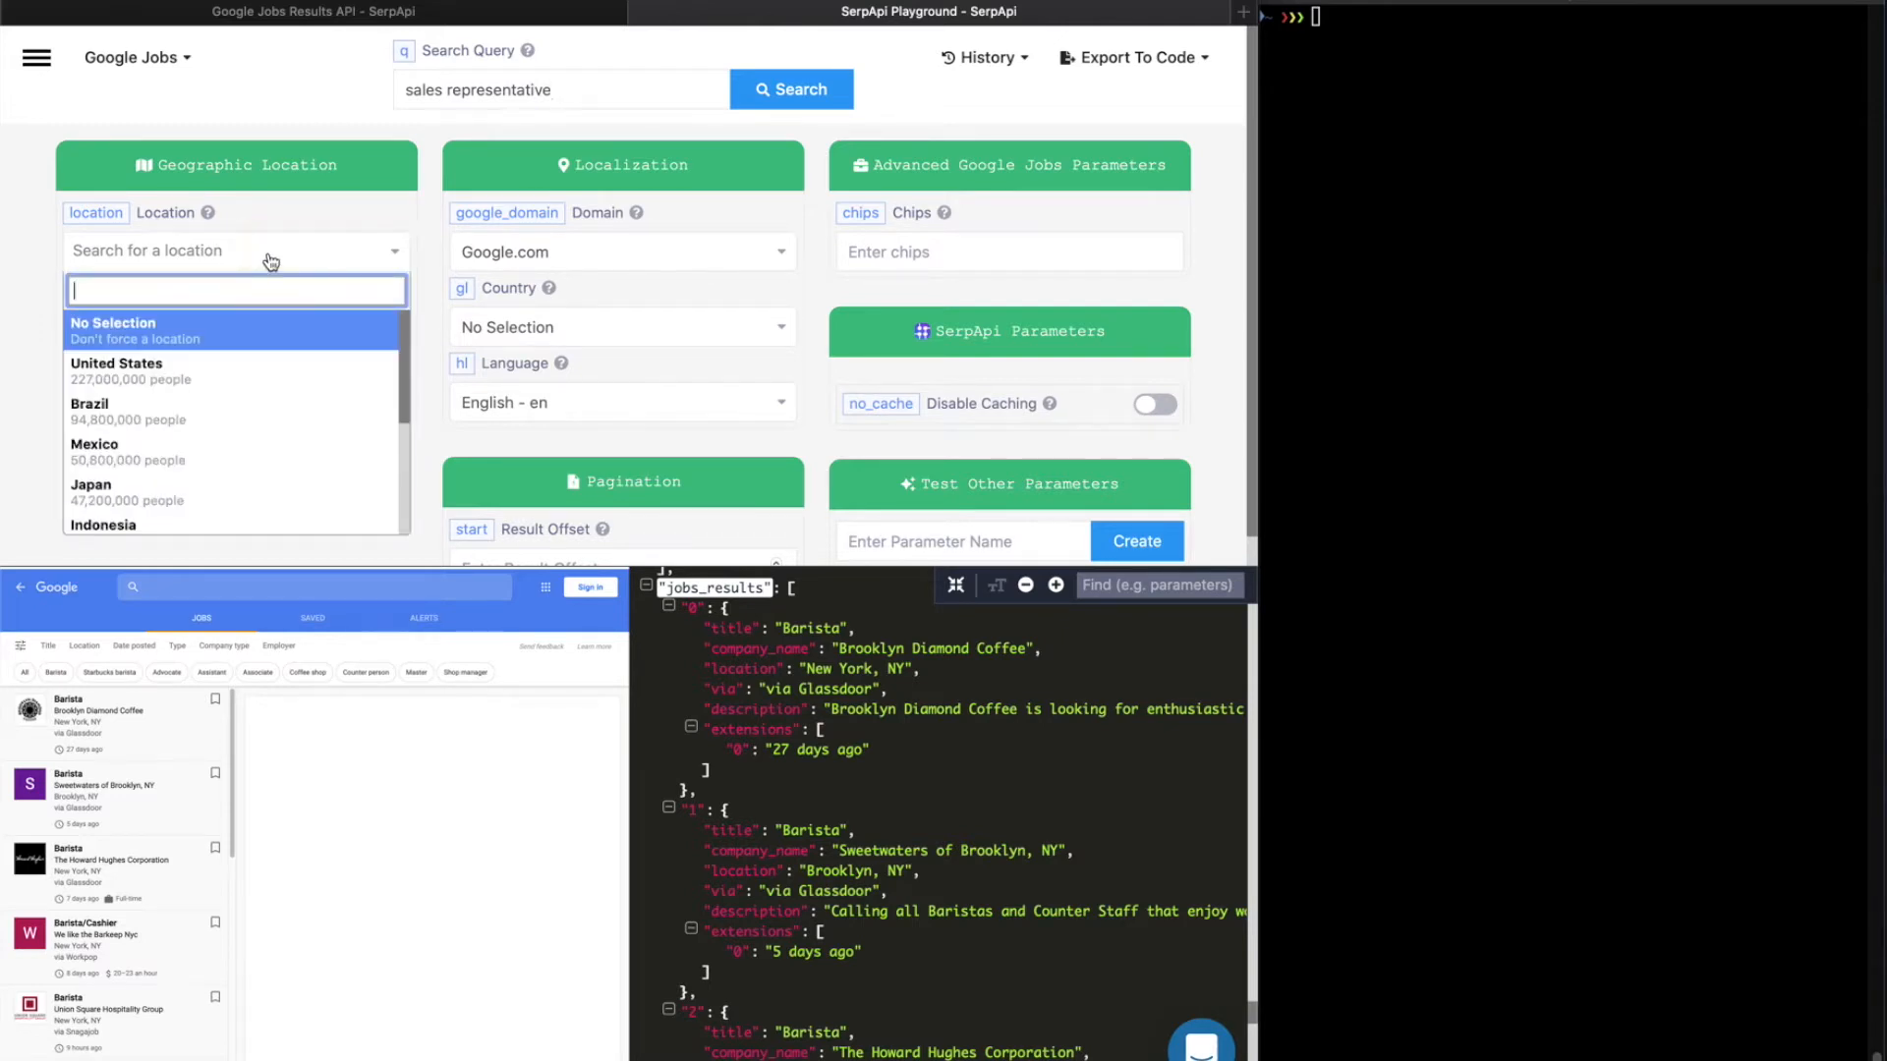
pyautogui.write('manchester')
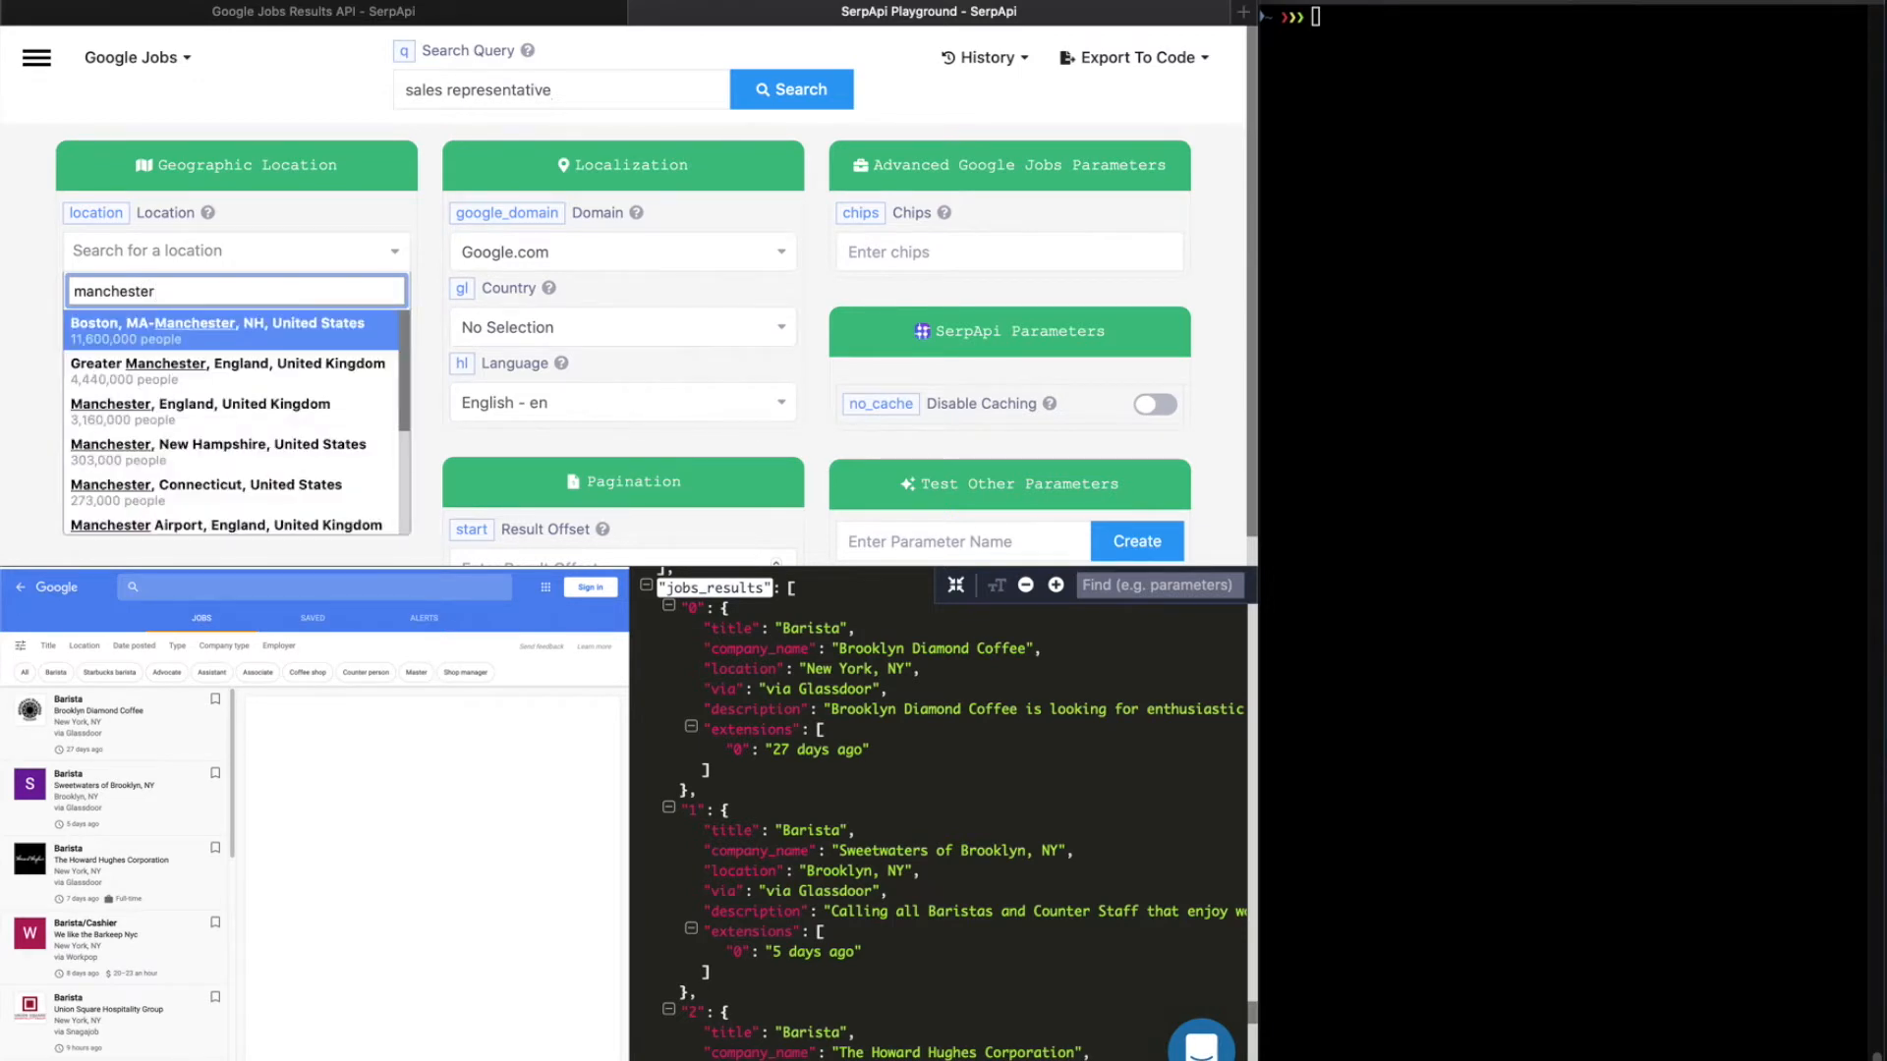
pyautogui.click(199, 410)
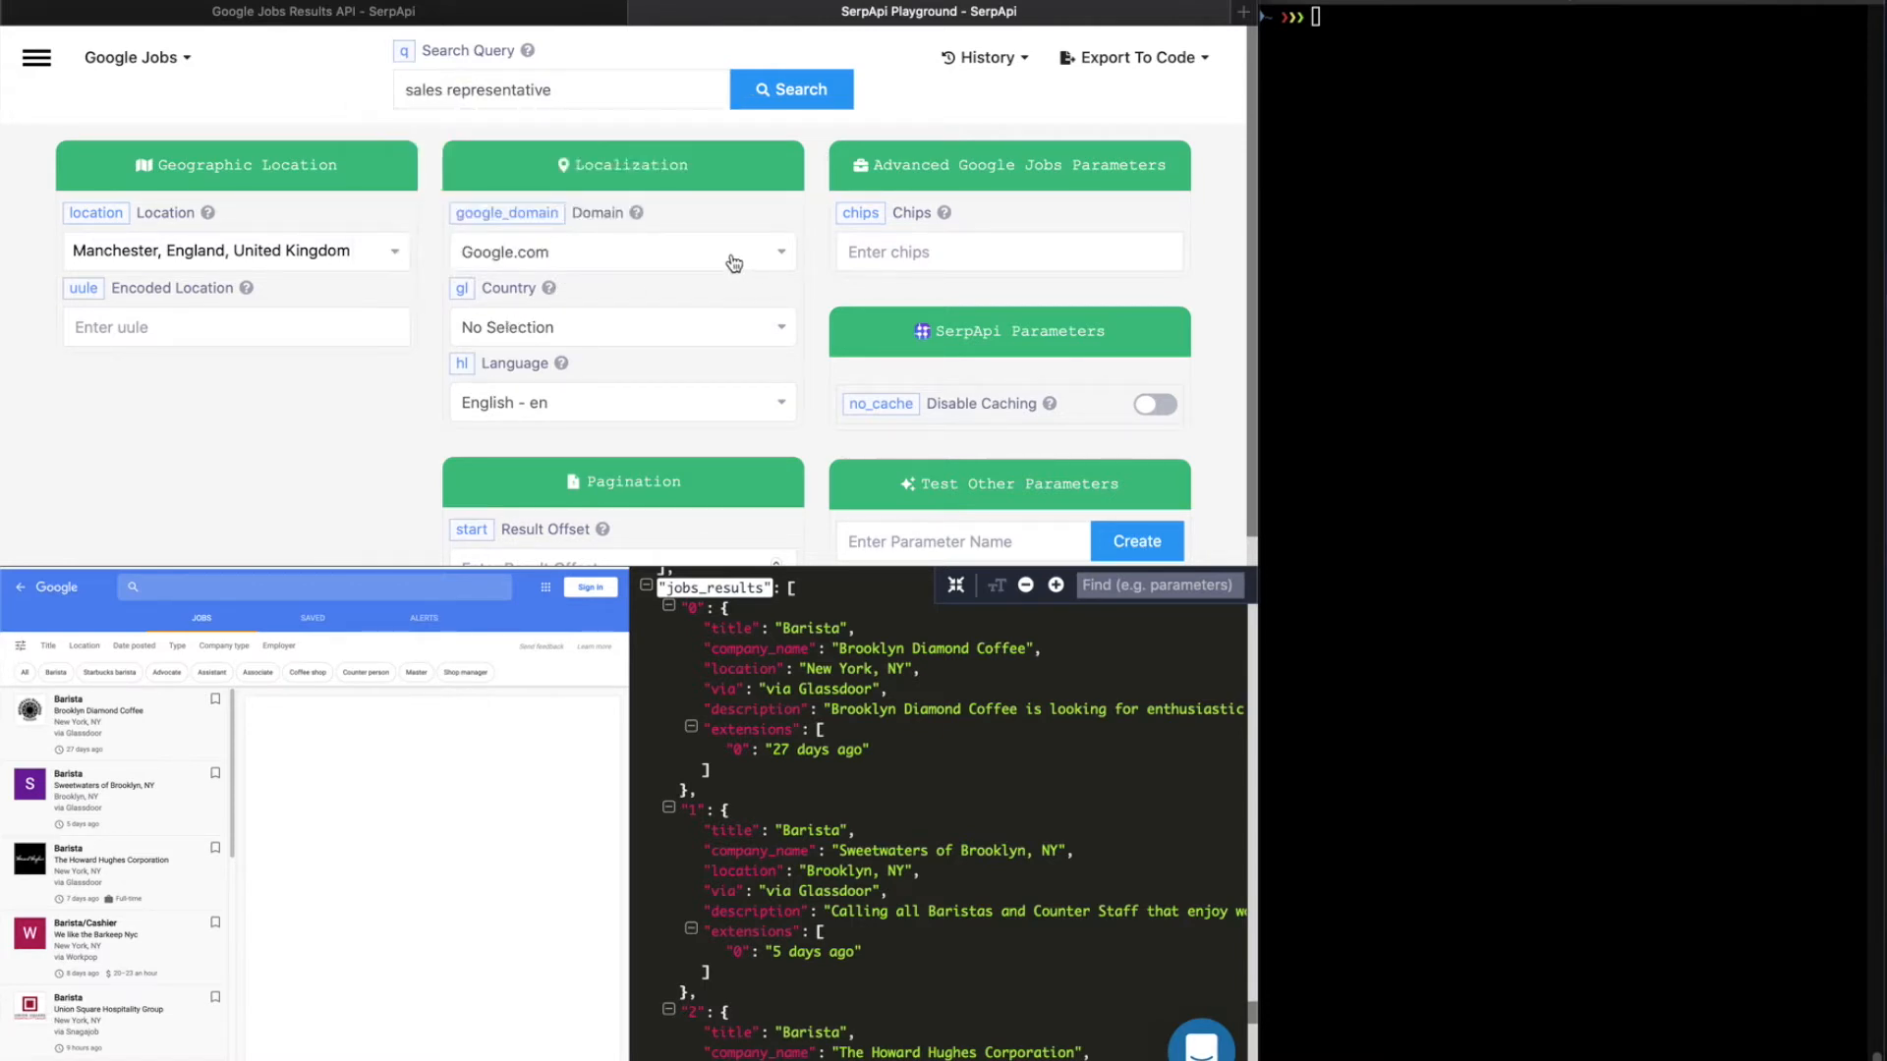
pyautogui.moveTo(642, 330)
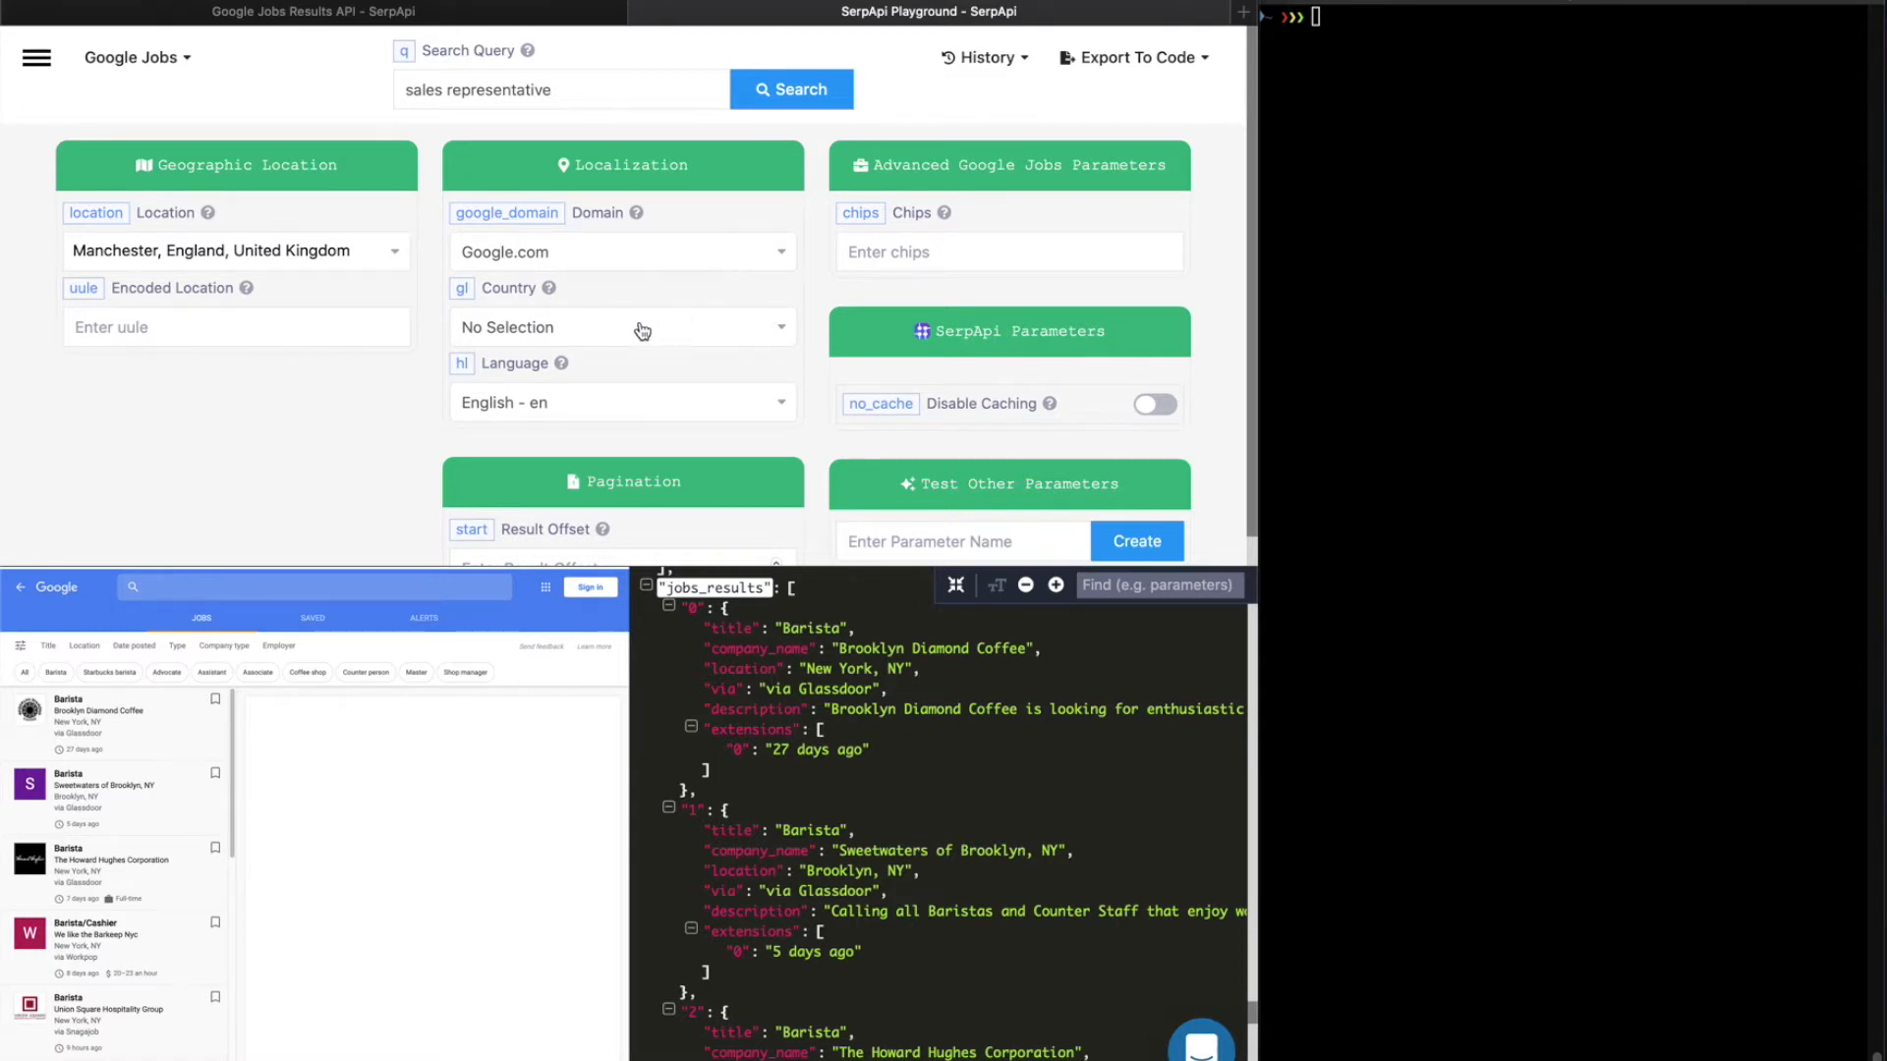
pyautogui.click(621, 326)
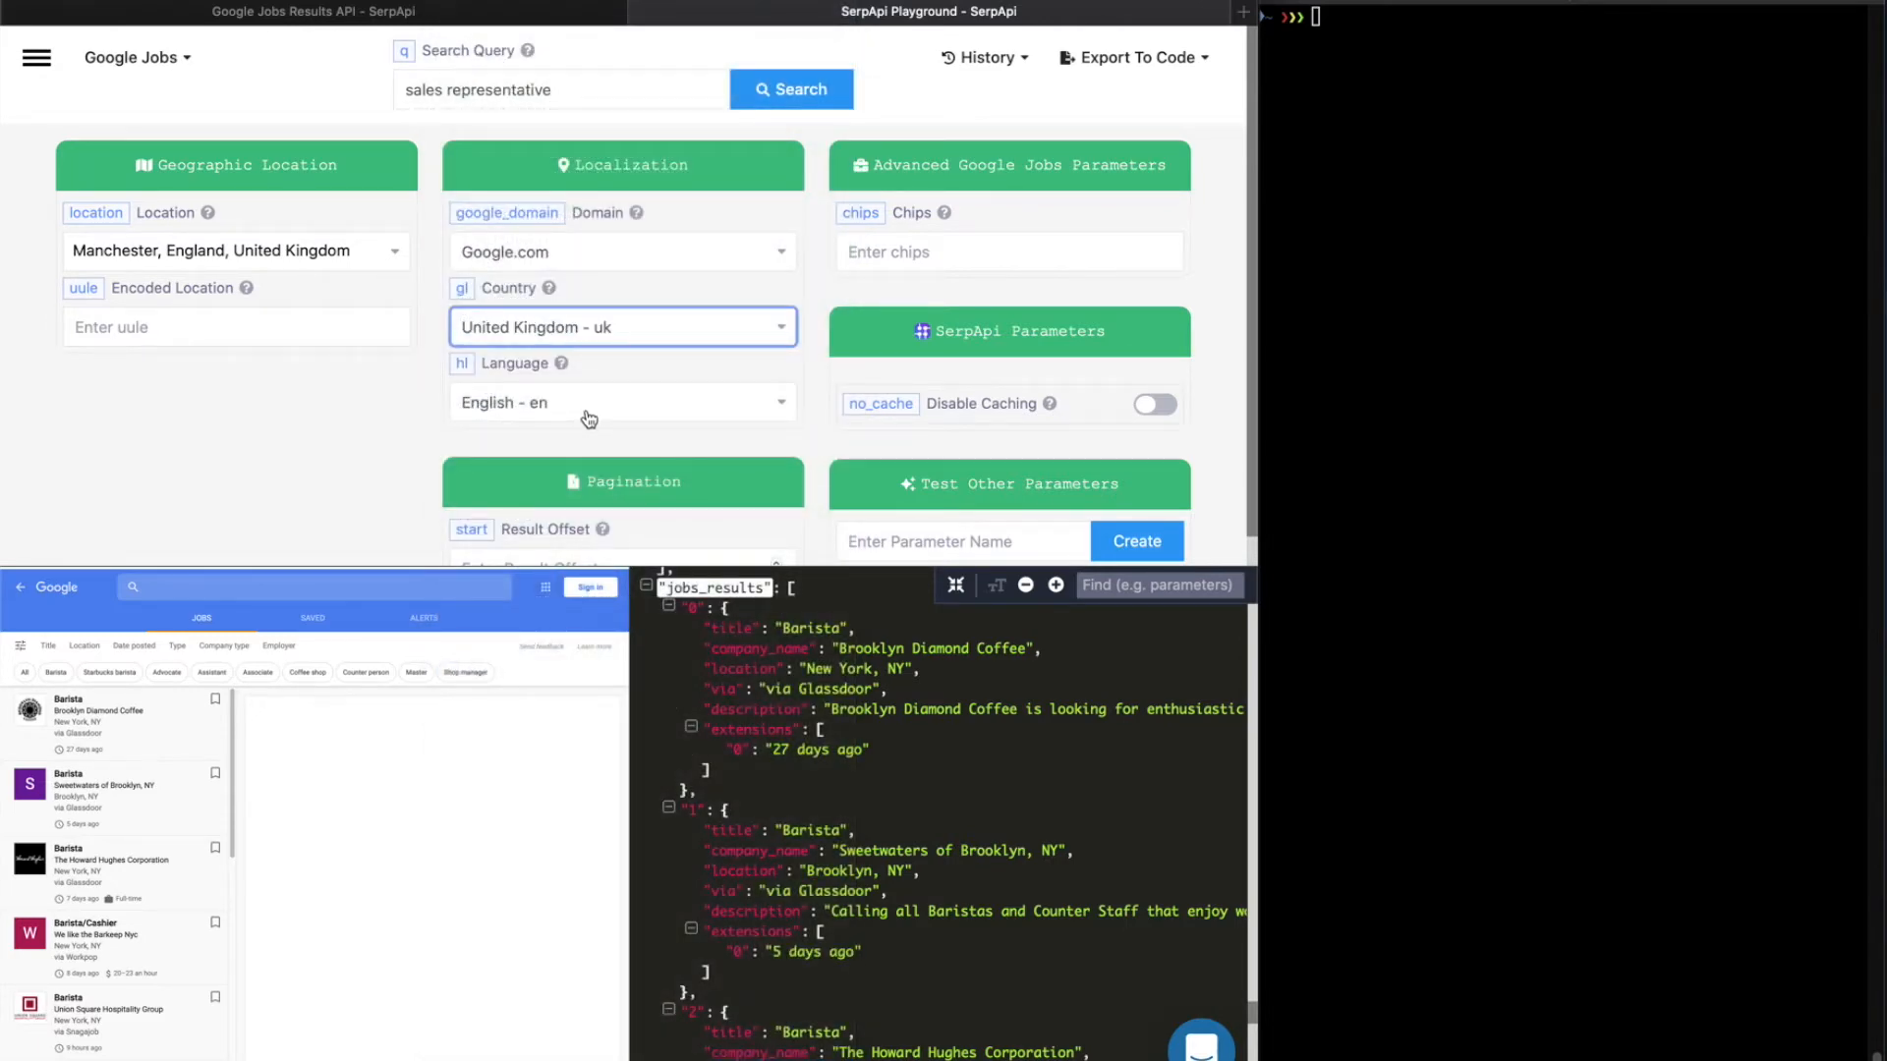
pyautogui.click(621, 252)
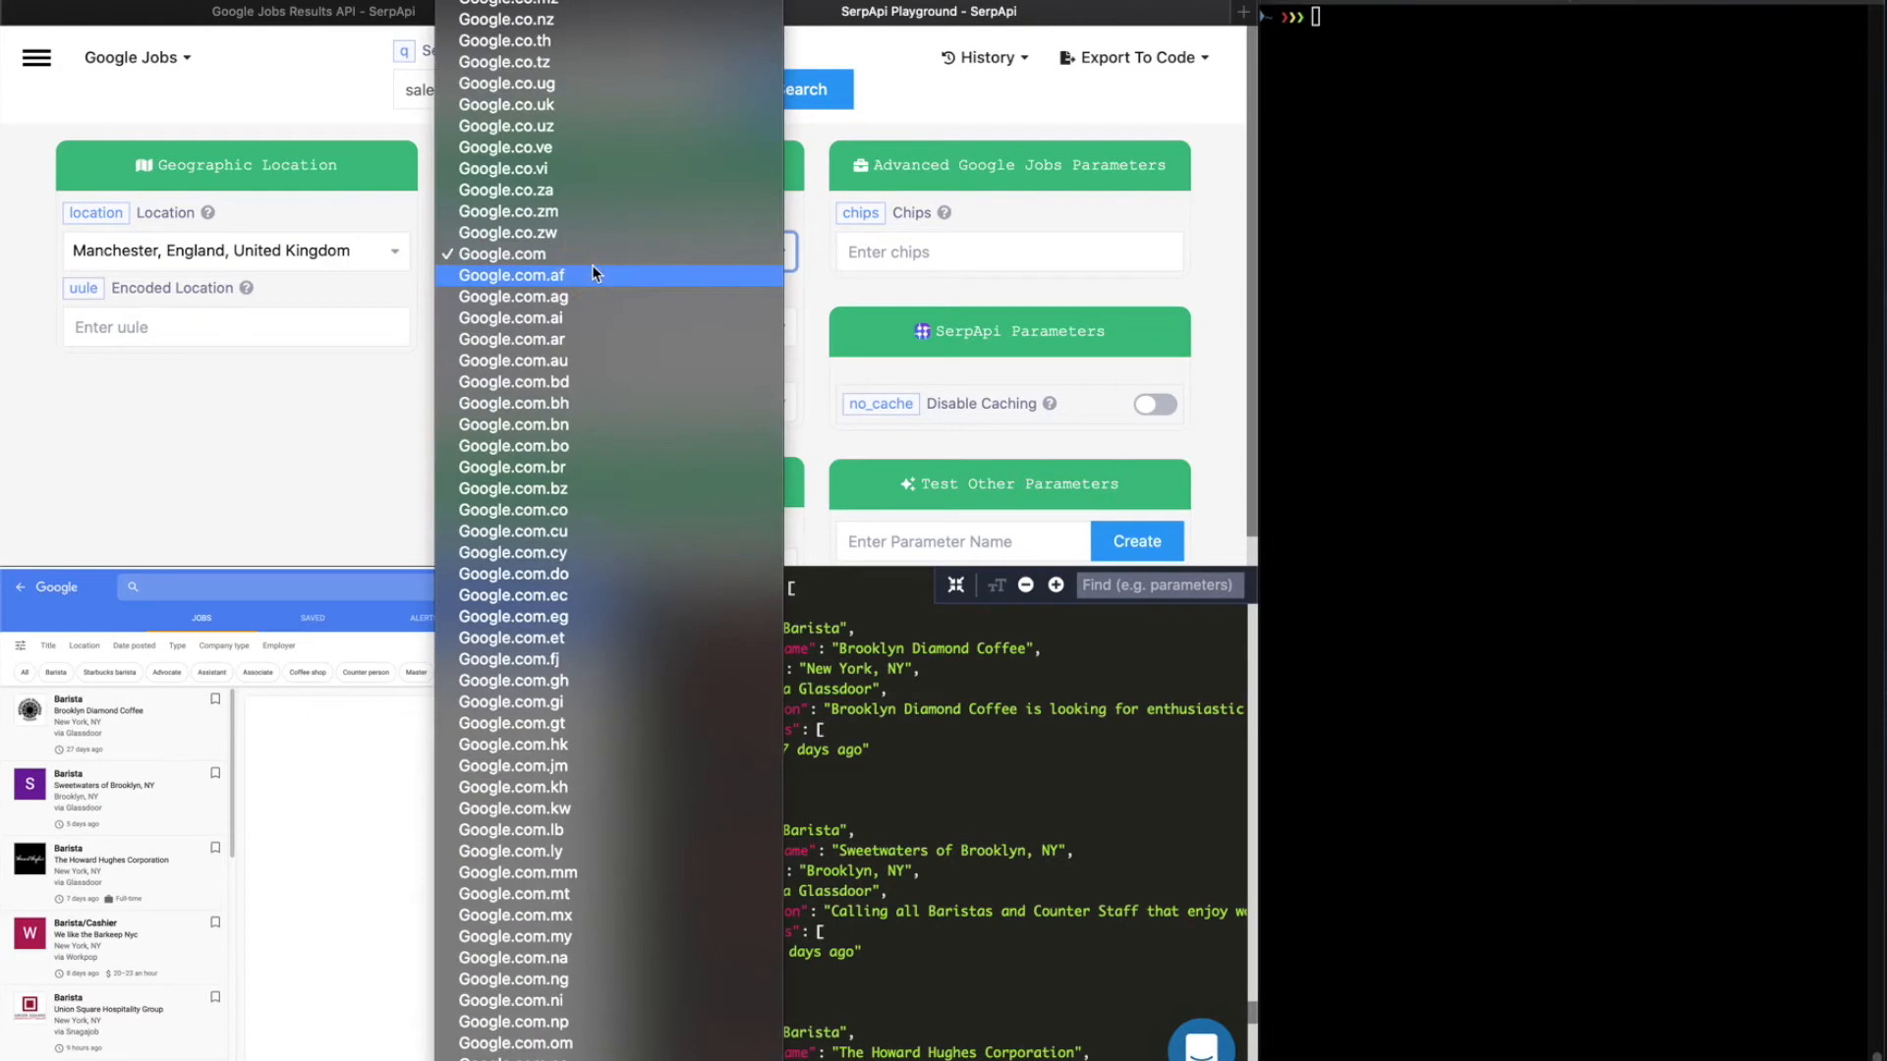
pyautogui.moveTo(559, 127)
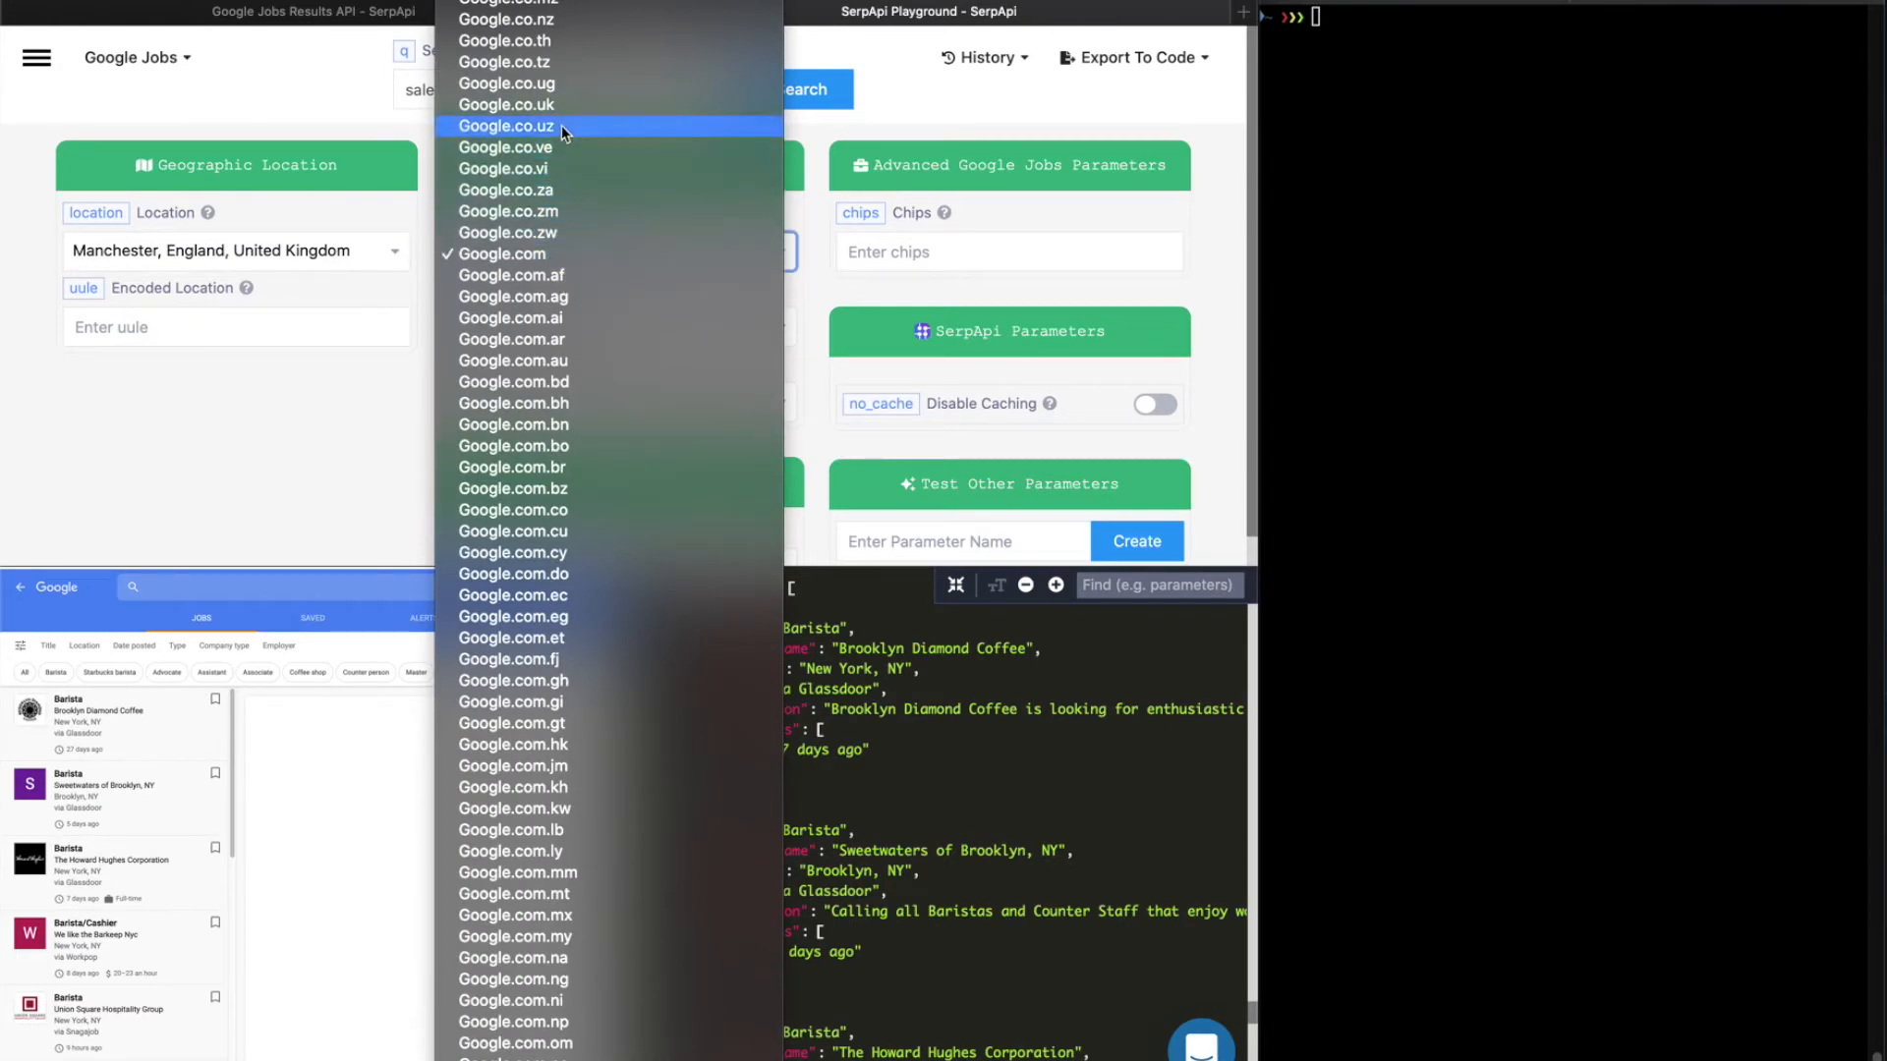
pyautogui.click(509, 105)
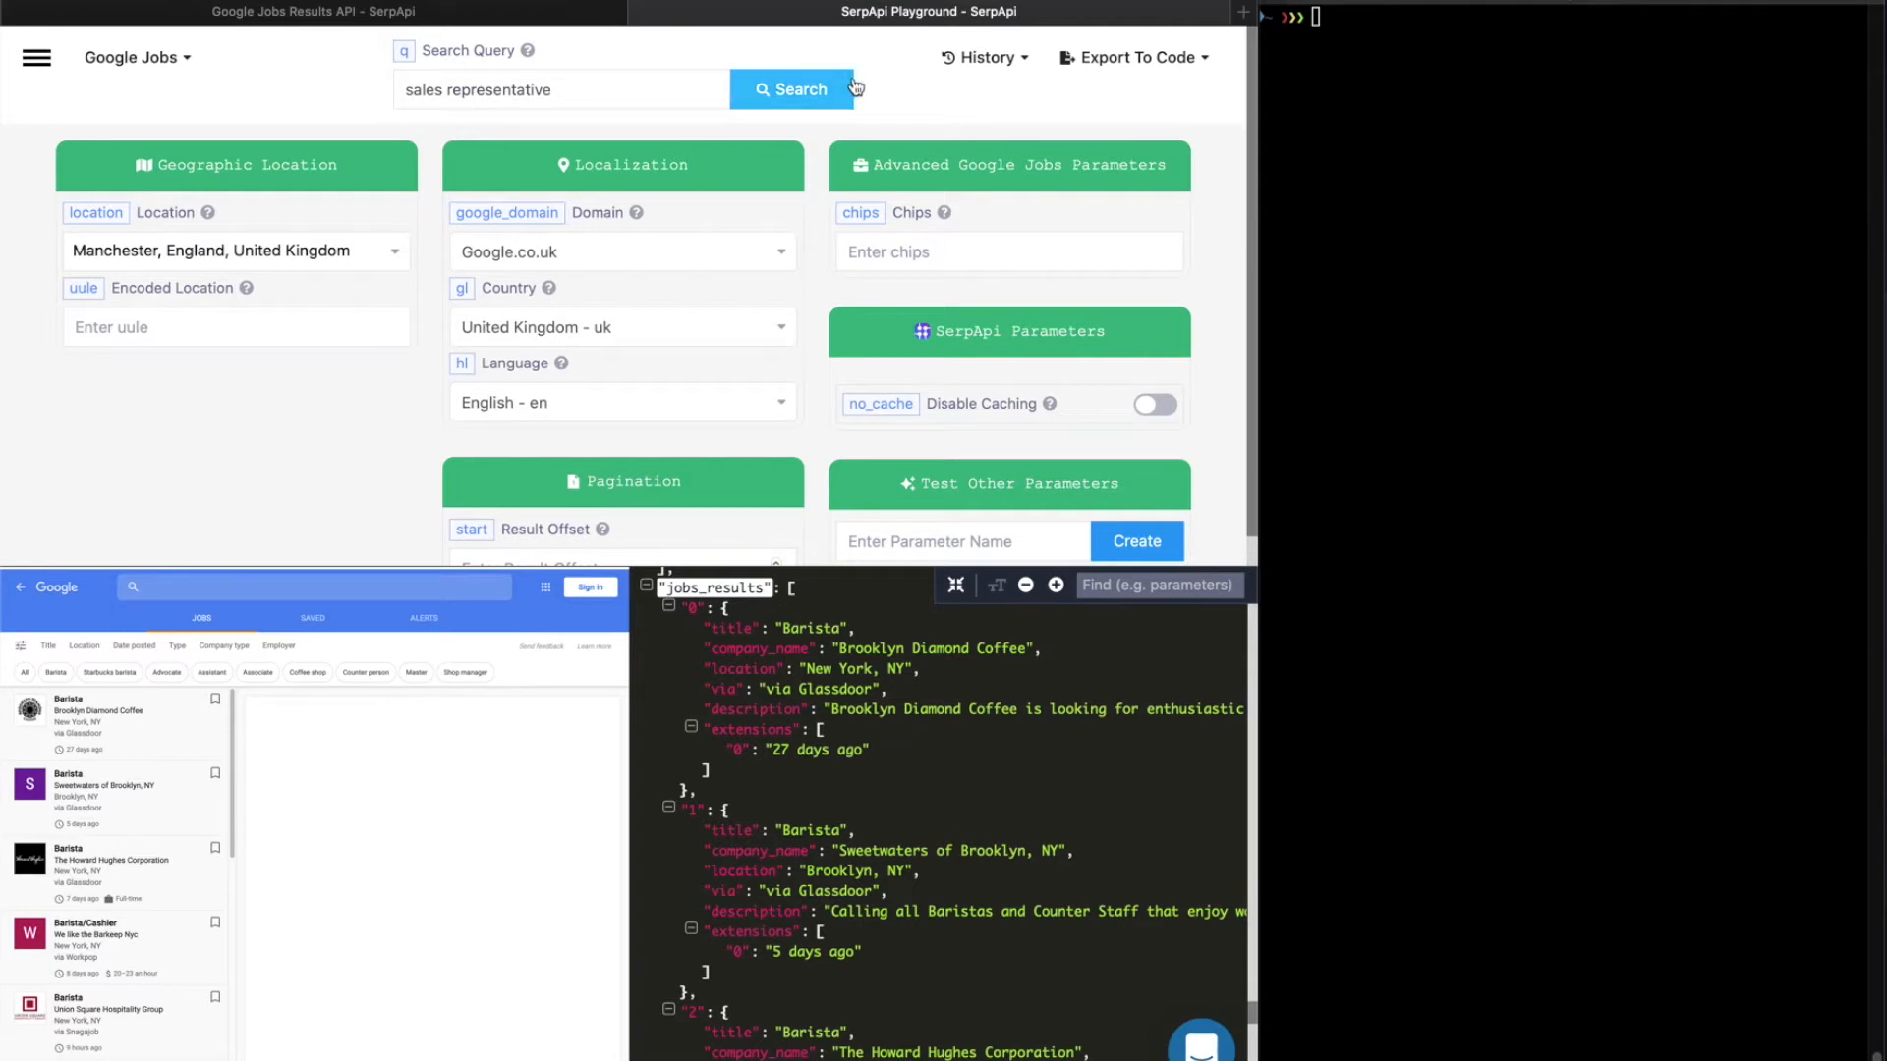
# - Rerun the sales rep search and browse Manchester-area results like Avon listings in Bolton
pyautogui.click(792, 89)
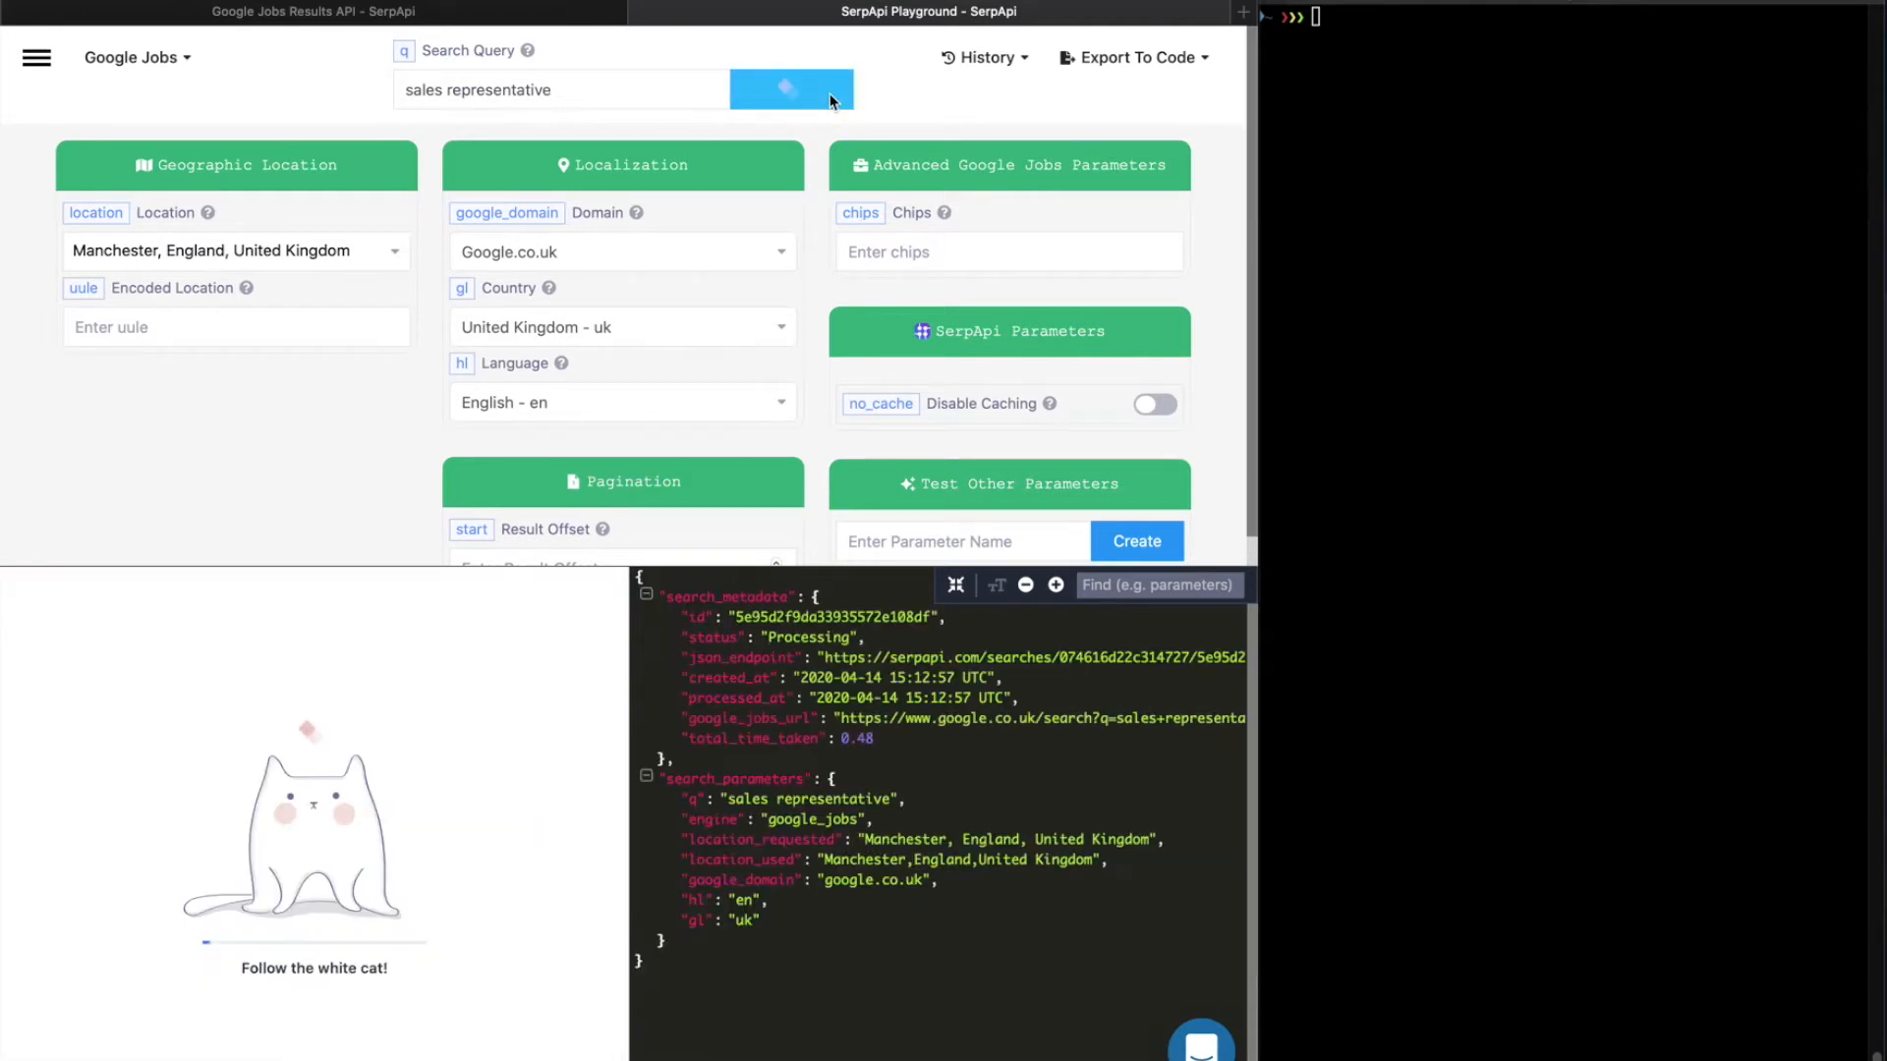
pyautogui.click(790, 90)
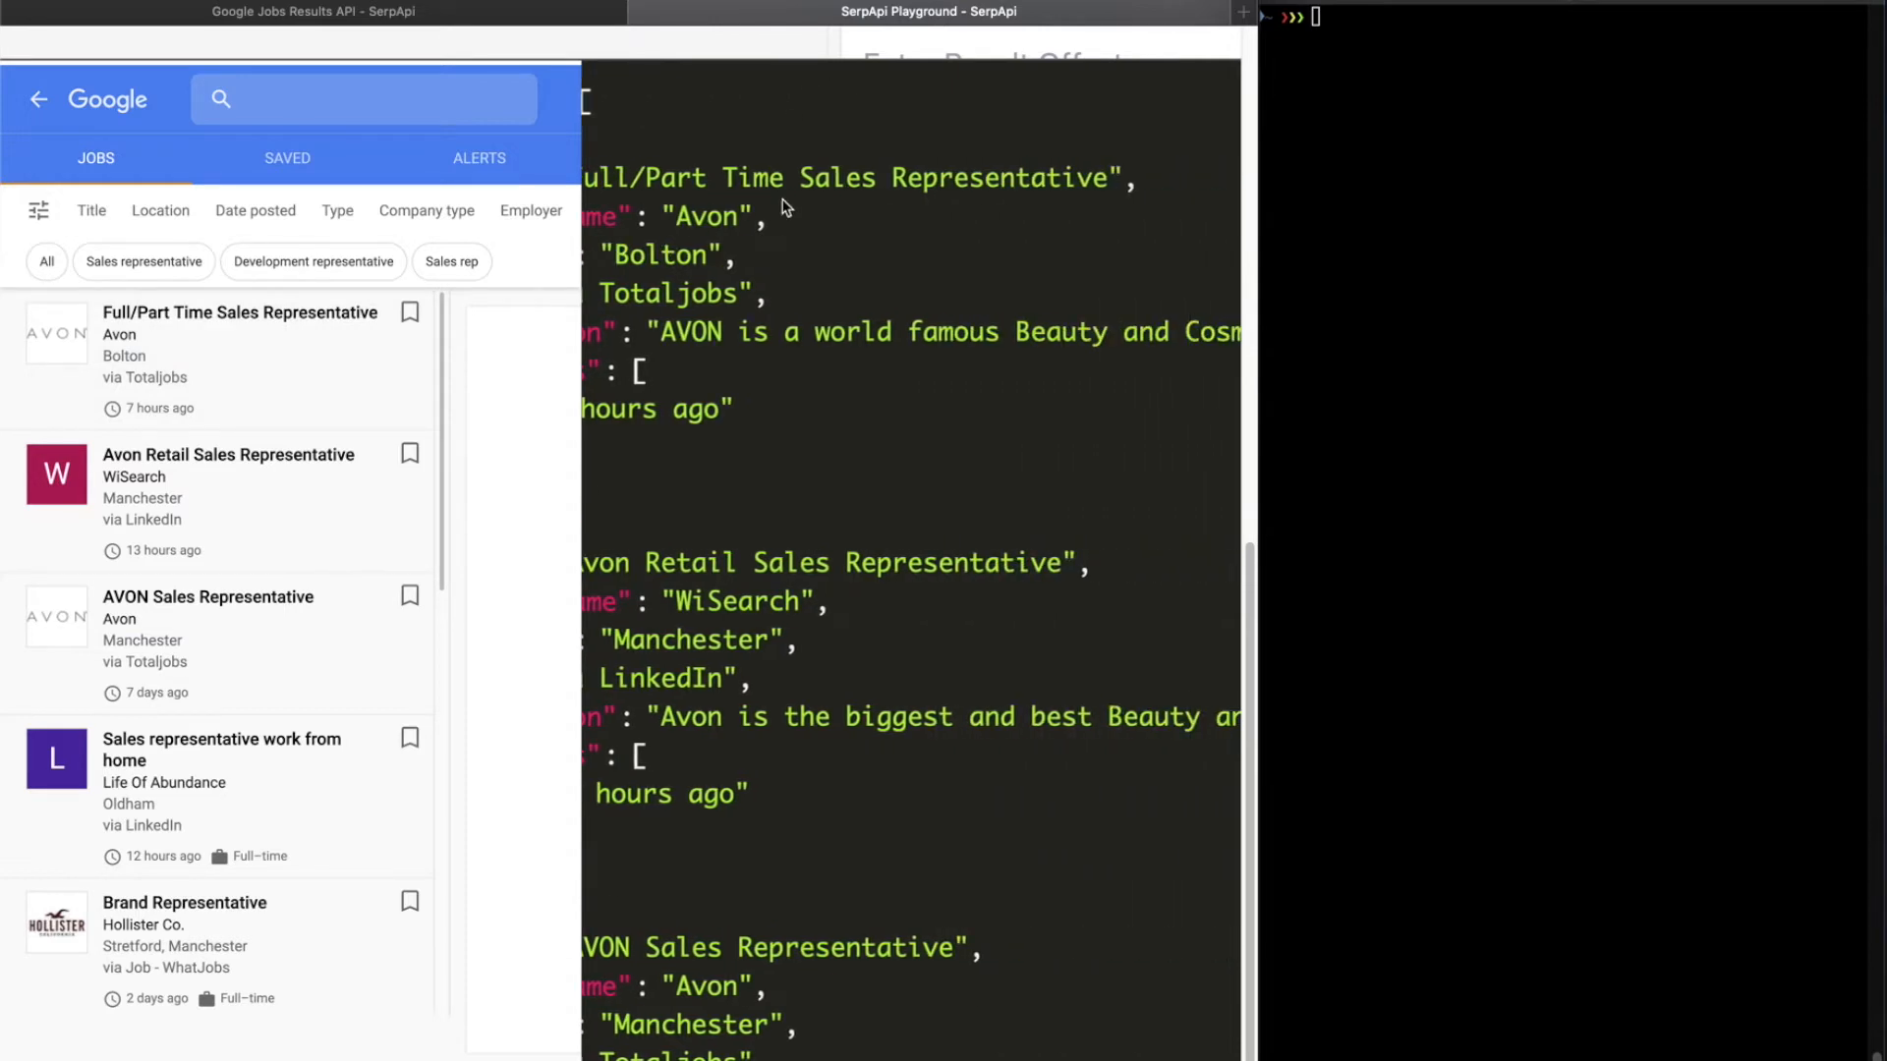
pyautogui.moveTo(644, 180)
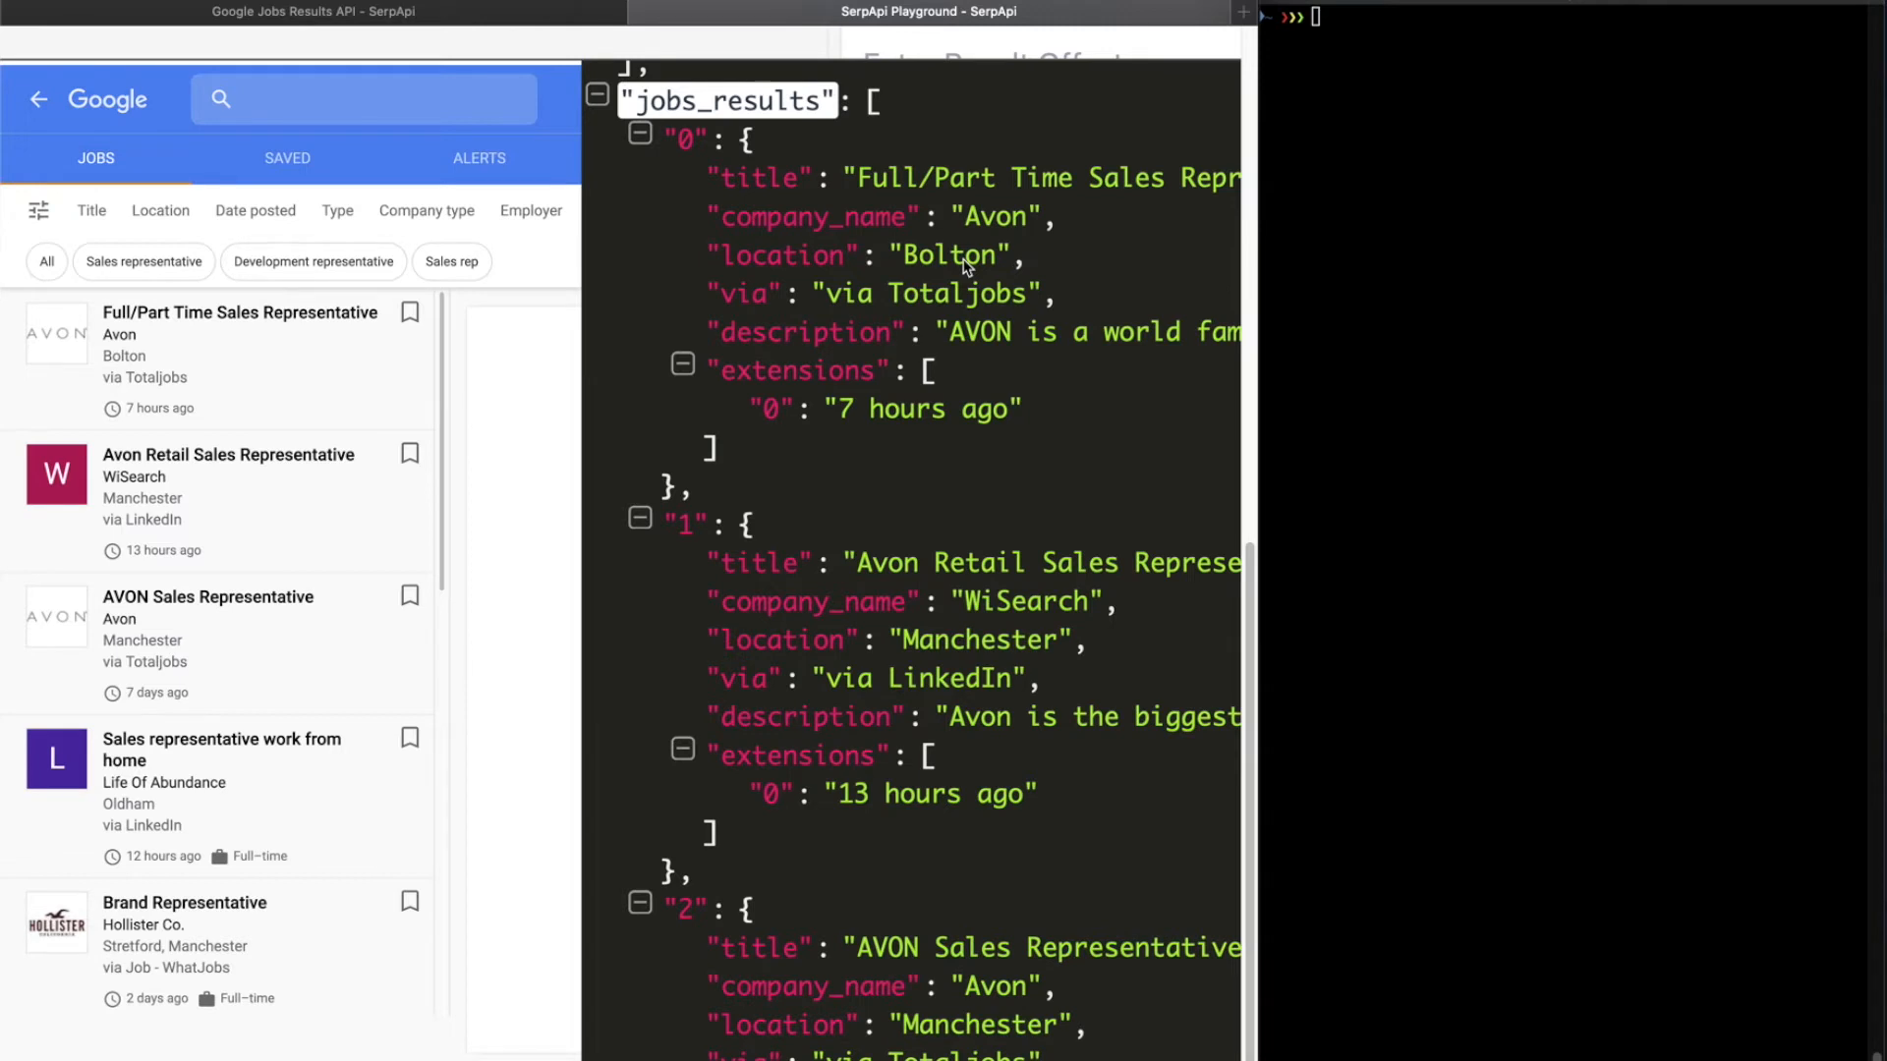
pyautogui.moveTo(827, 298)
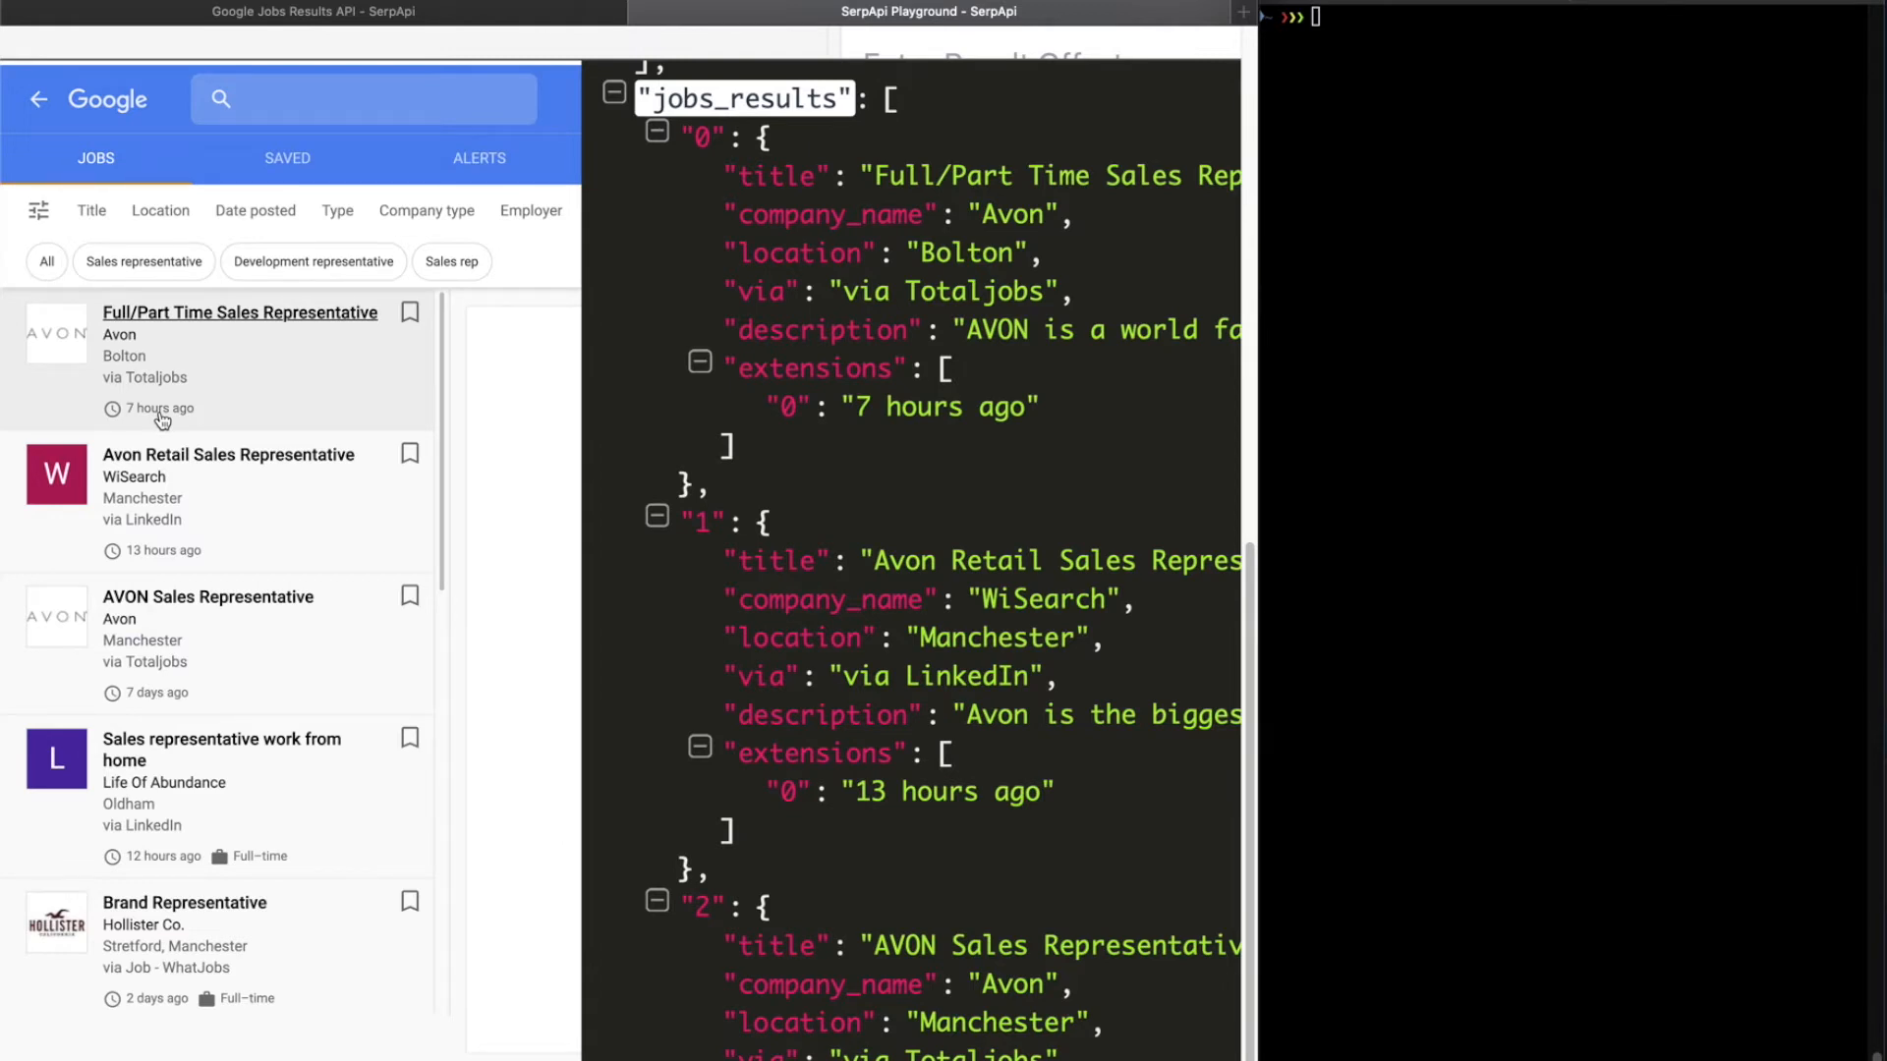
pyautogui.scroll(-3)
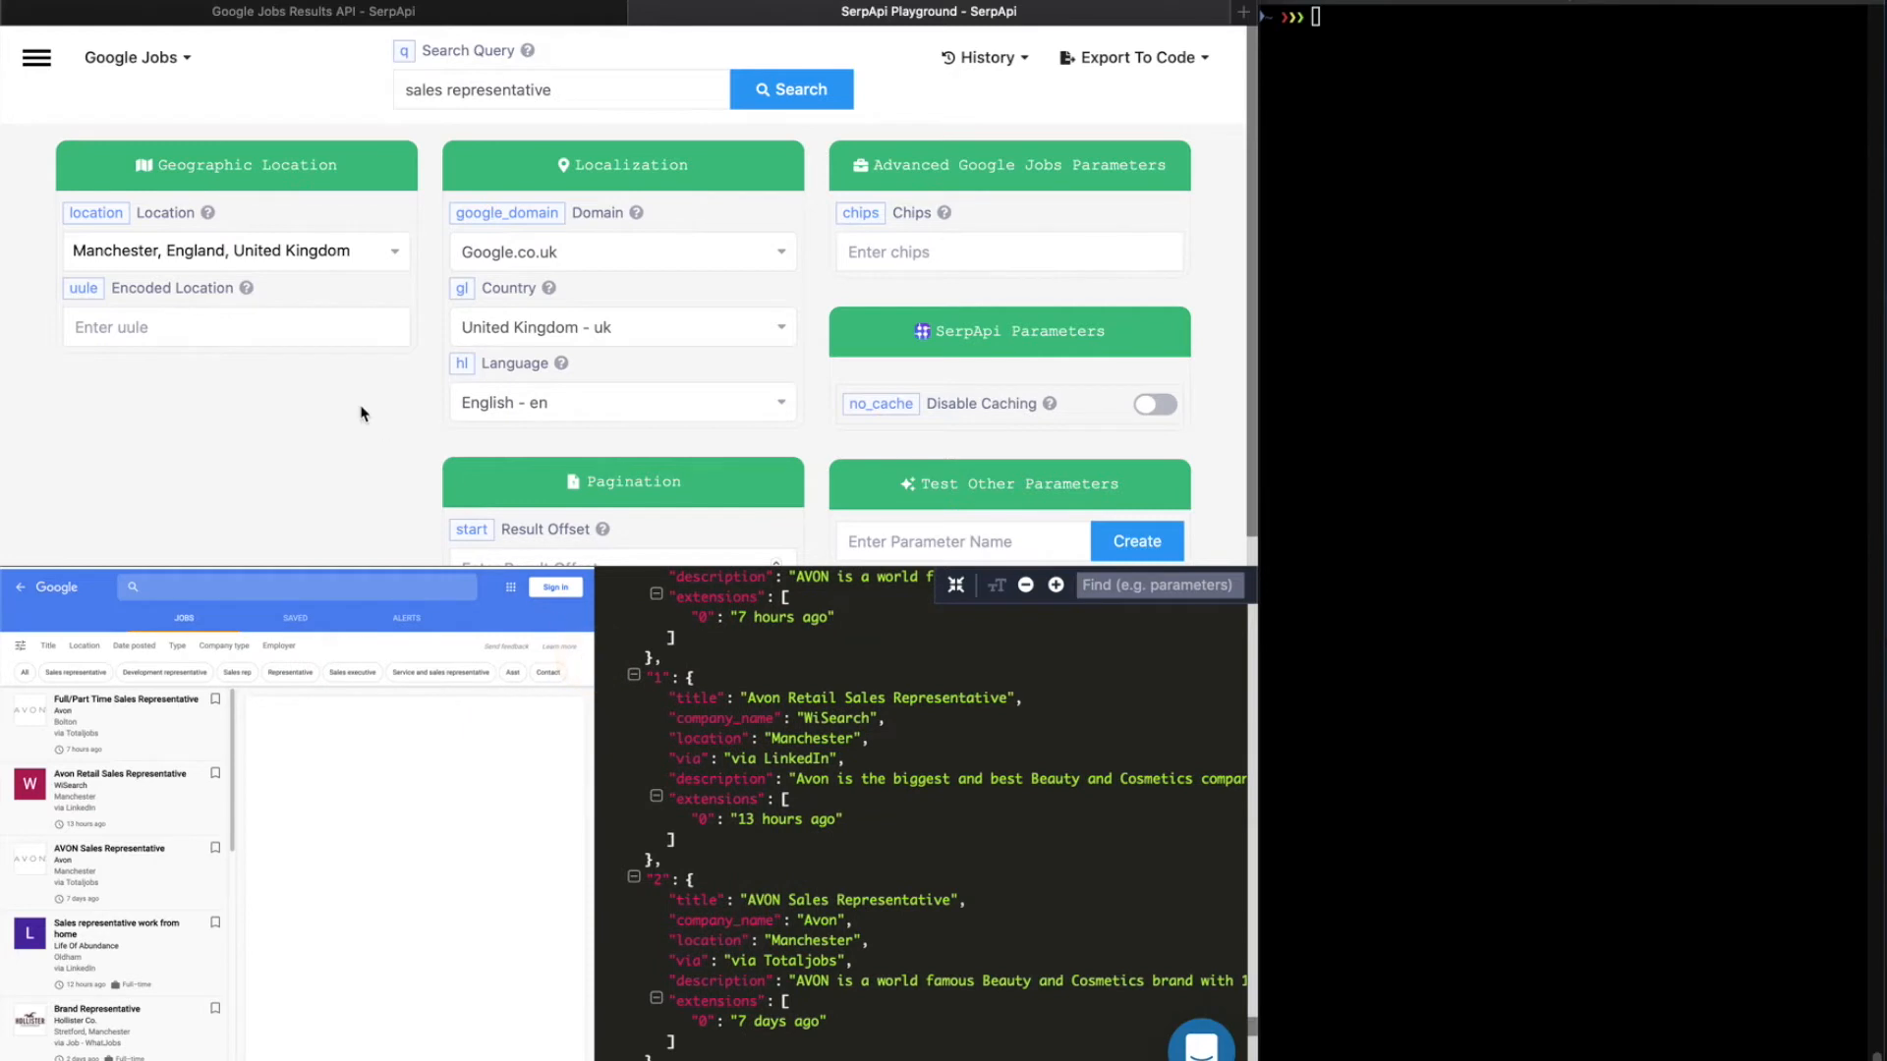
# - Rerun the search with a Result Offset (start) of 1
pyautogui.scroll(-3)
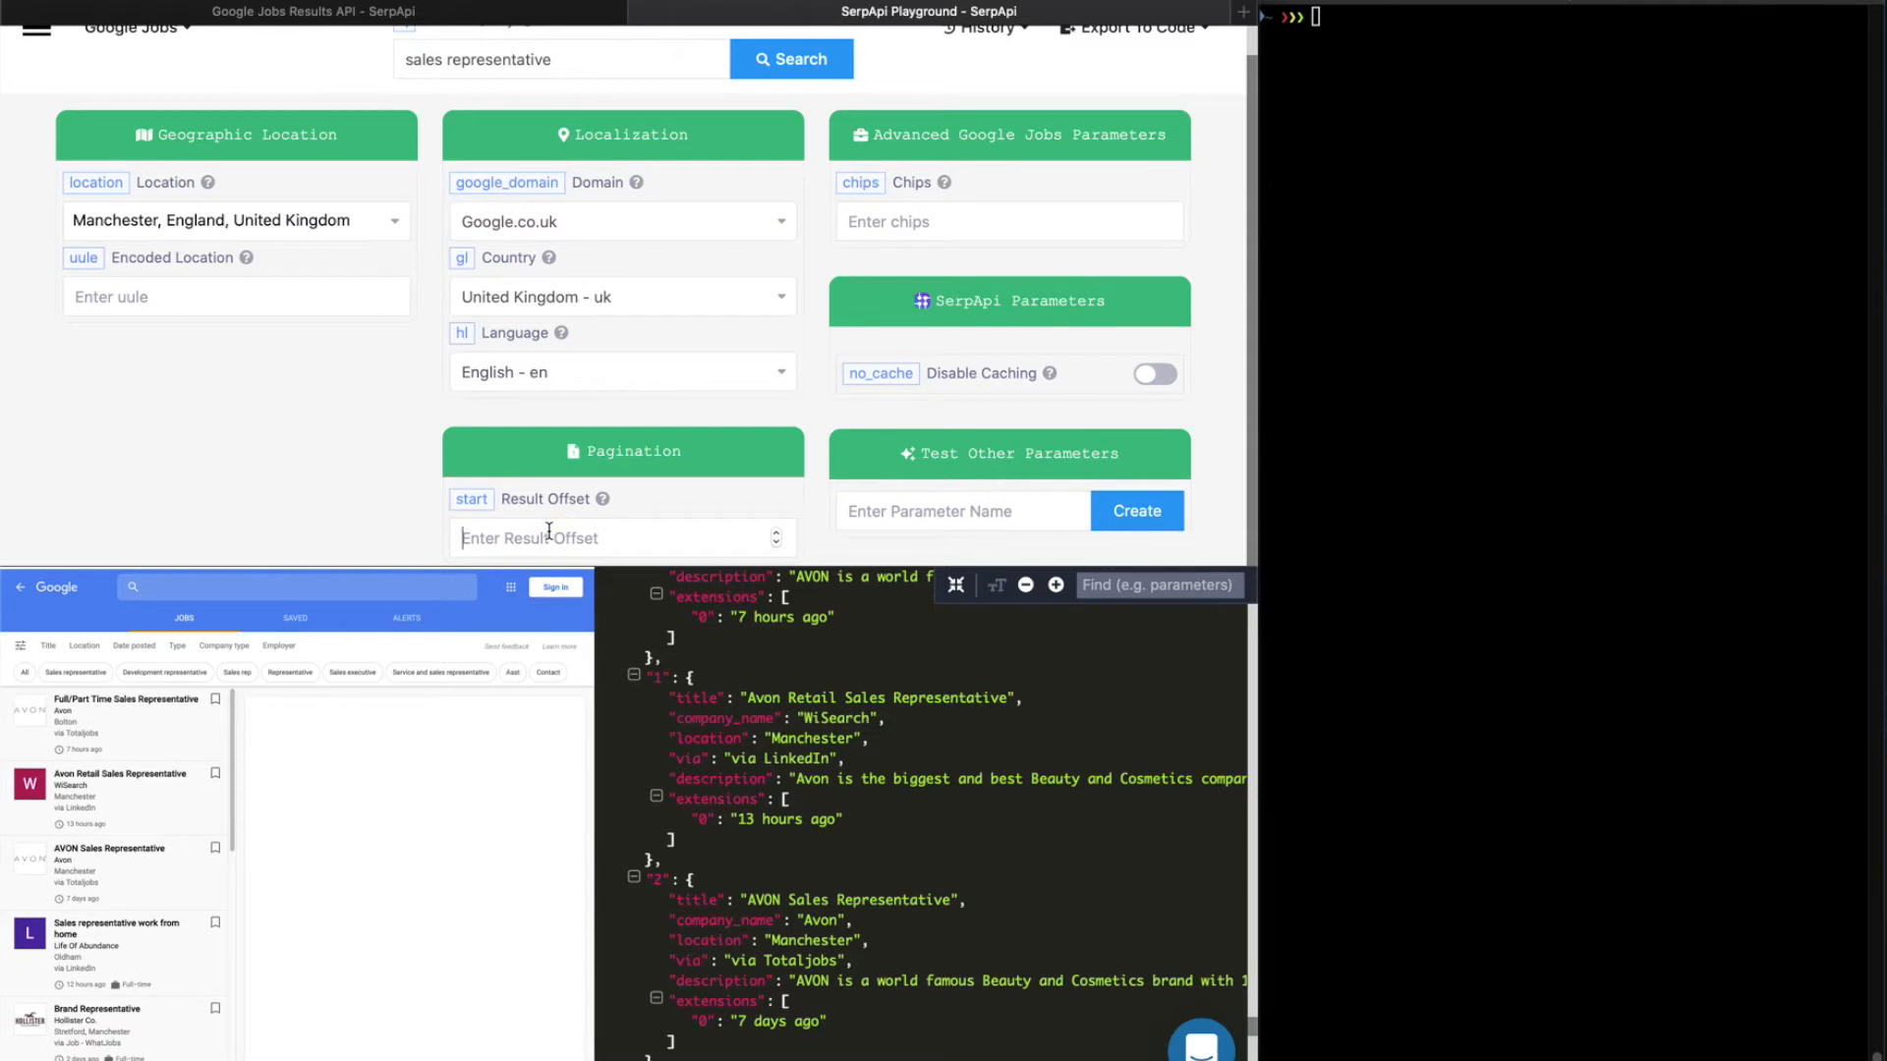
pyautogui.click(790, 58)
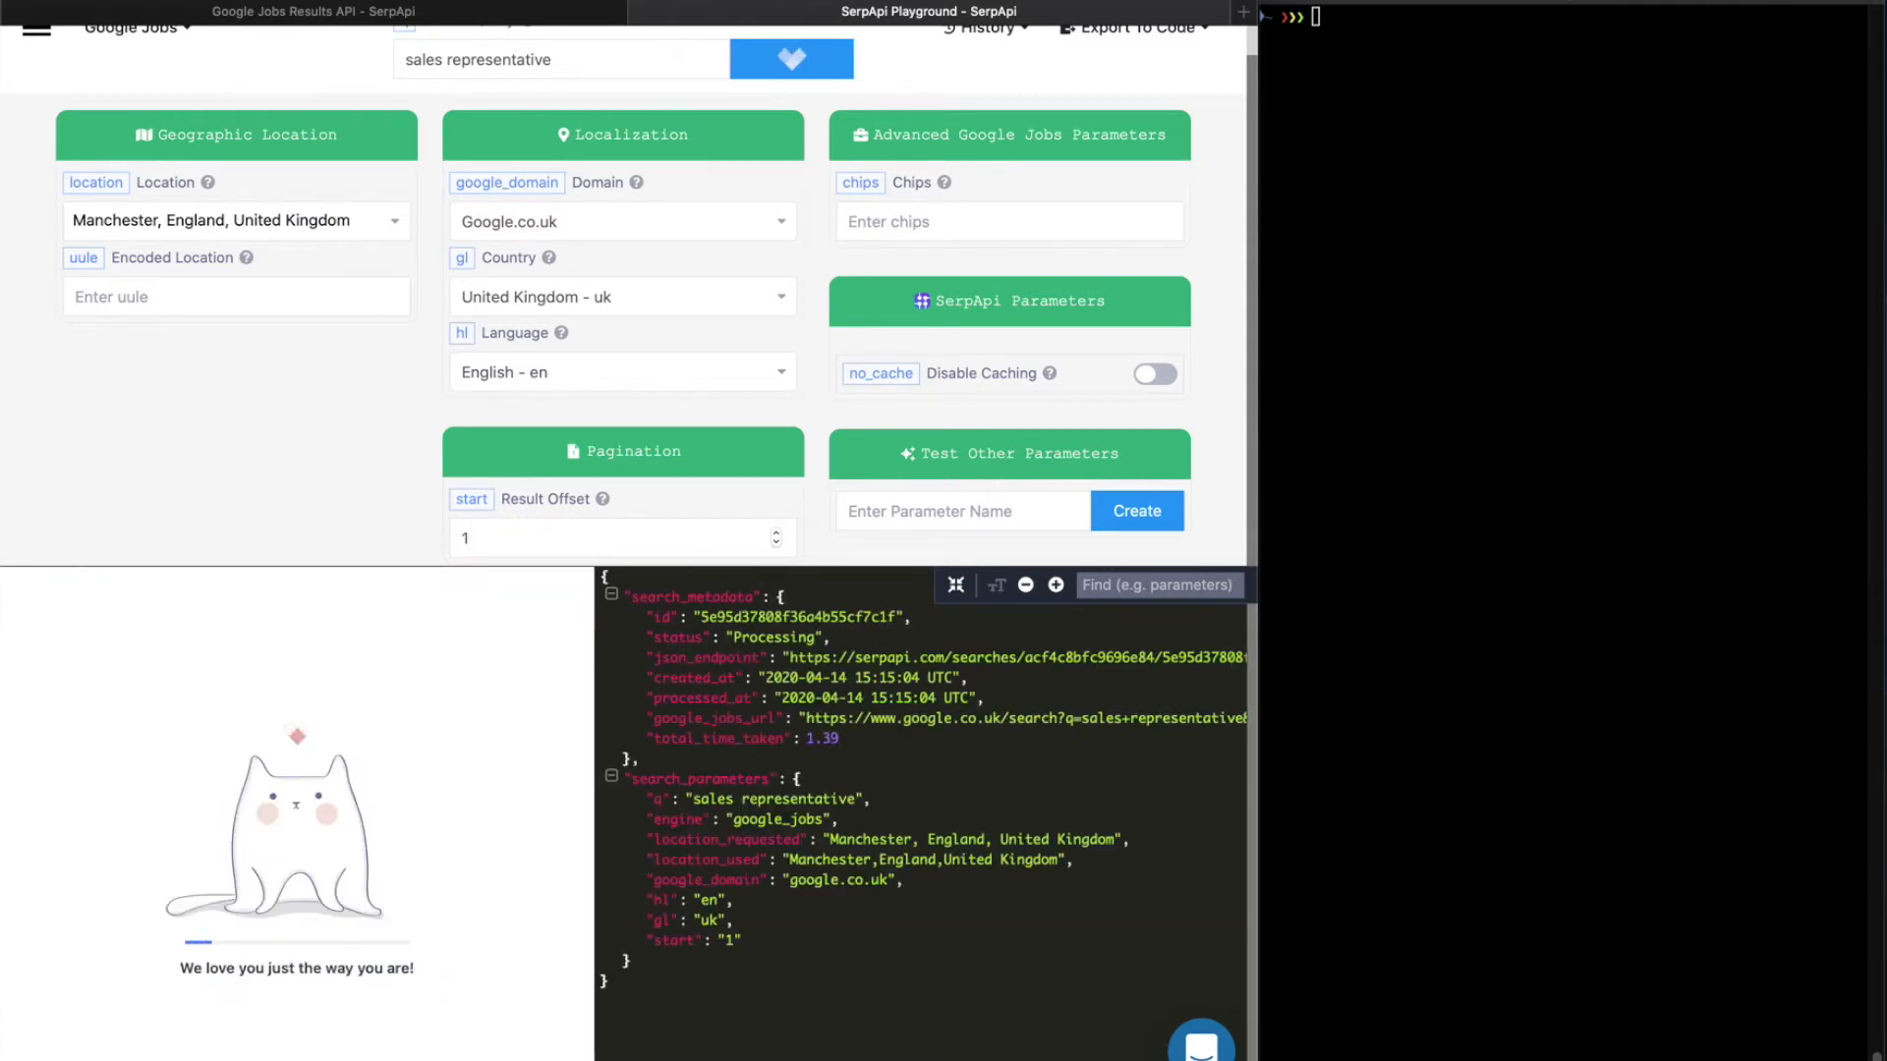
pyautogui.click(790, 58)
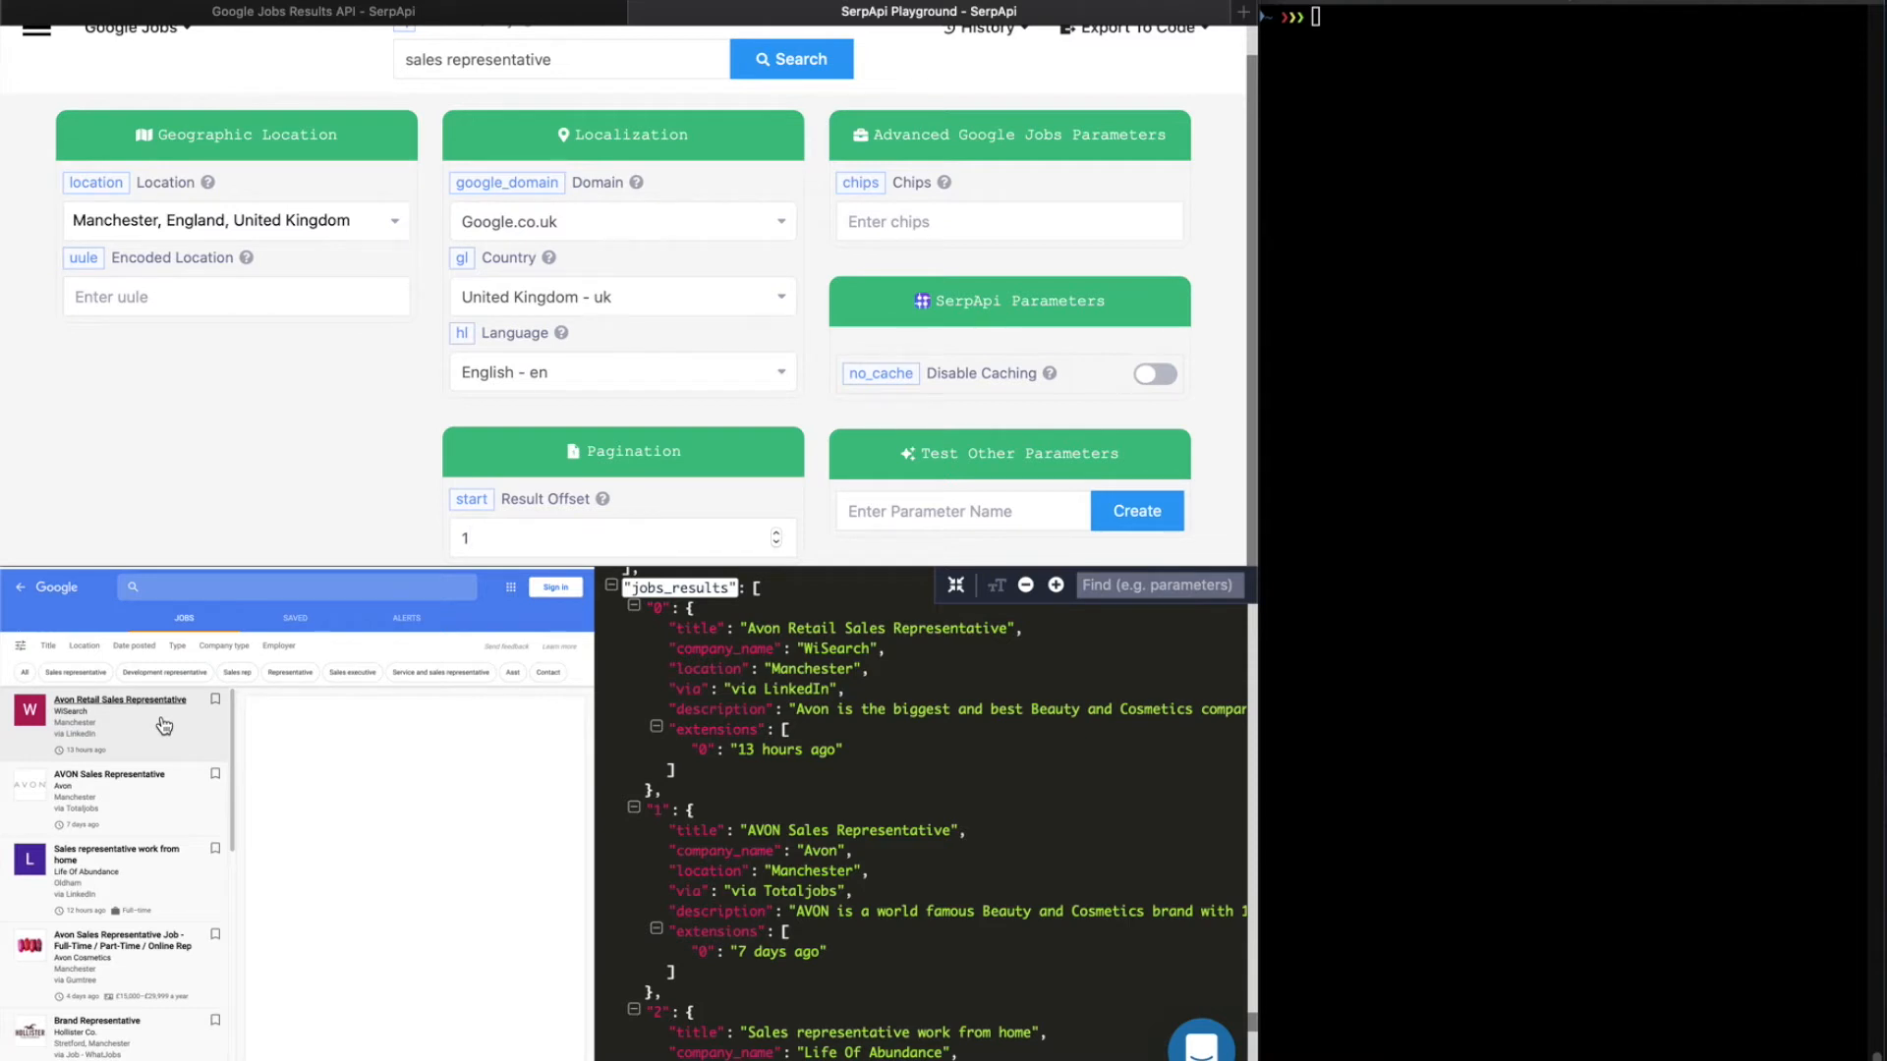
# - Change the Result Offset to 2 and search again
pyautogui.write('2')
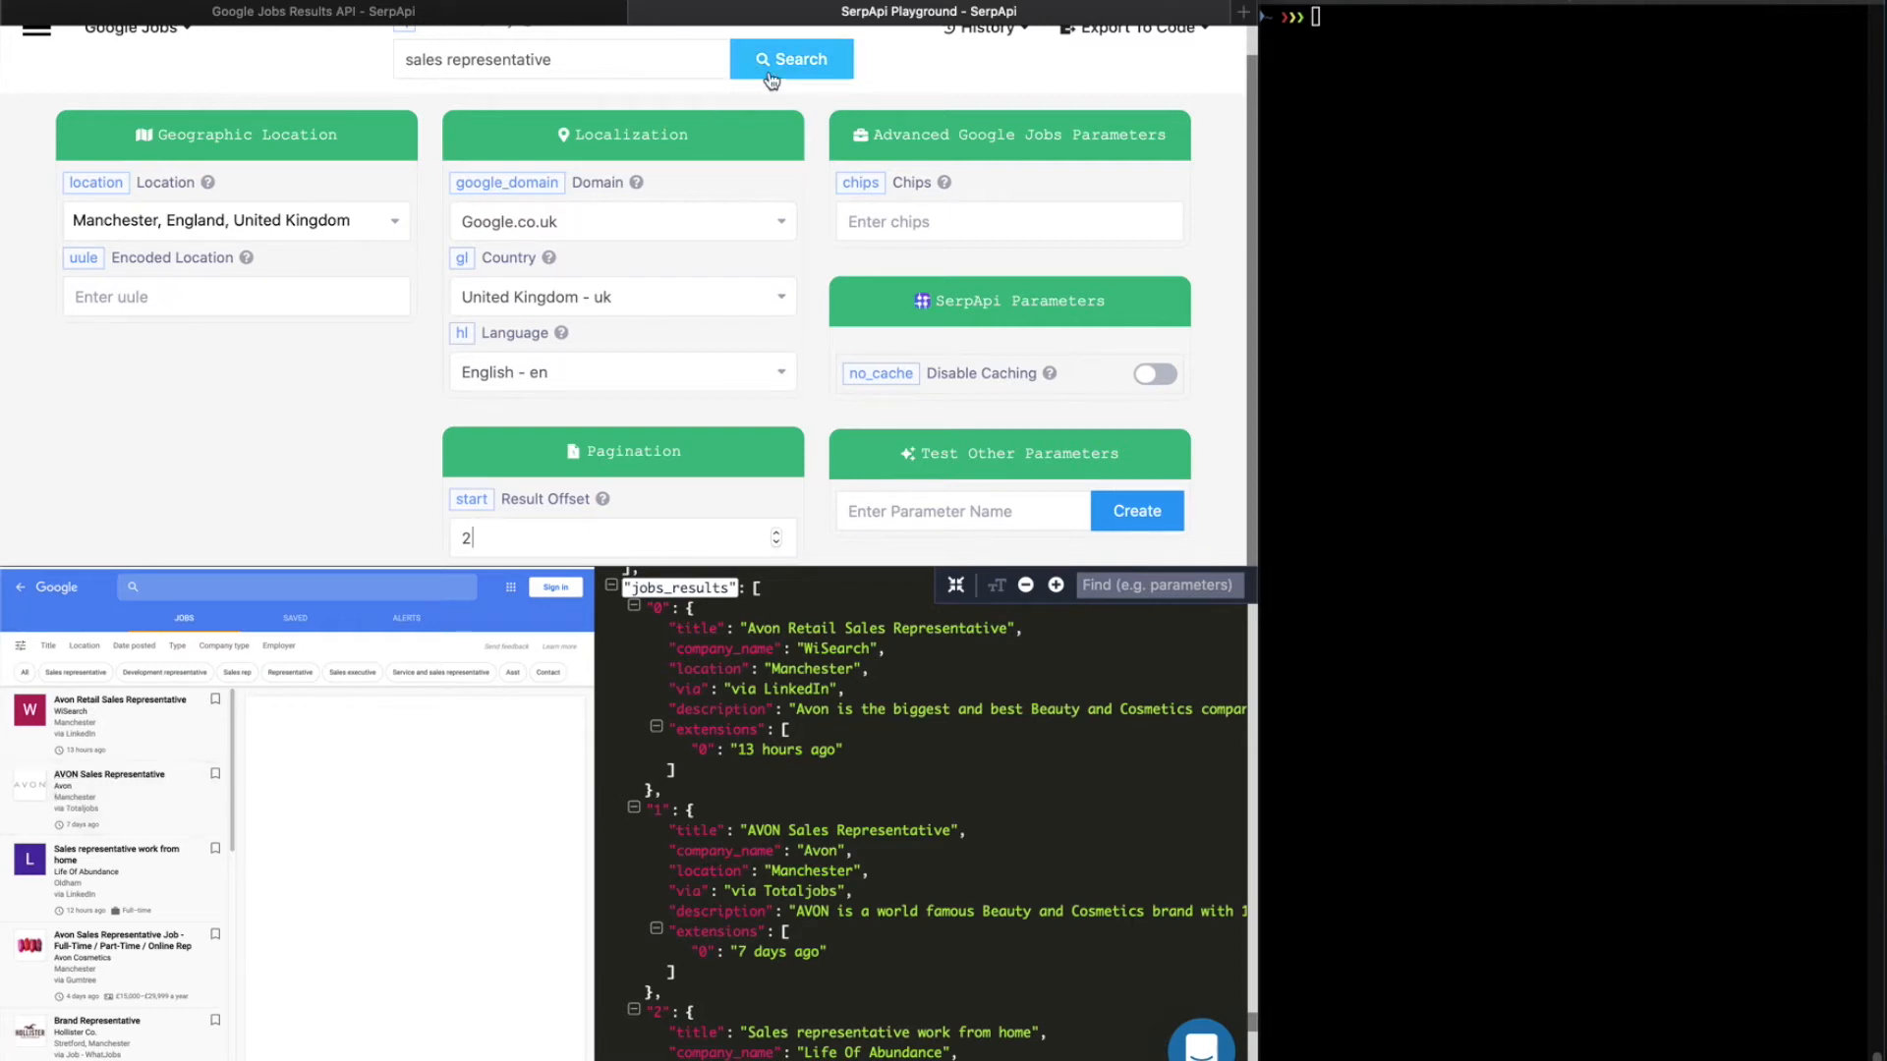
pyautogui.click(790, 59)
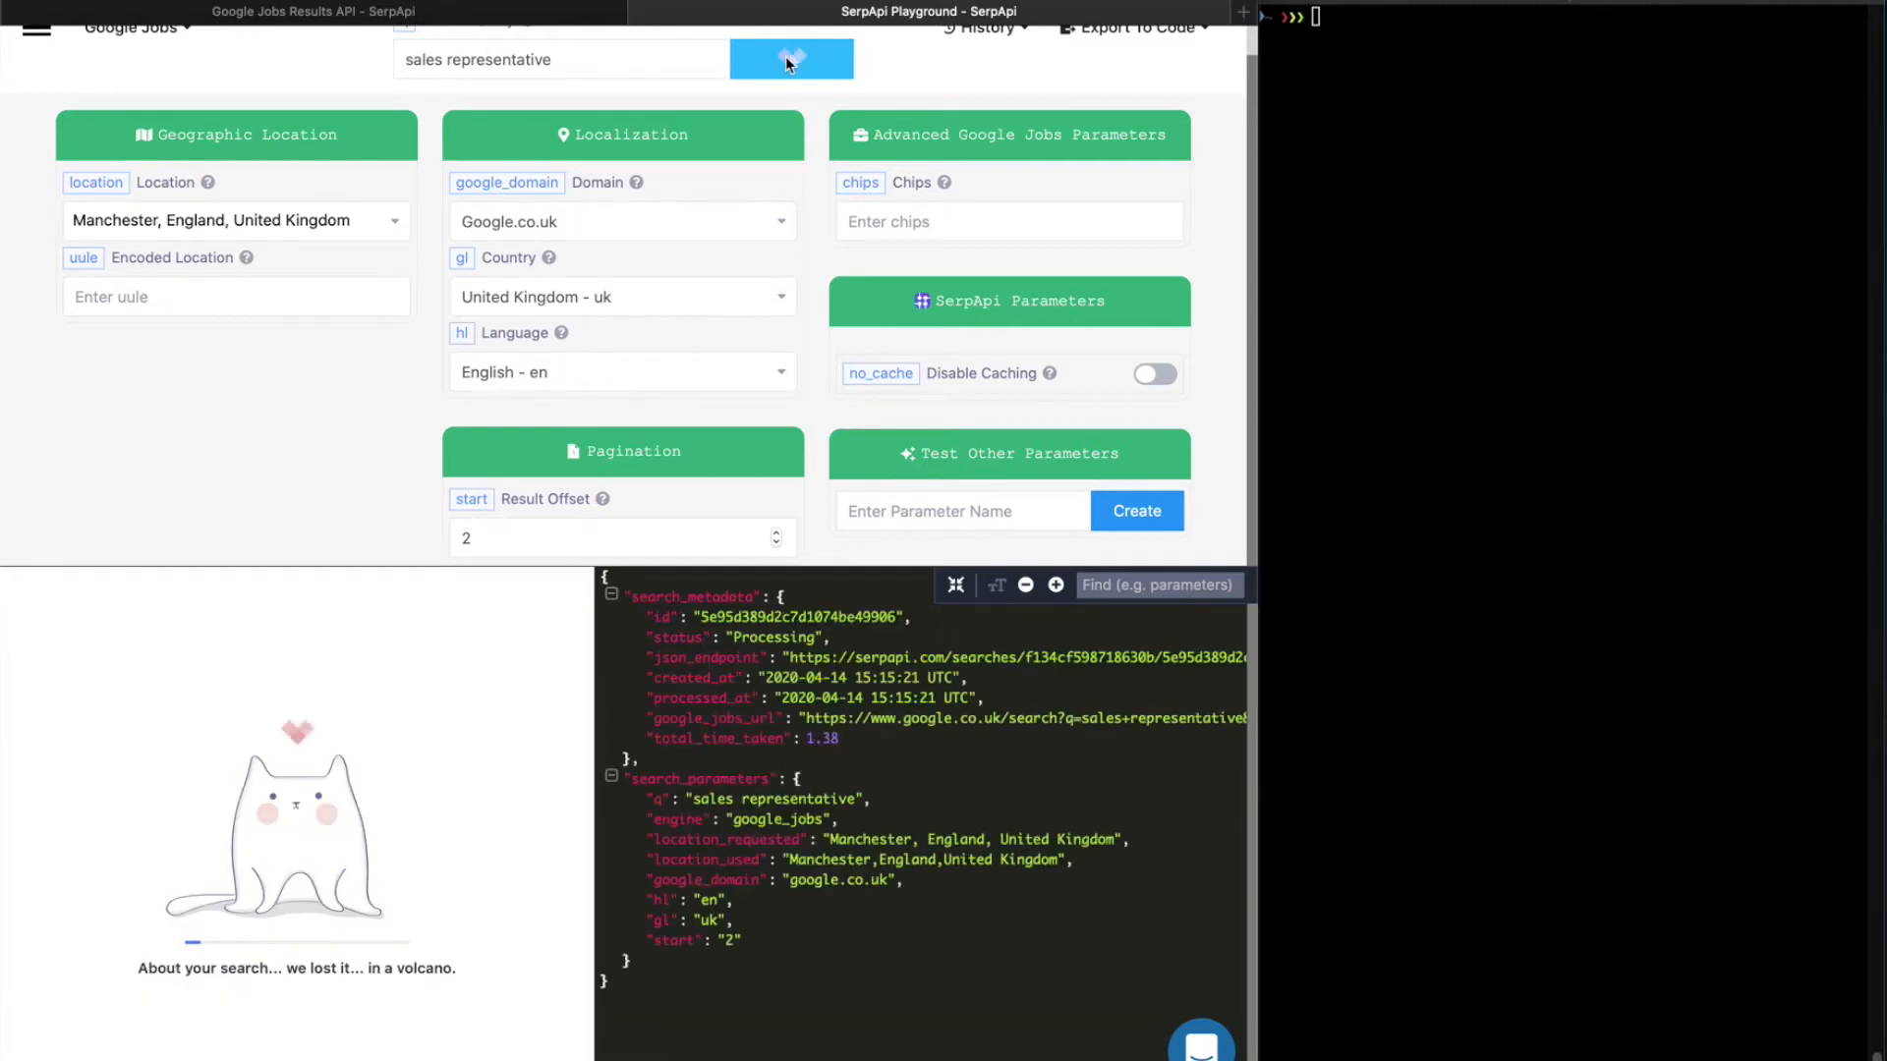
pyautogui.click(790, 59)
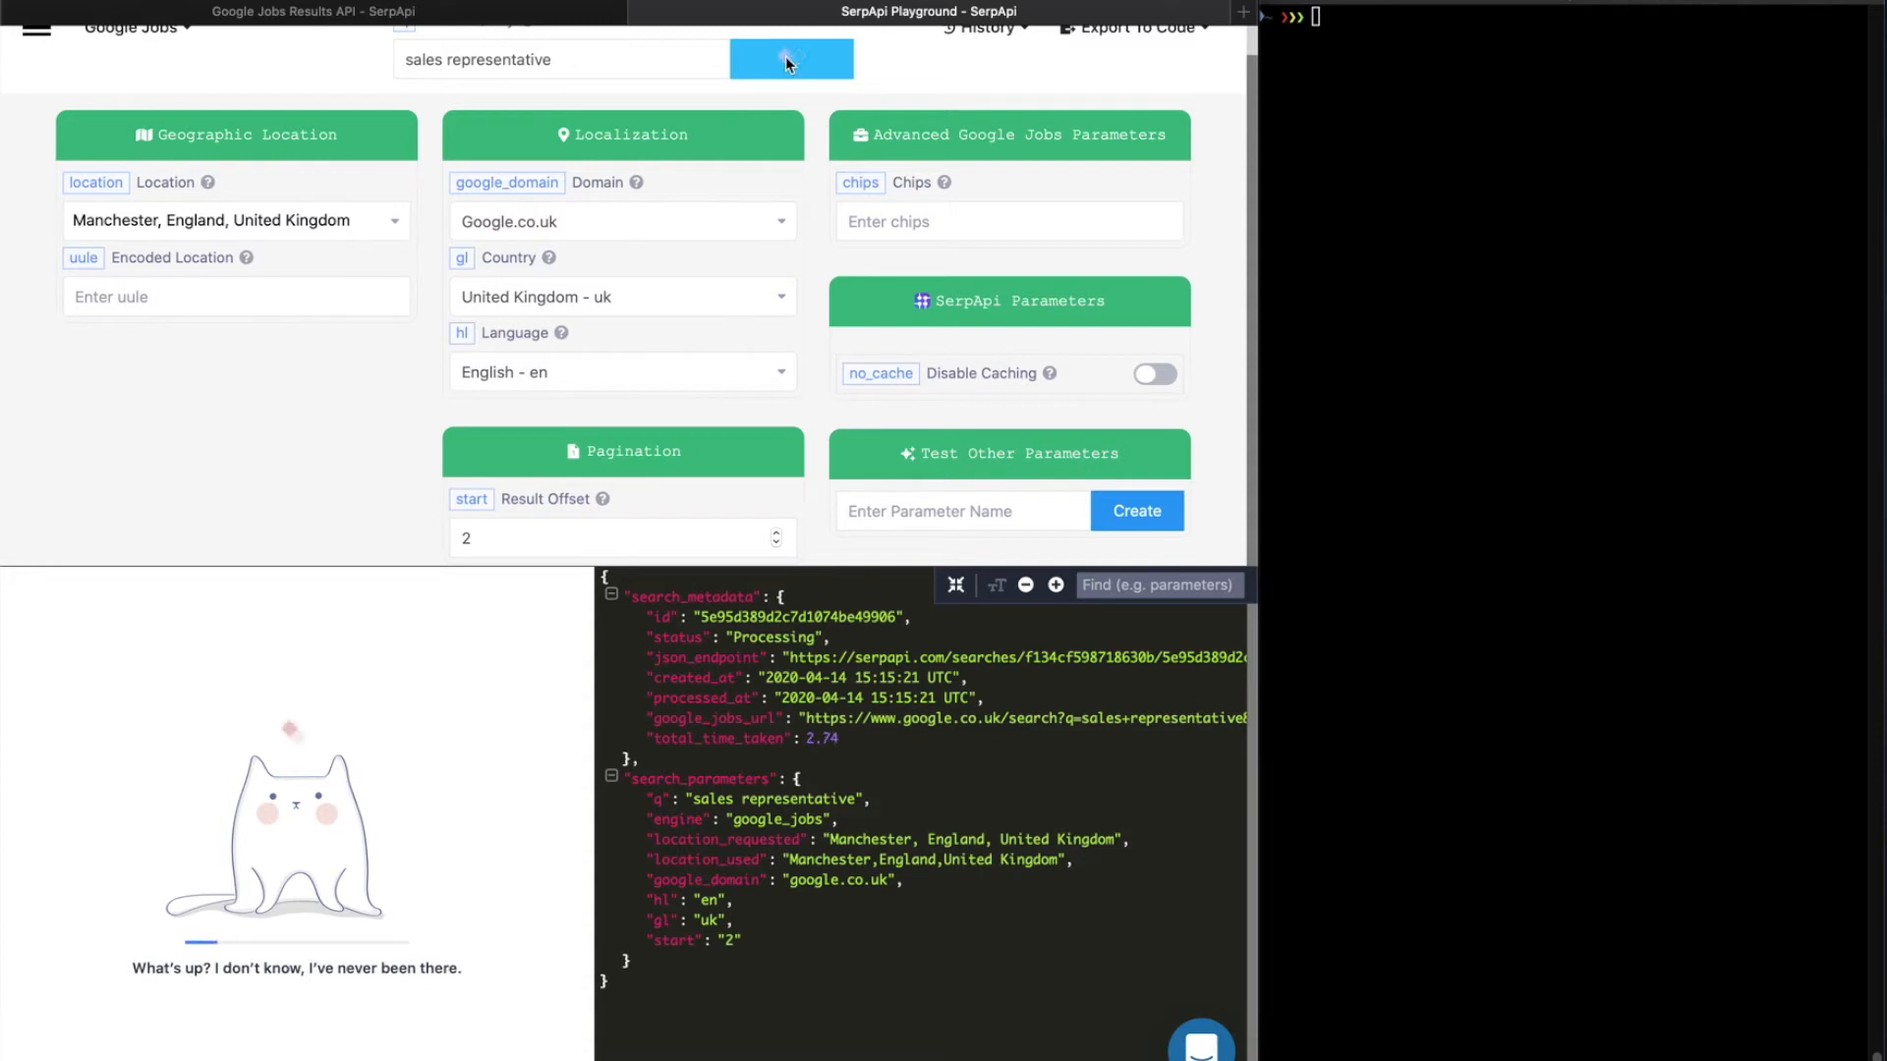
pyautogui.click(790, 59)
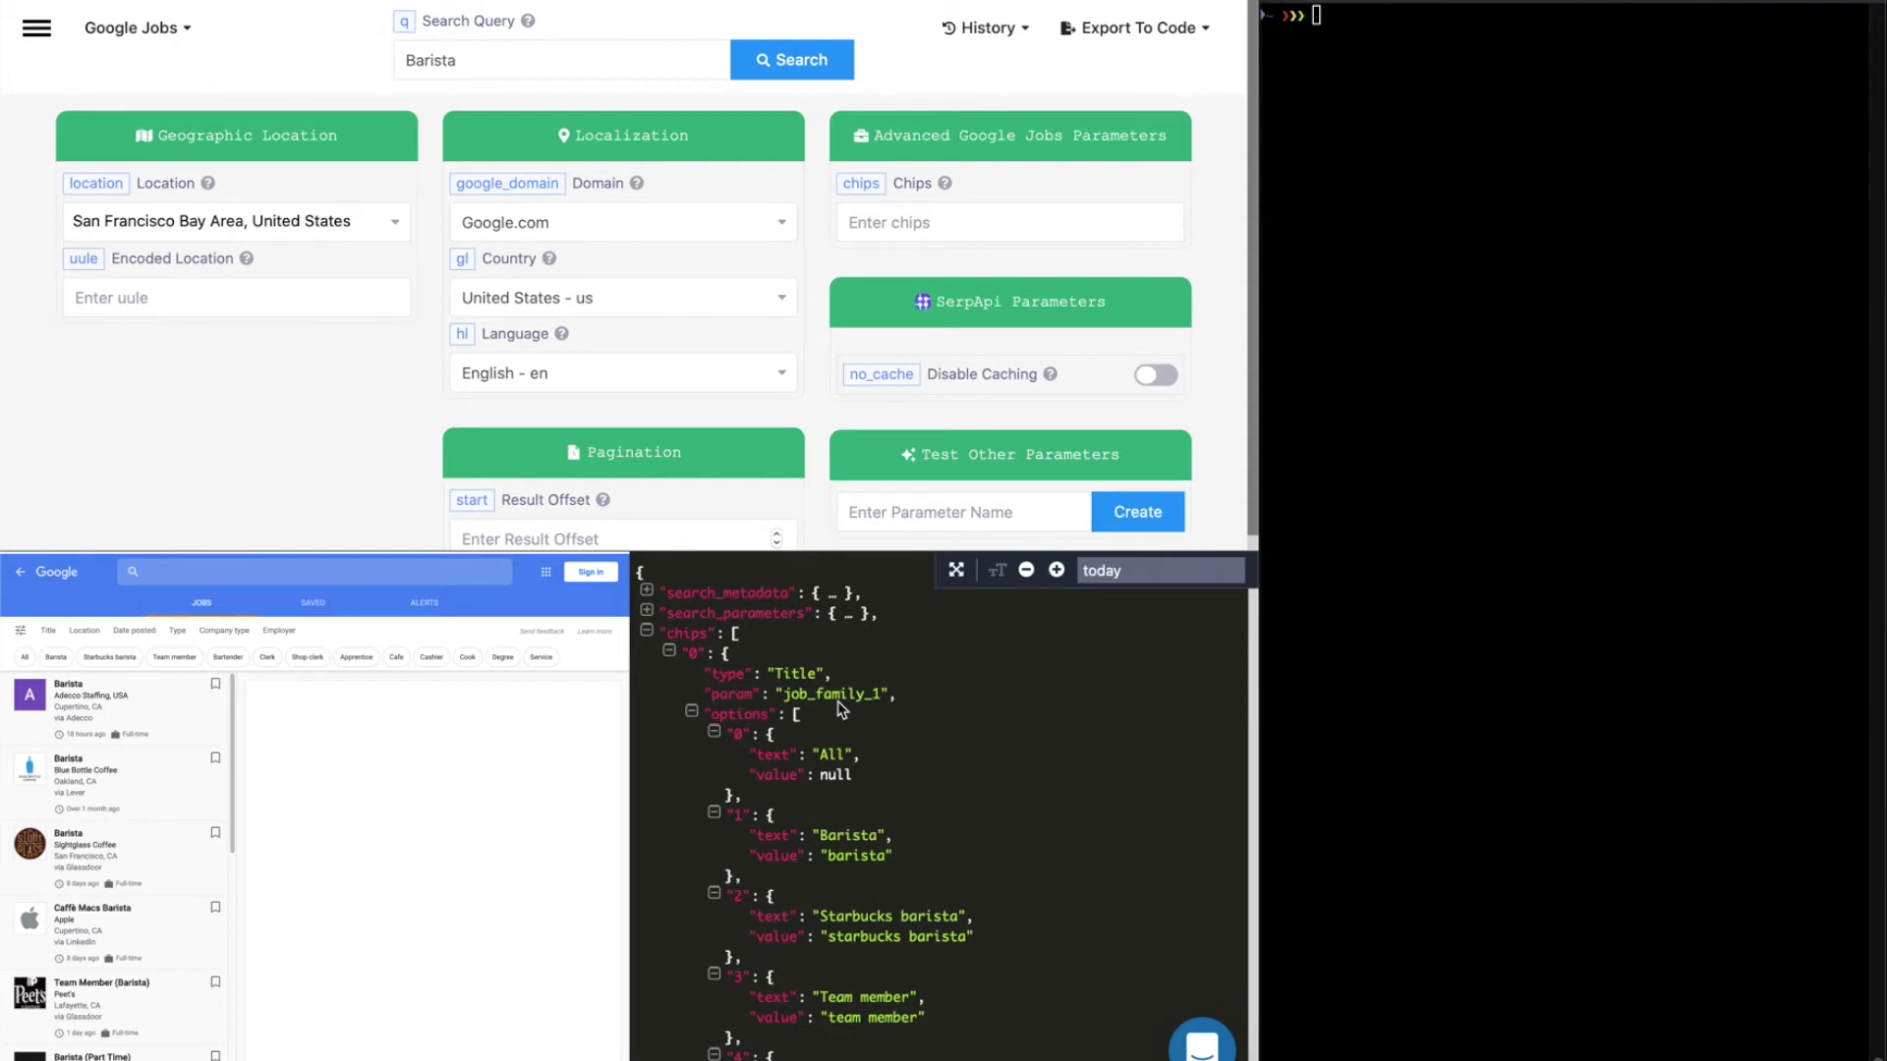
pyautogui.moveTo(719, 649)
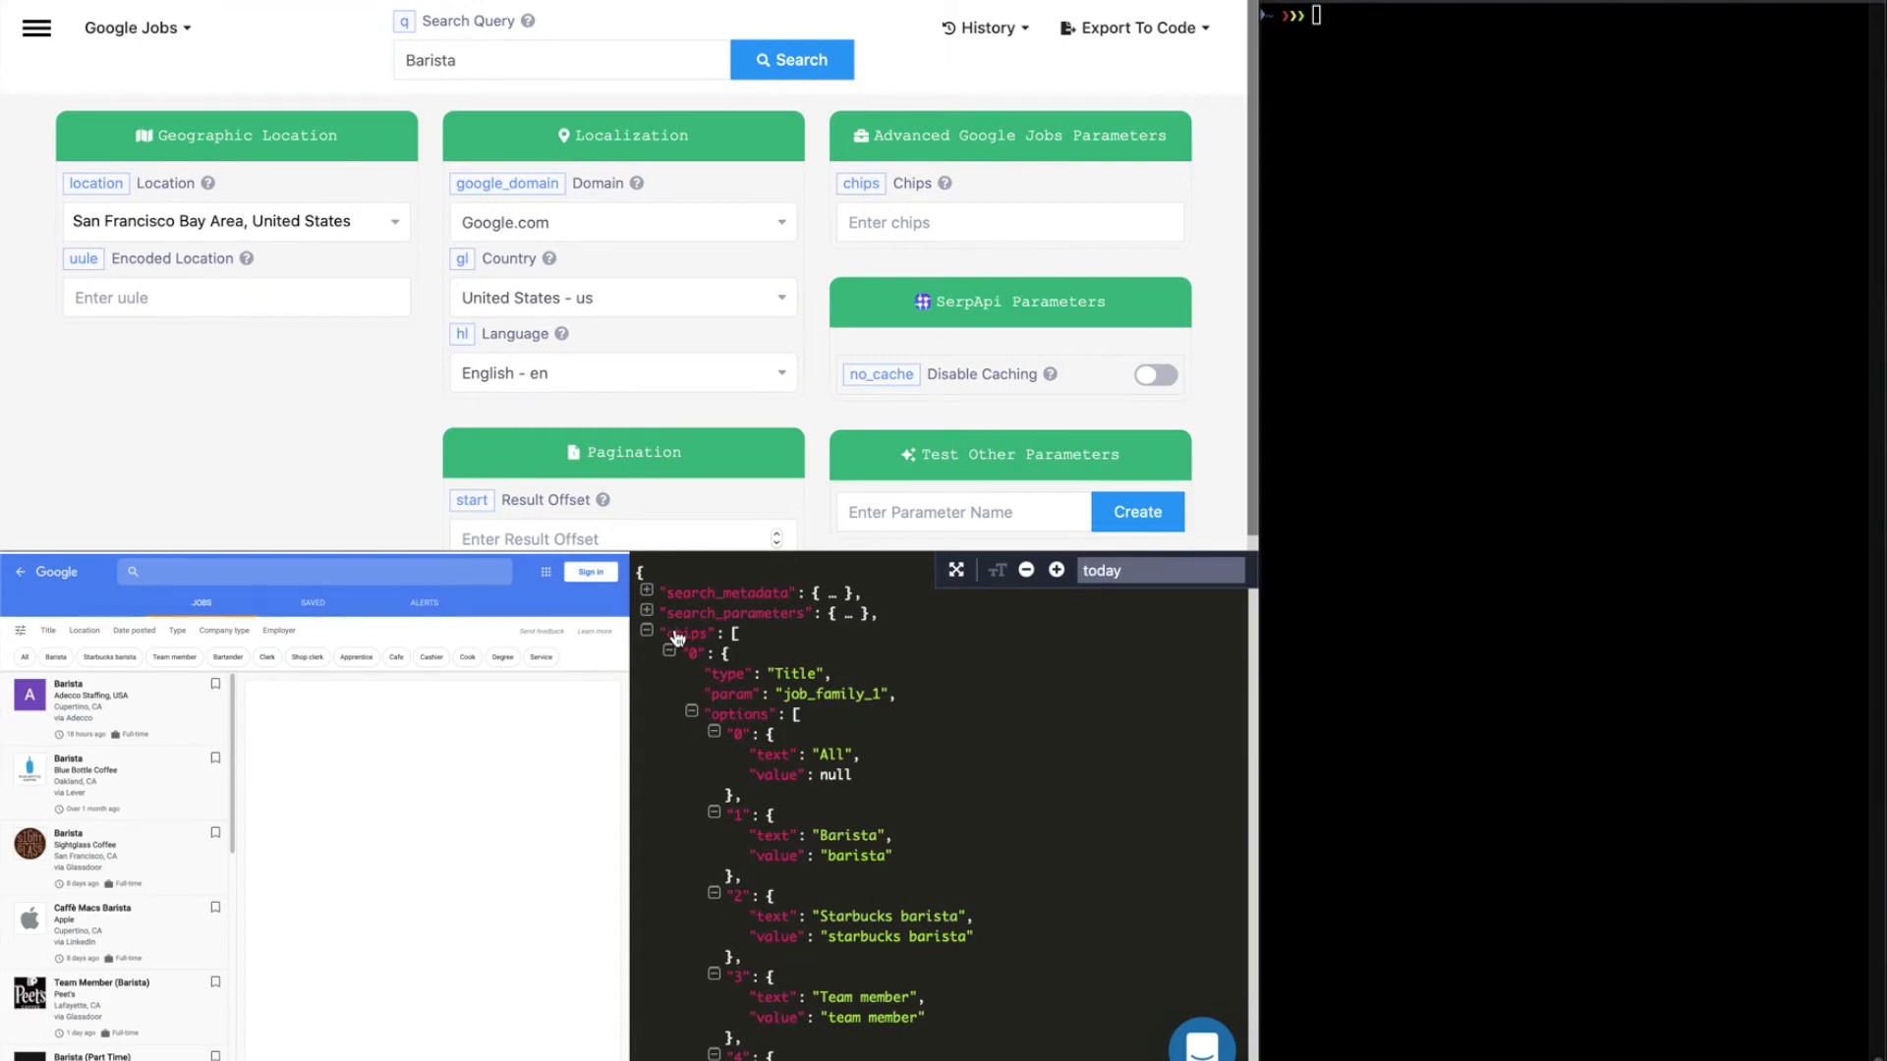
# - Find the Date posted chip in the JSON and enter 'date_posted' in the Chips field
pyautogui.scroll(-3)
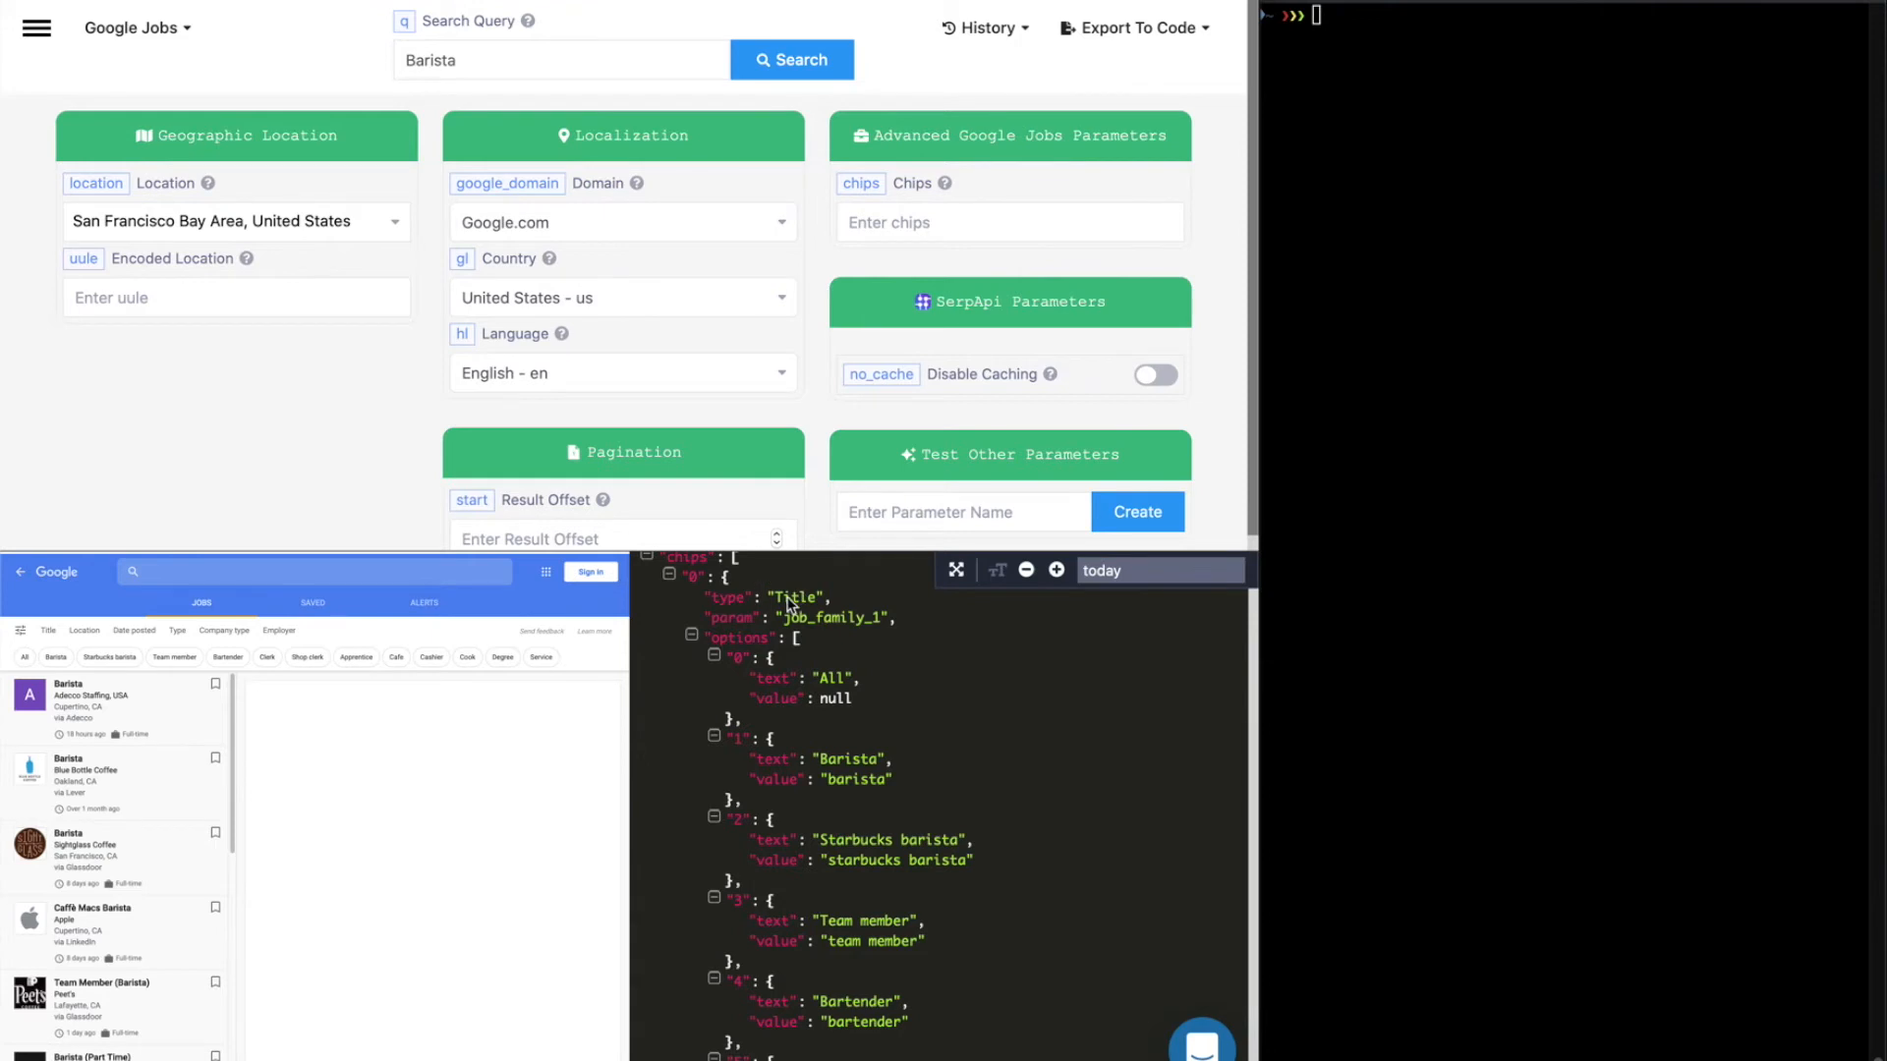
pyautogui.scroll(-3)
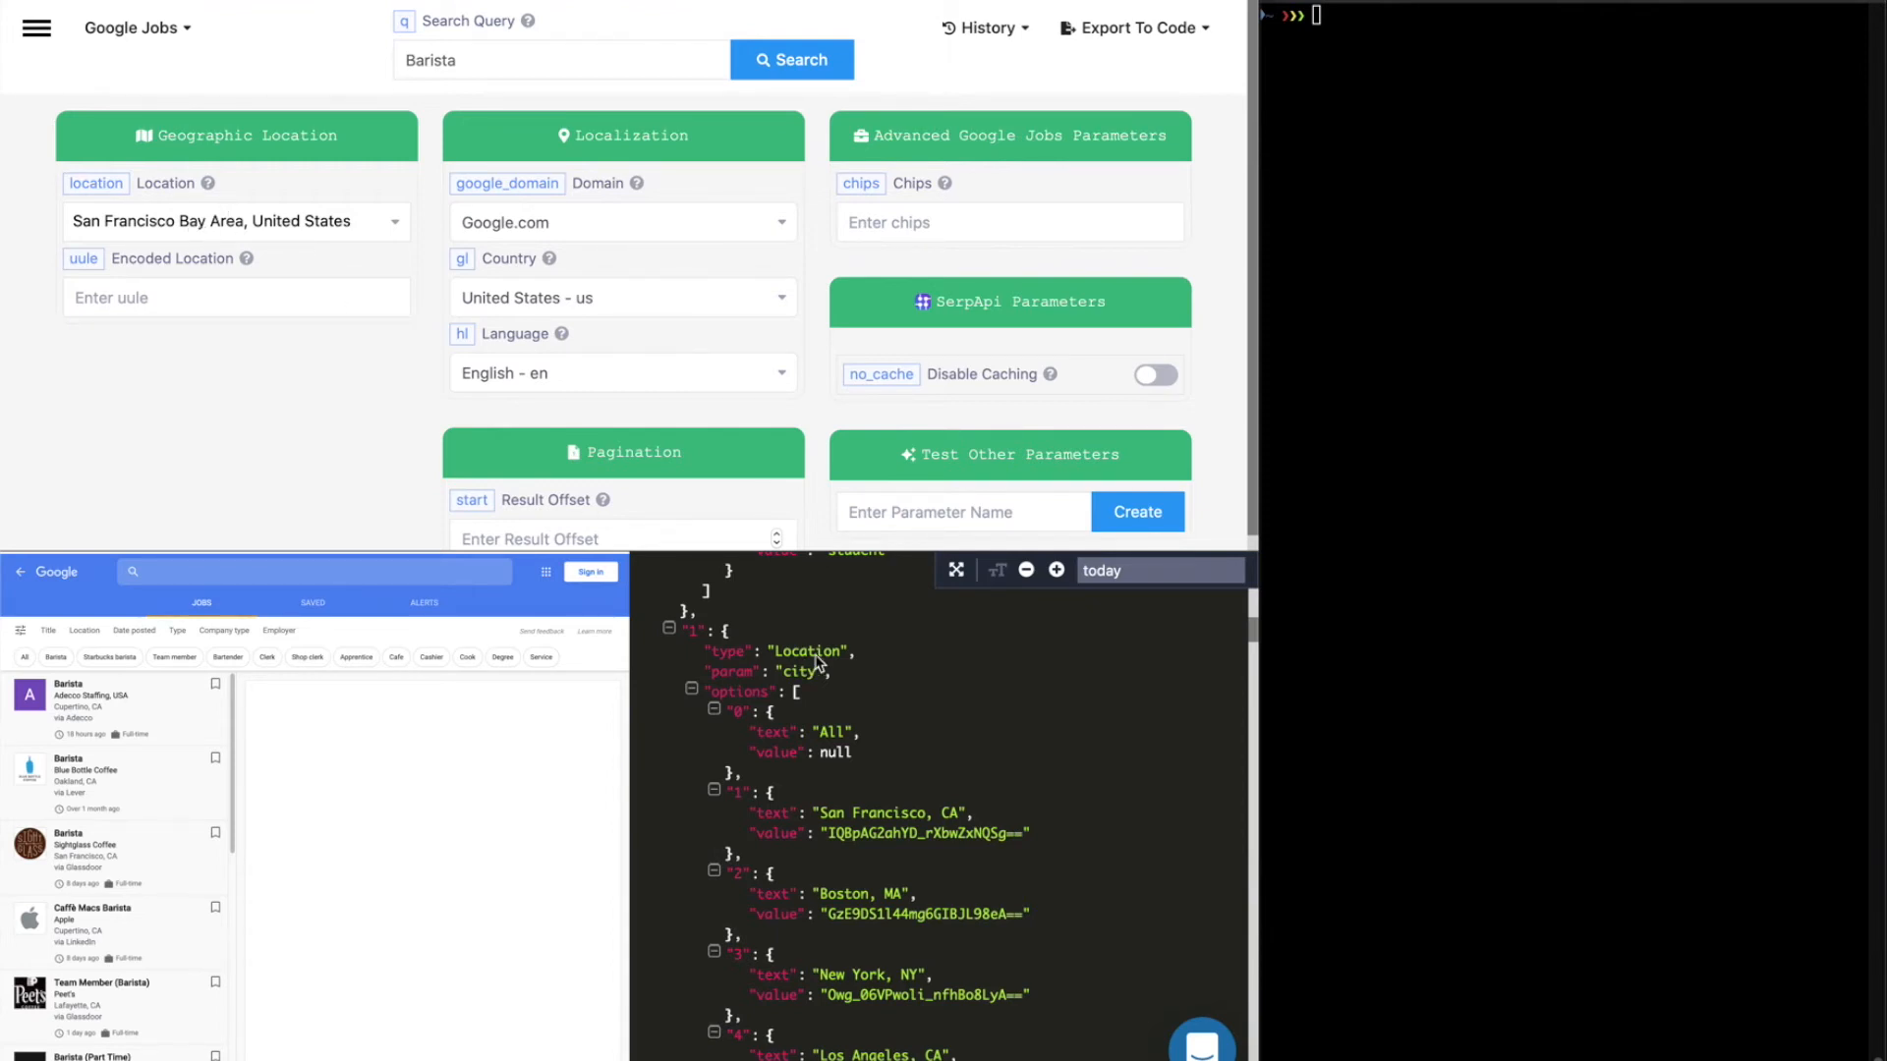
pyautogui.scroll(-3)
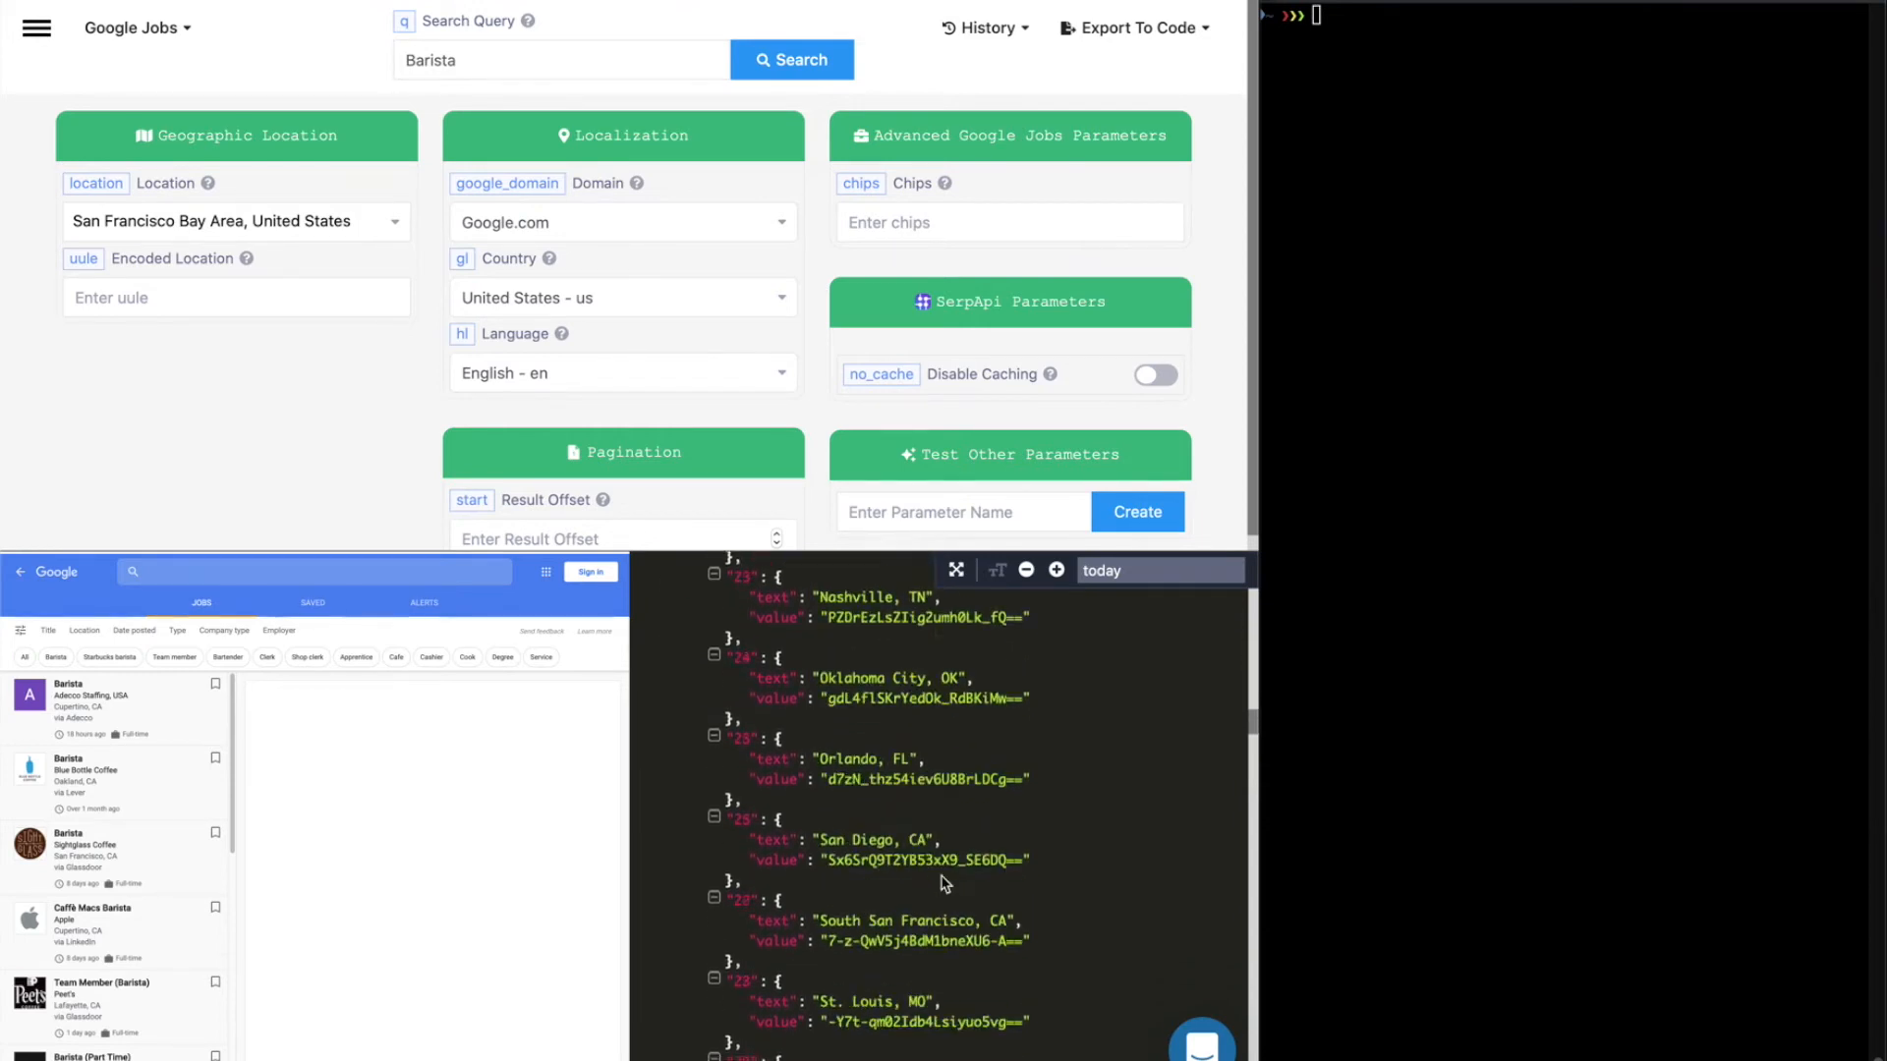
pyautogui.scroll(-3)
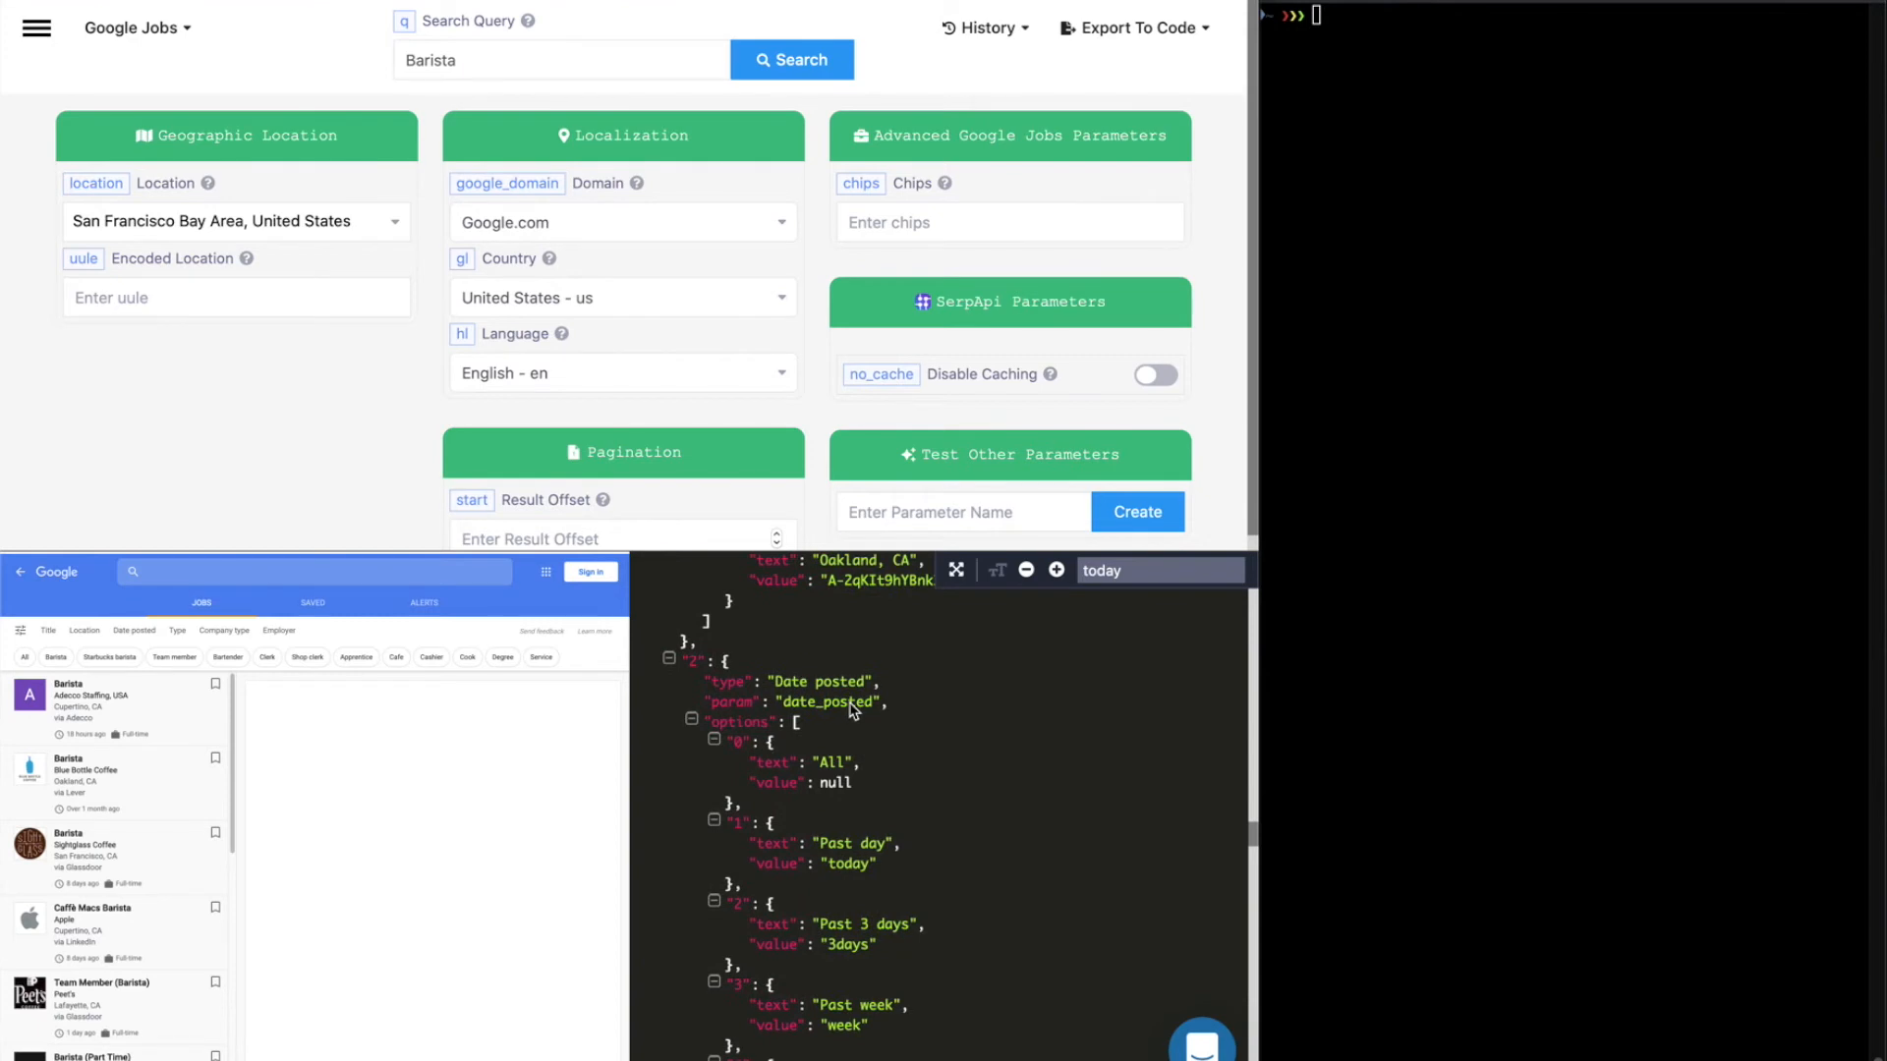
pyautogui.doubleClick(826, 701)
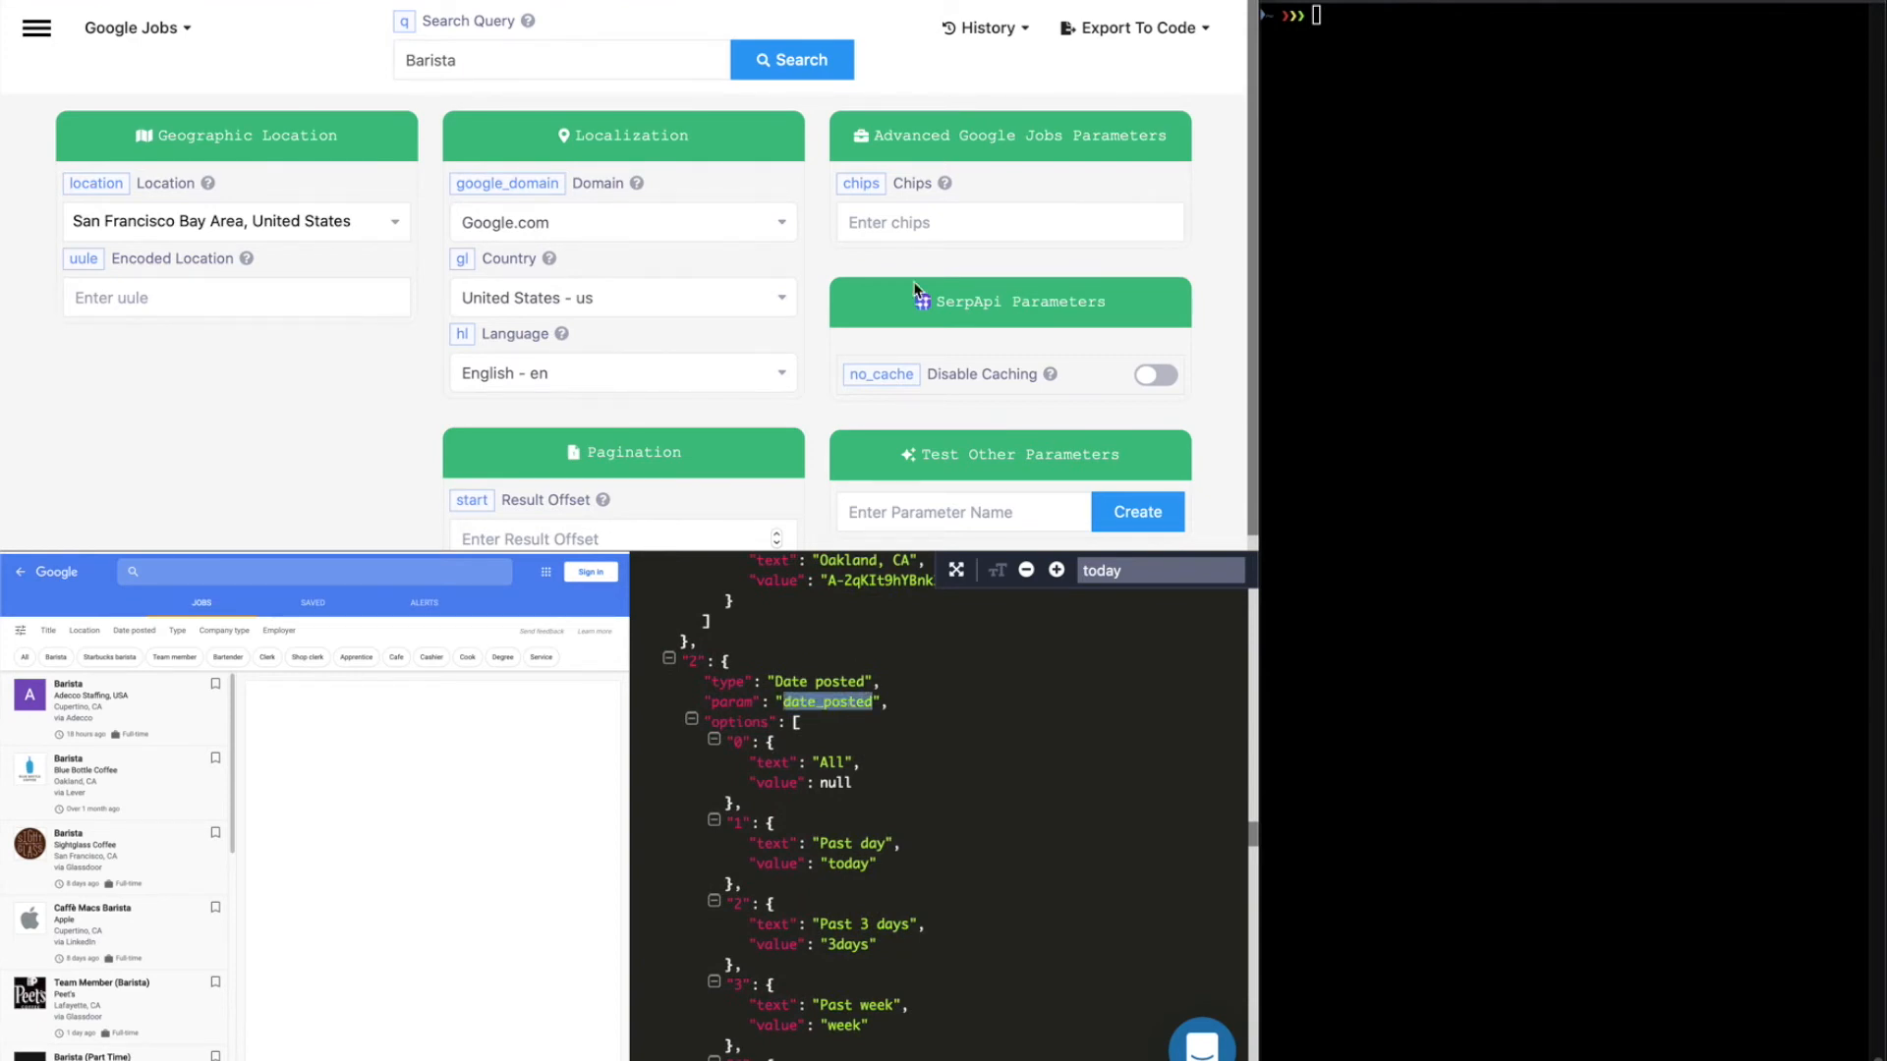
pyautogui.write('date_posted')
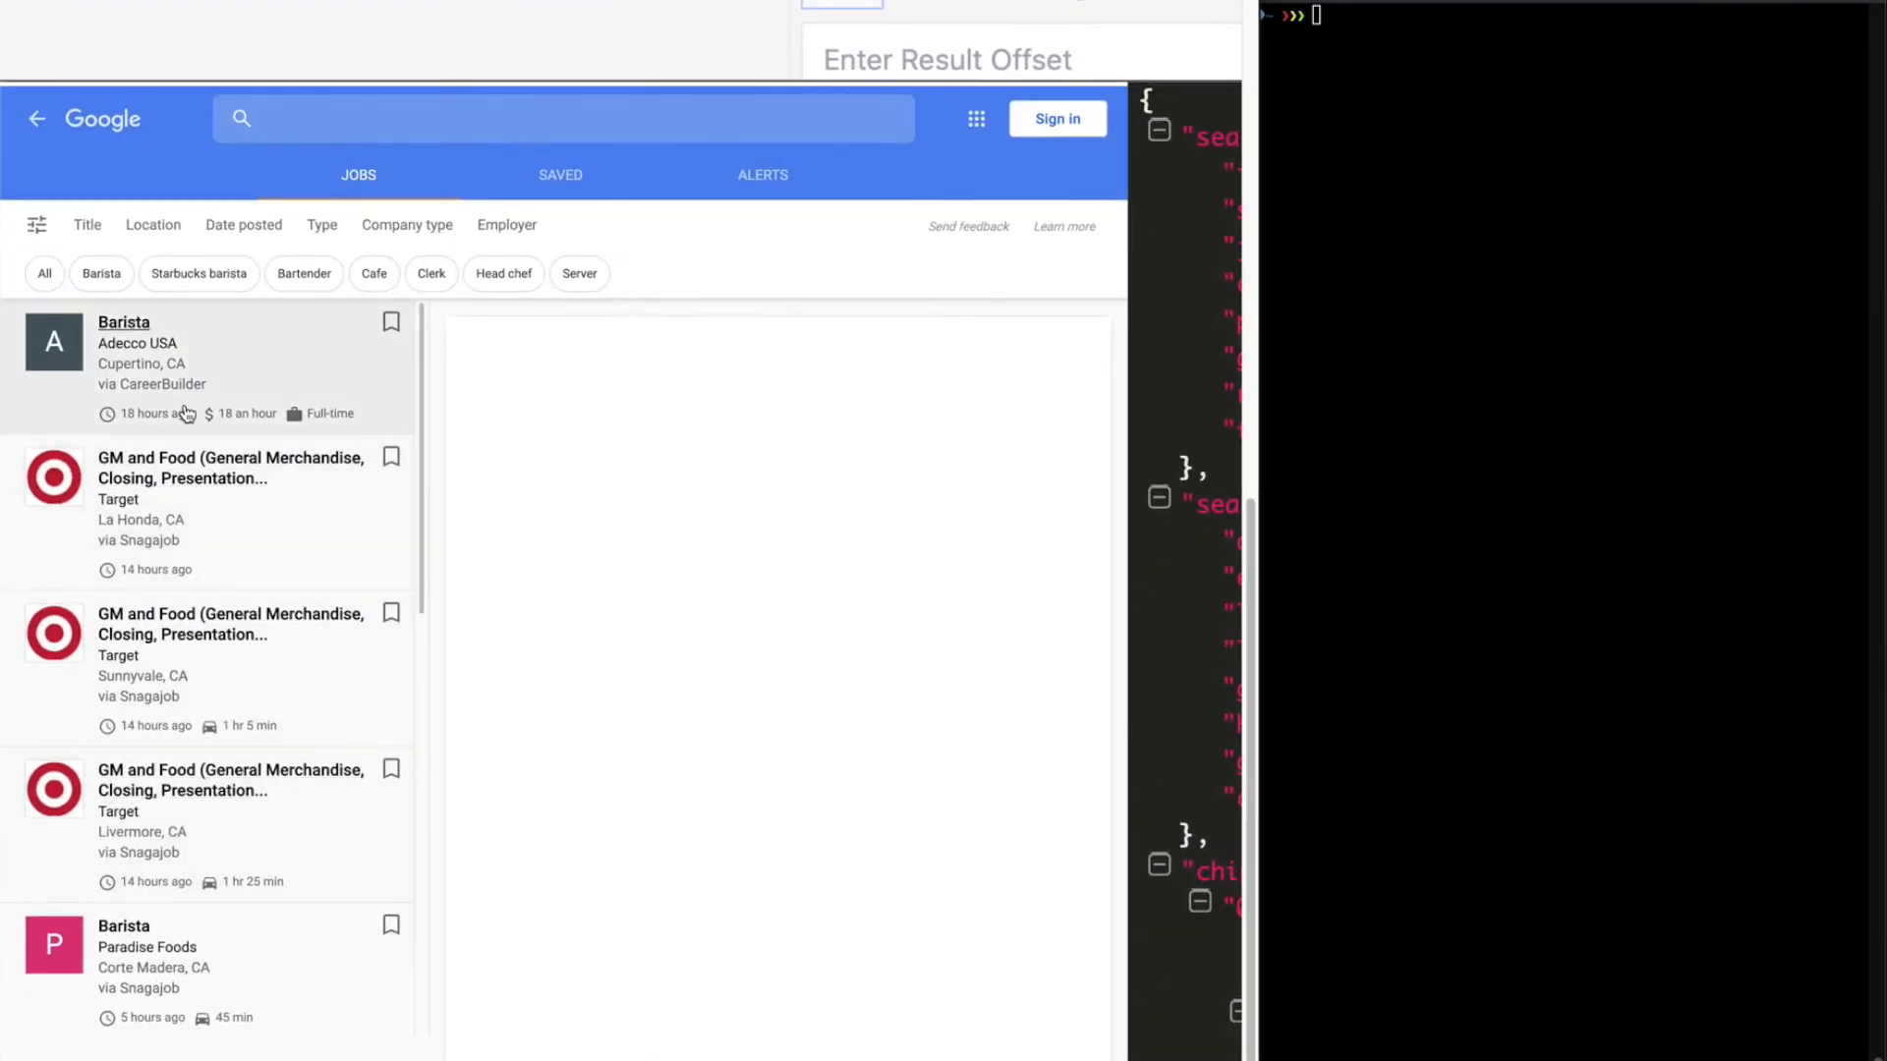
pyautogui.scroll(-3)
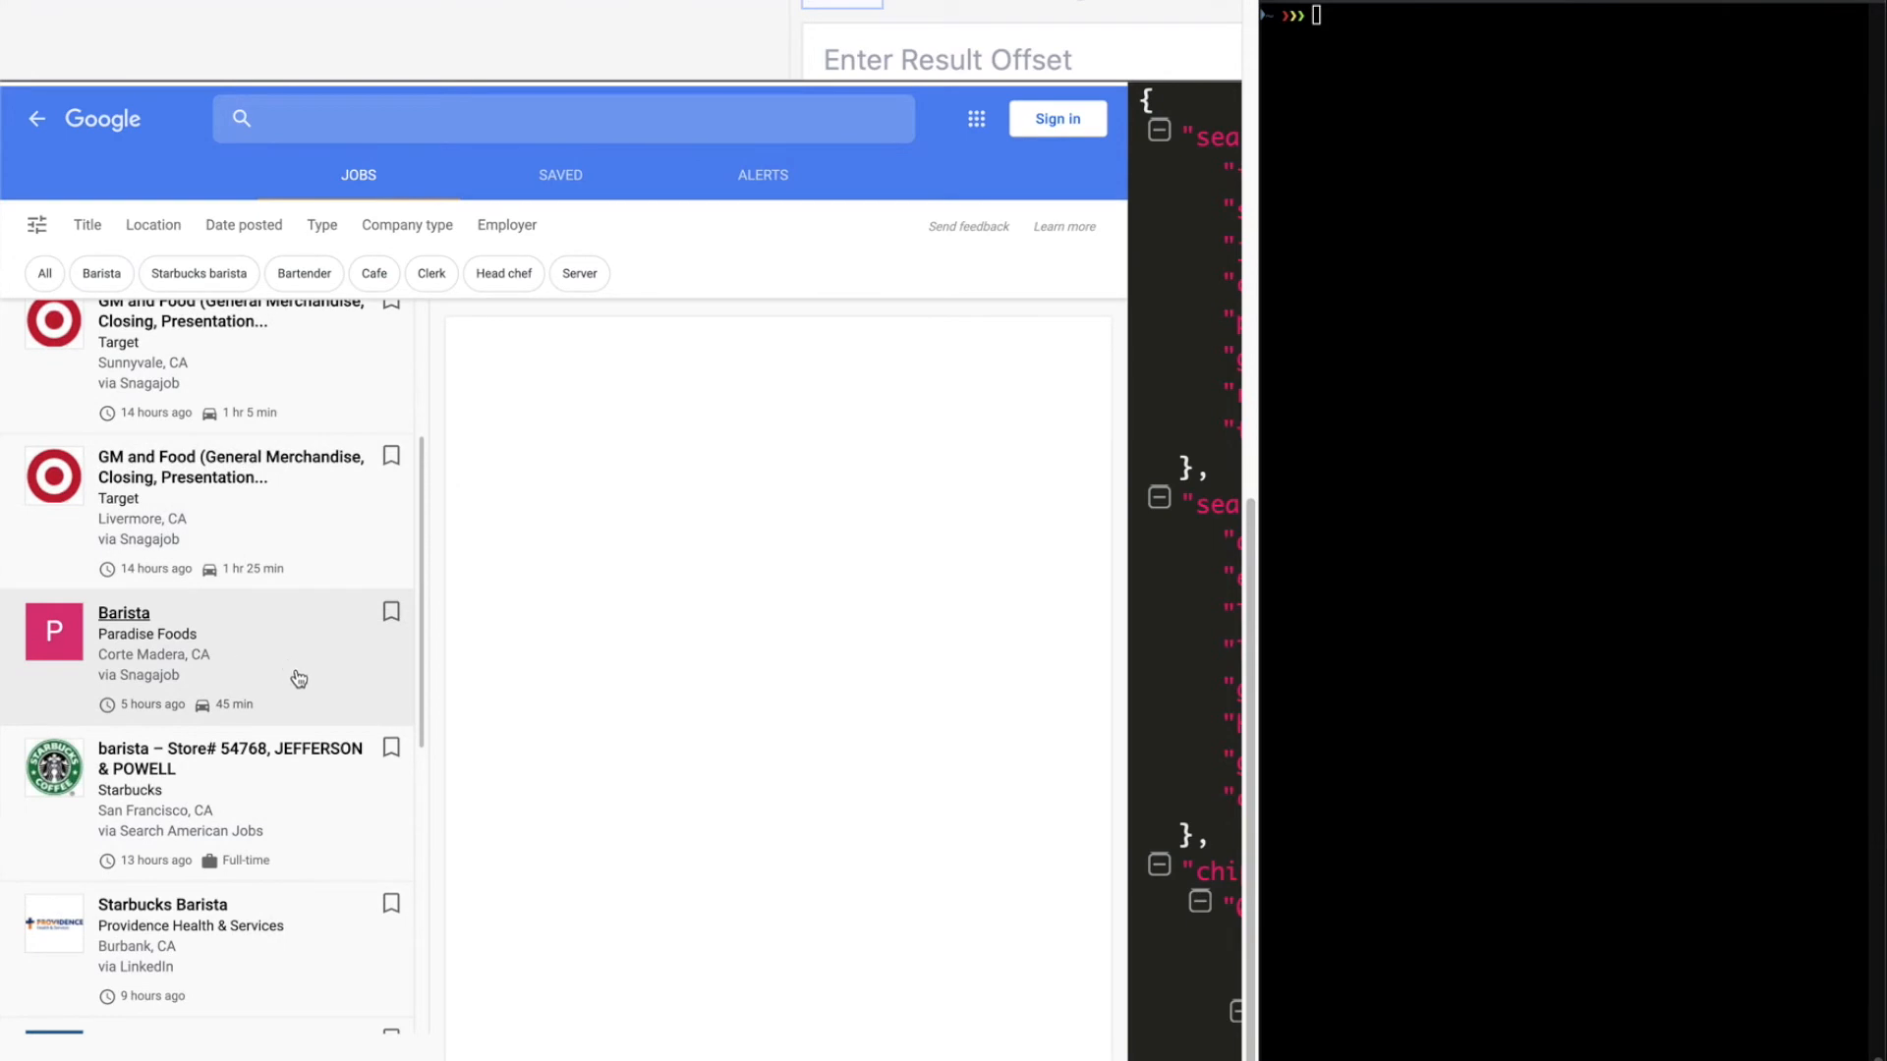
pyautogui.scroll(-3)
pyautogui.write('date_posted:today, organization_mid')
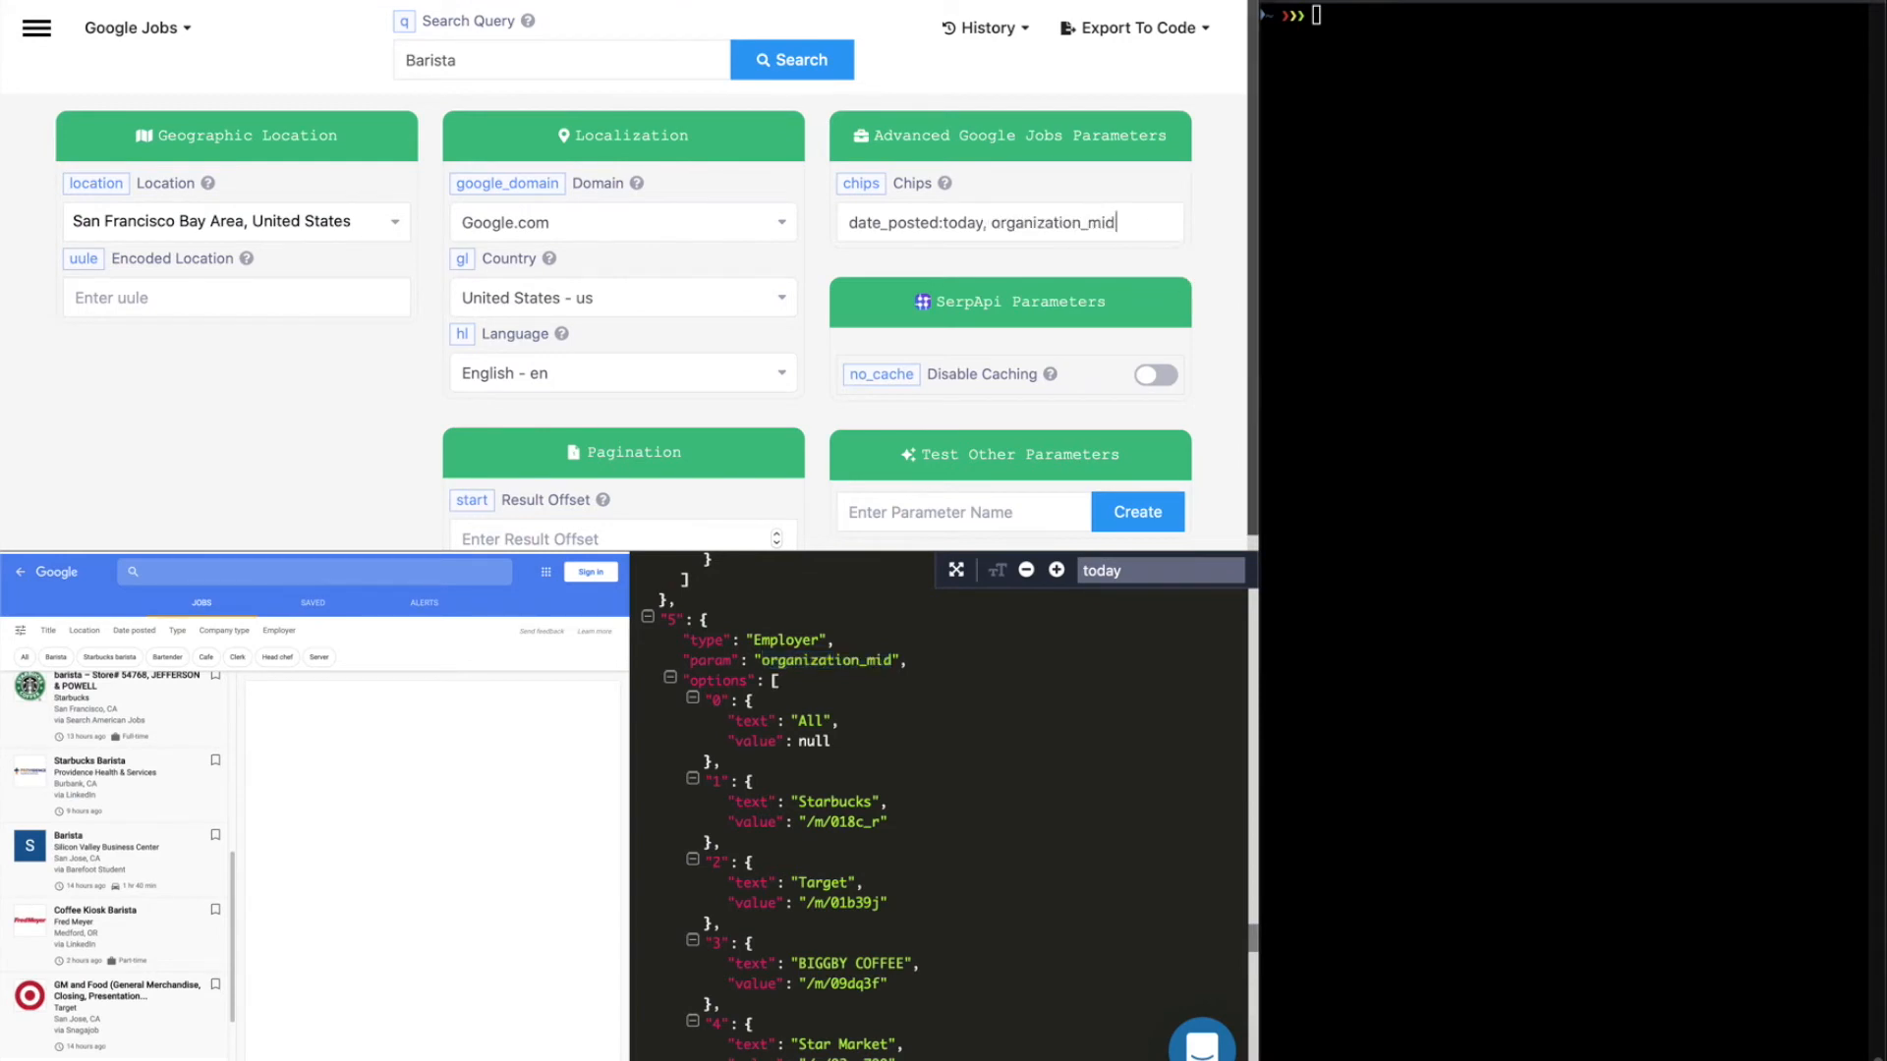
# - Search with chips date_posted:today,organization_mid:/m/018c_r to get only today's Starbucks jobs
pyautogui.write(':')
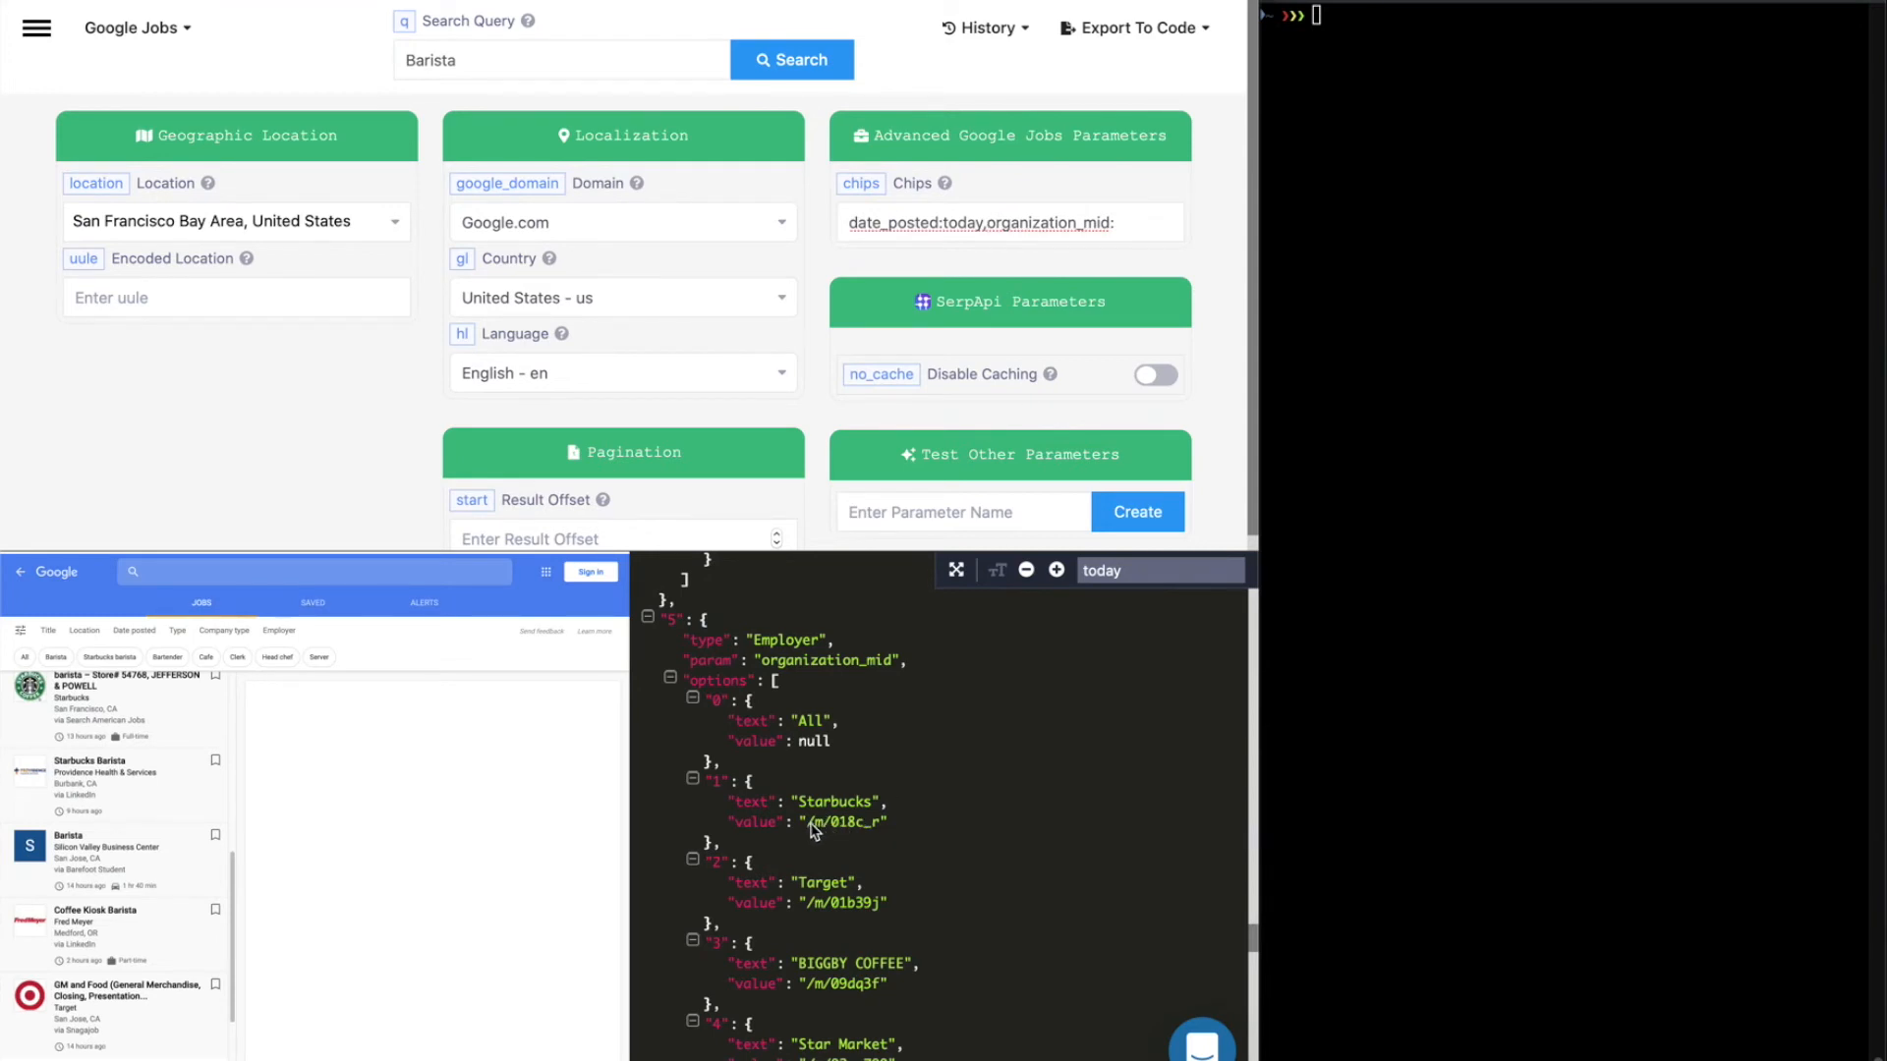
pyautogui.doubleClick(842, 822)
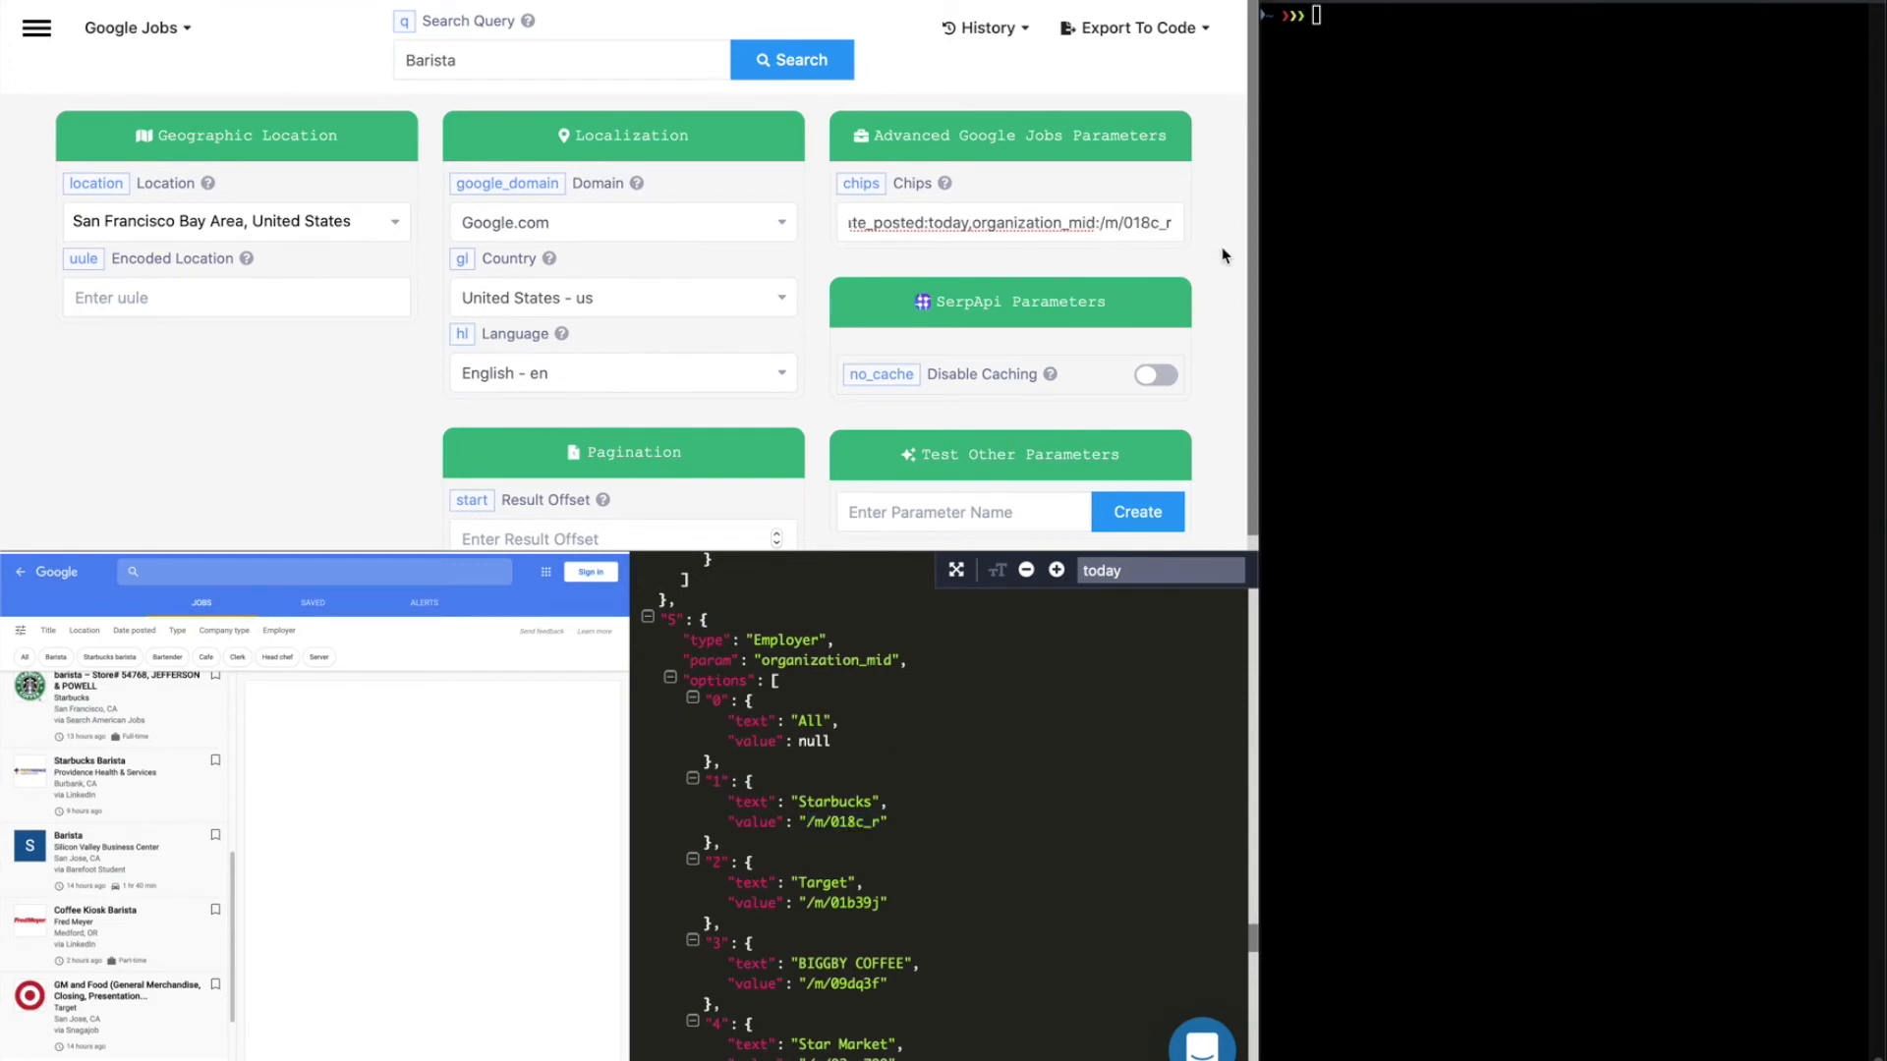
pyautogui.click(790, 59)
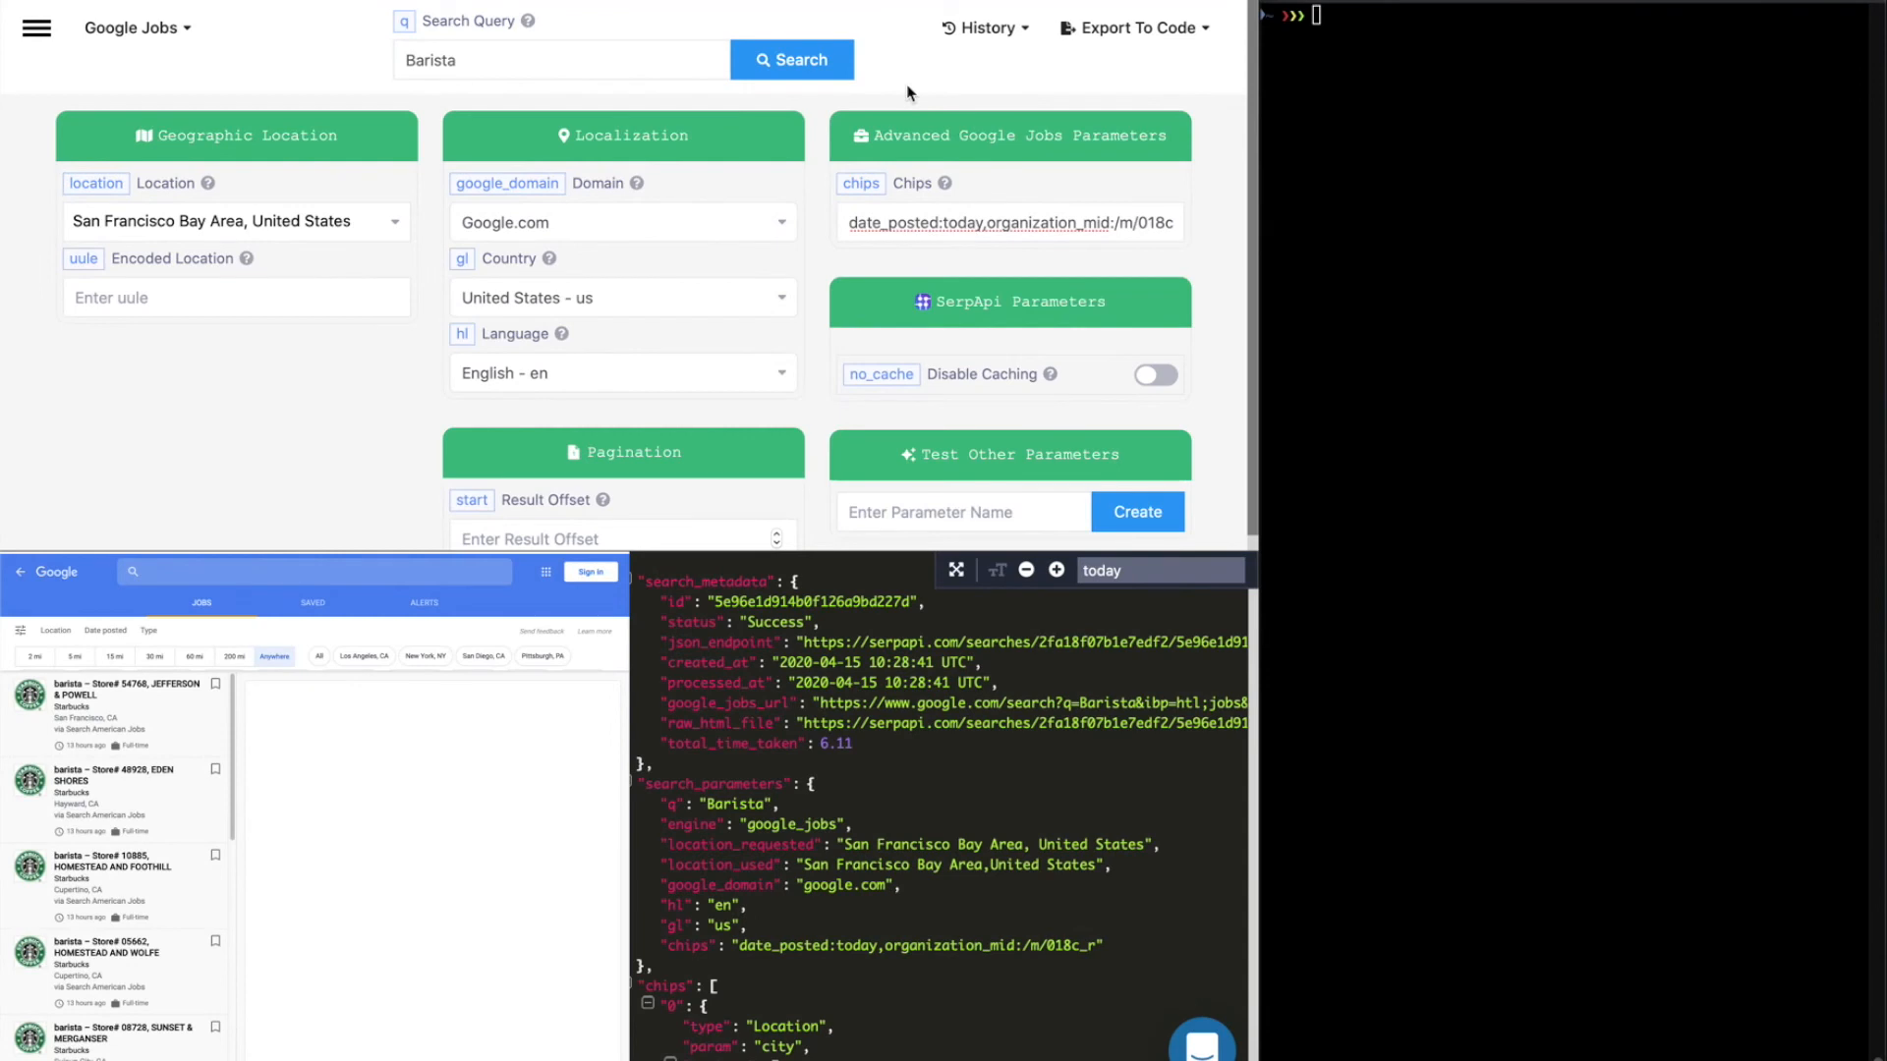
pyautogui.click(1132, 26)
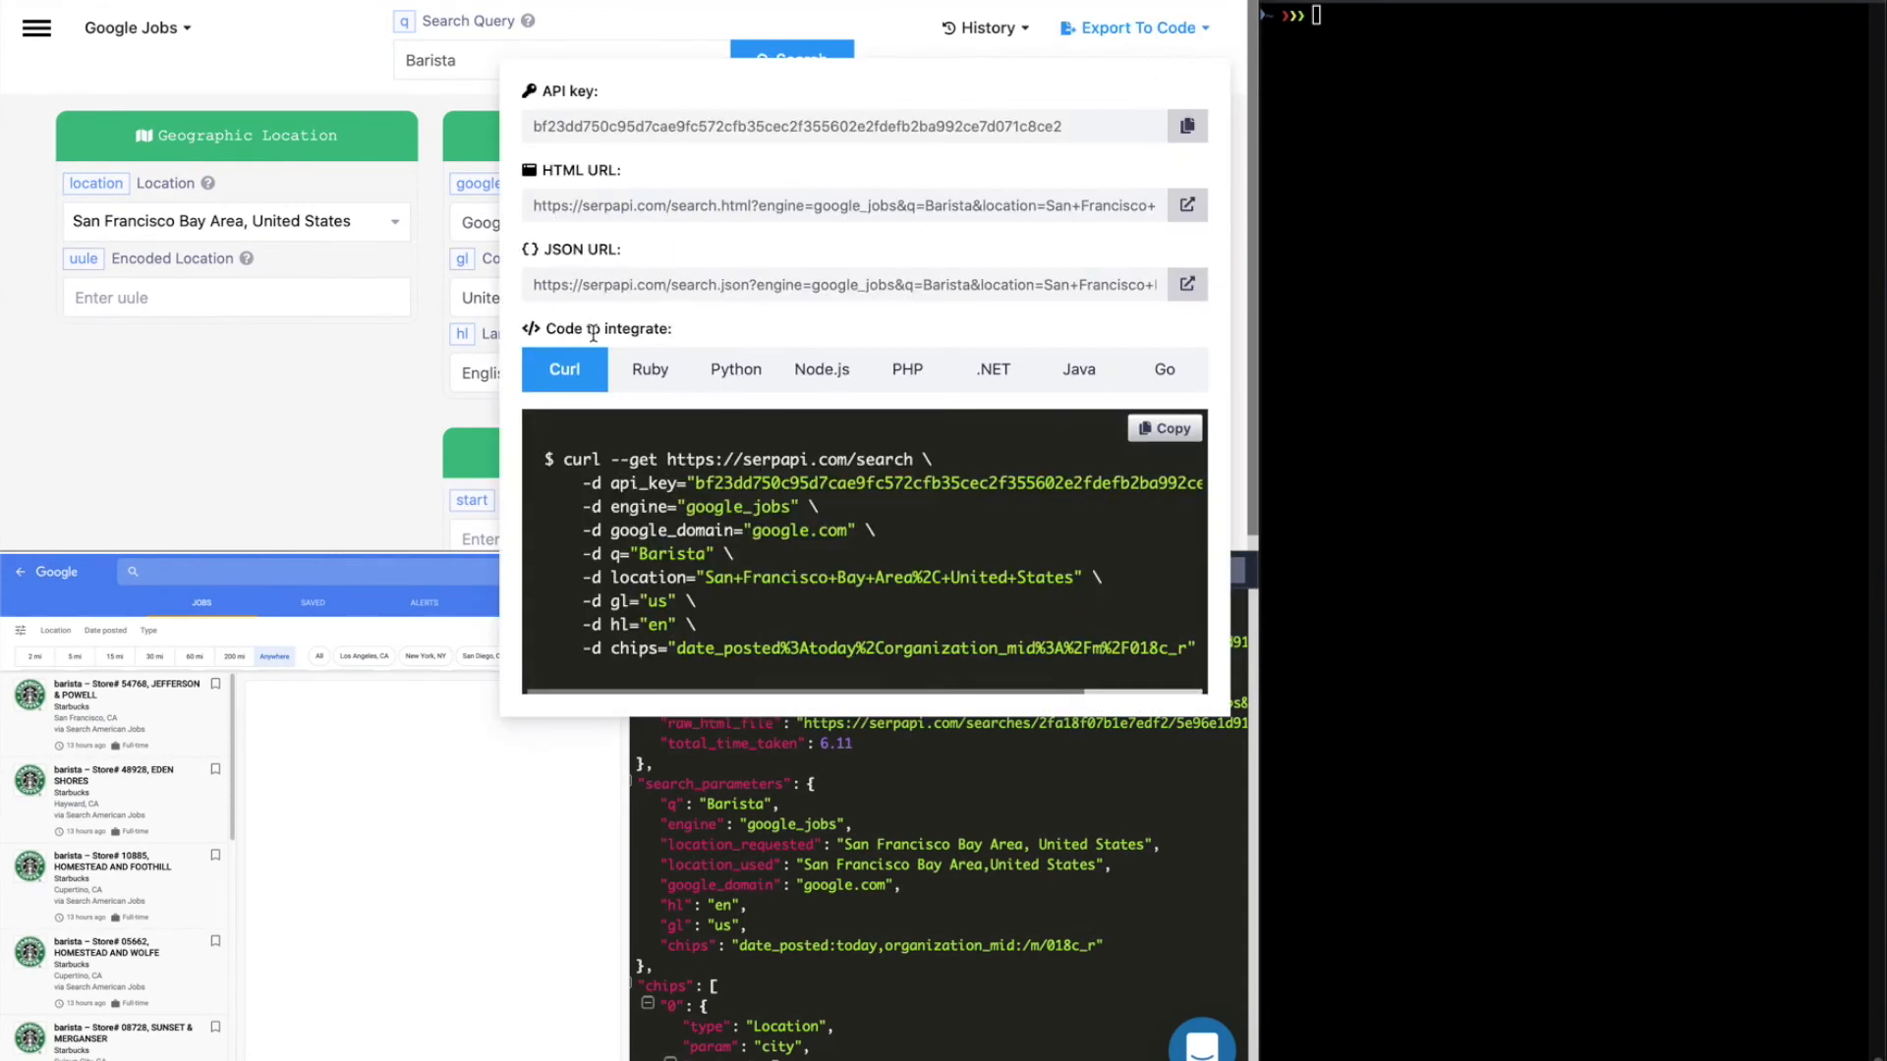
# - Paste the exported curl command into the terminal and run it, printing Starbucks barista job JSON
pyautogui.moveTo(562, 459); pyautogui.dragTo(861, 589)
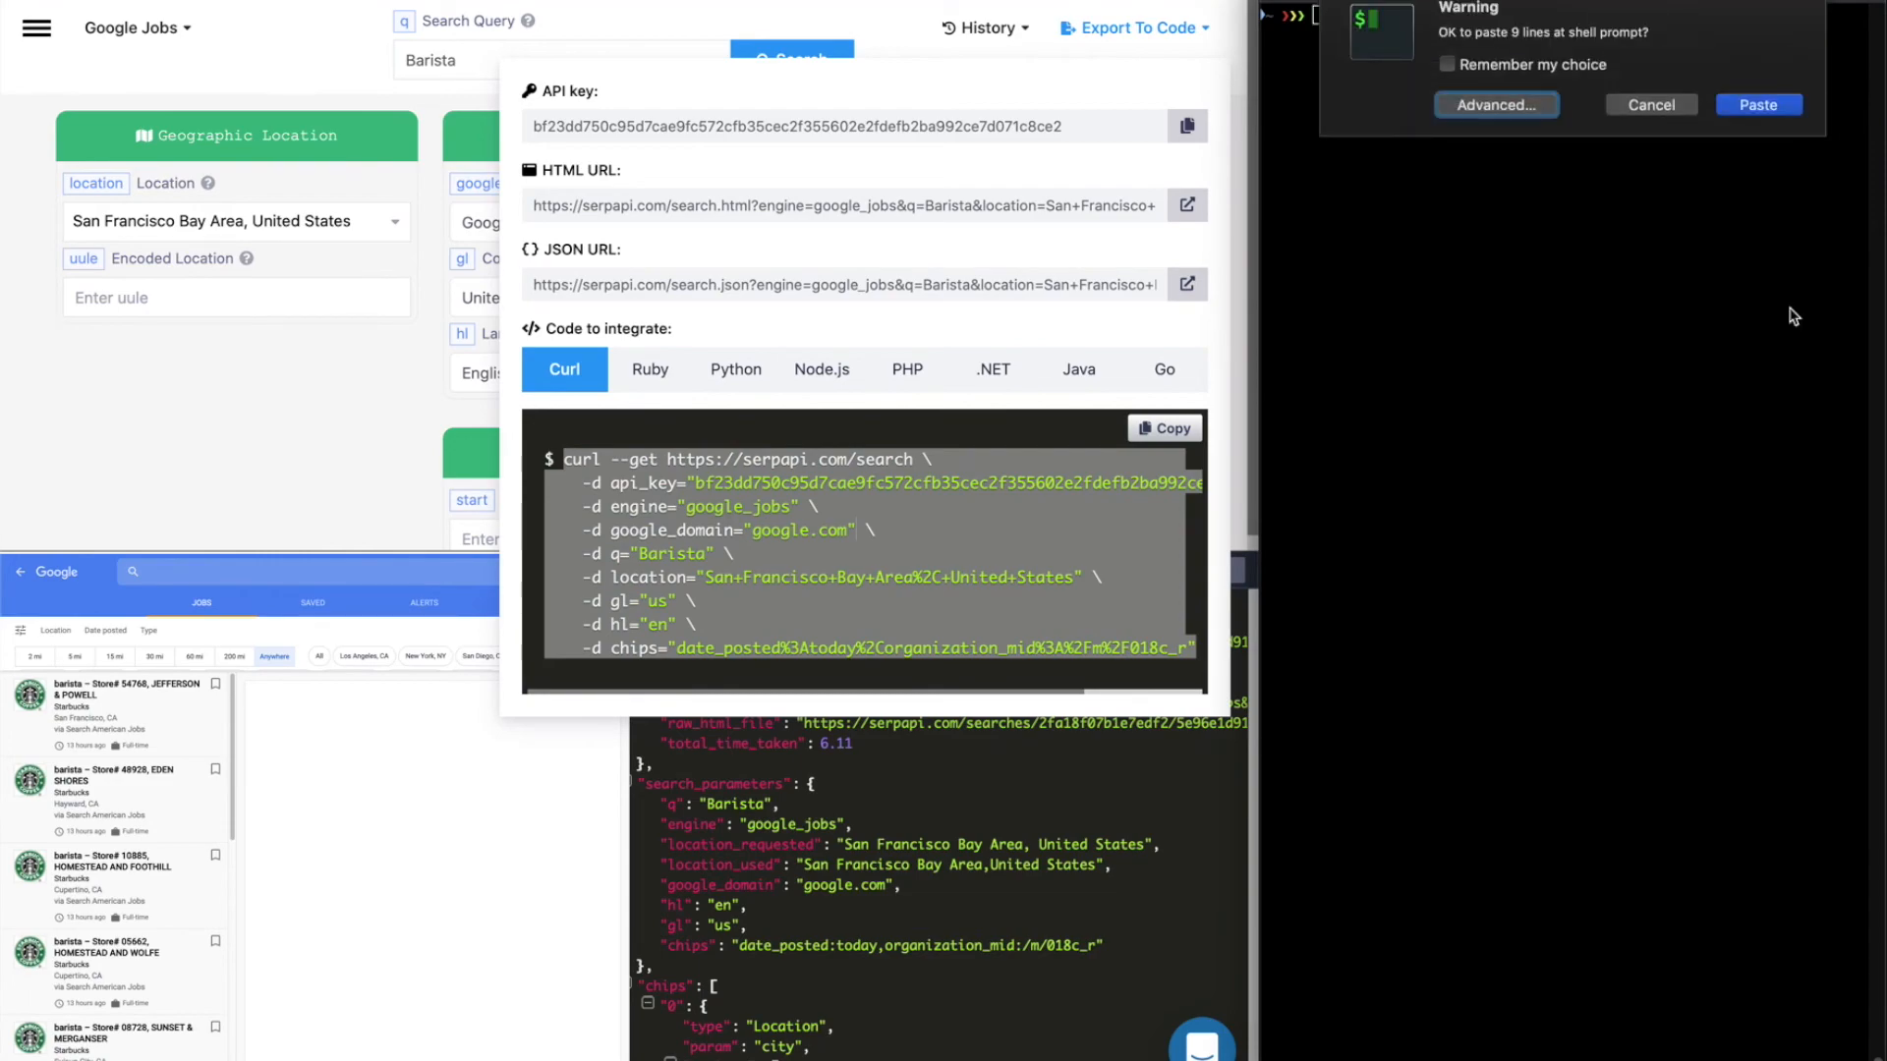
pyautogui.click(1756, 105)
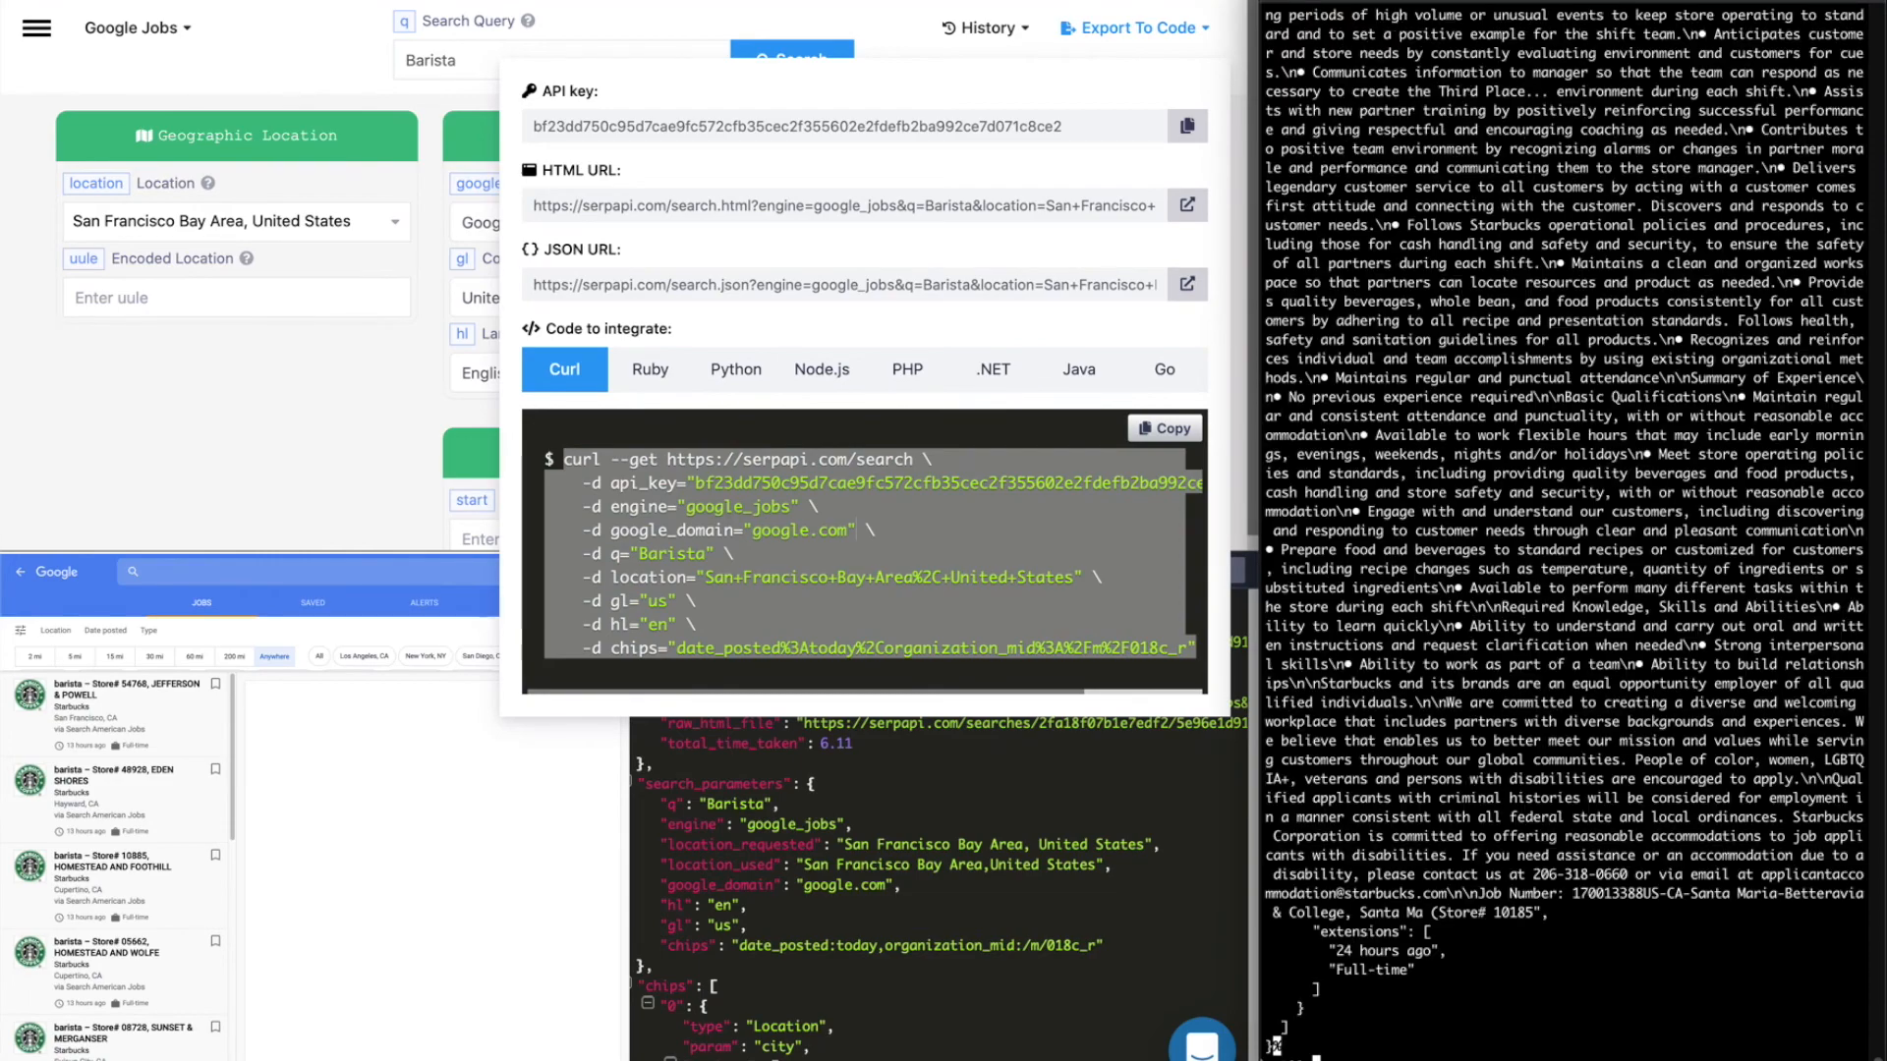
pyautogui.scroll(-3)
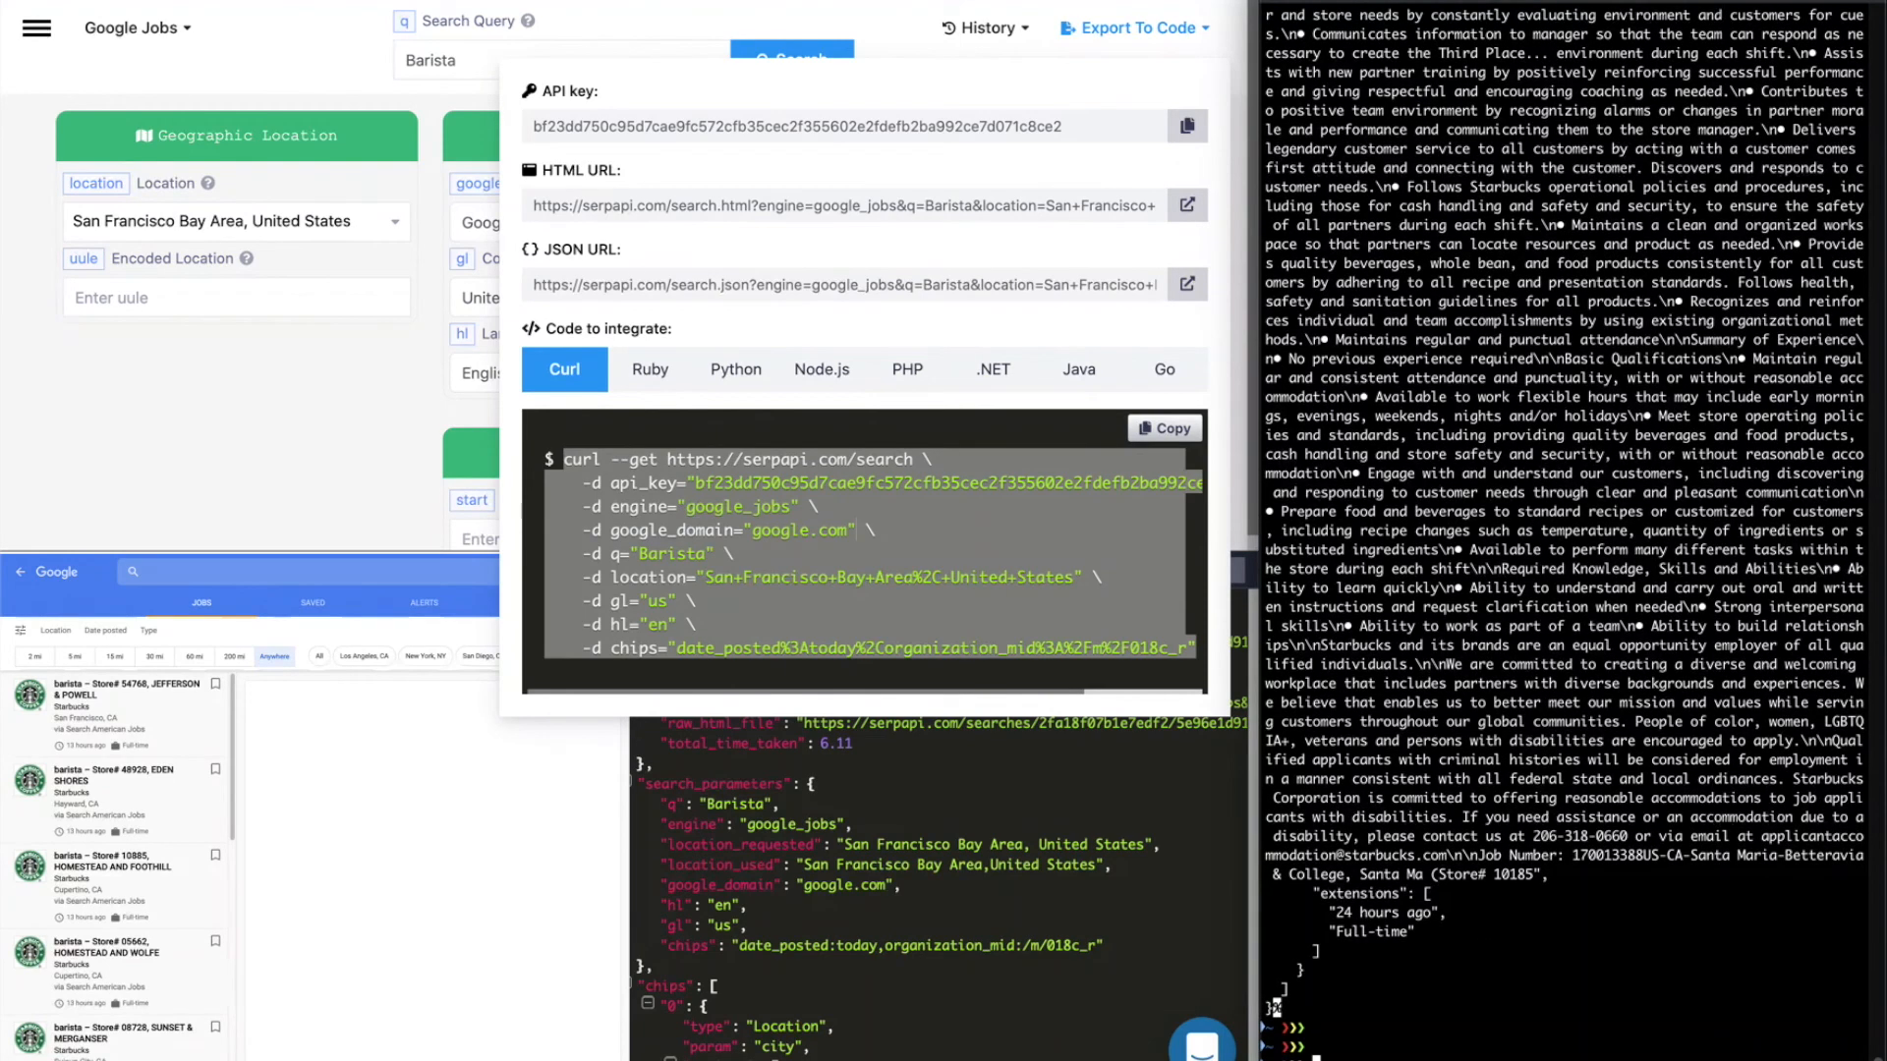
# - Show the Ruby export snippet for the filtered Google Jobs search and copy it
pyautogui.click(649, 369)
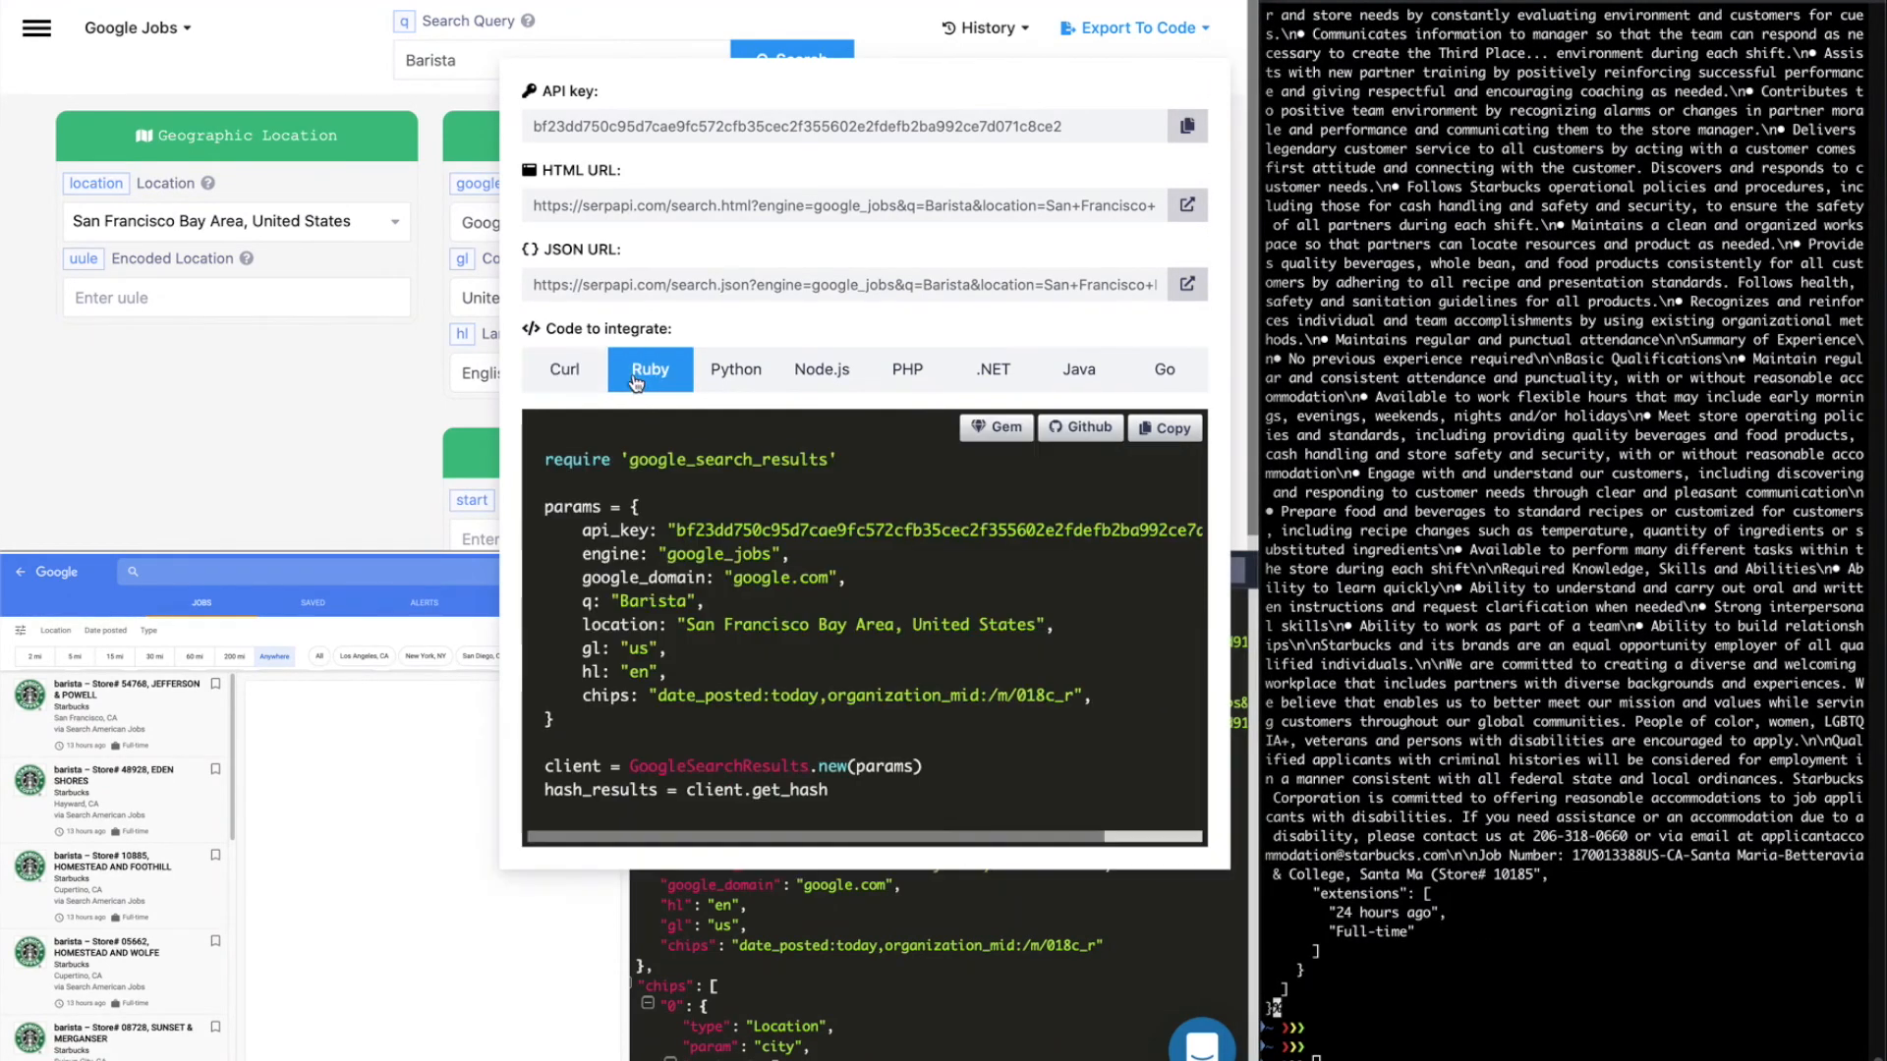
pyautogui.moveTo(994, 428)
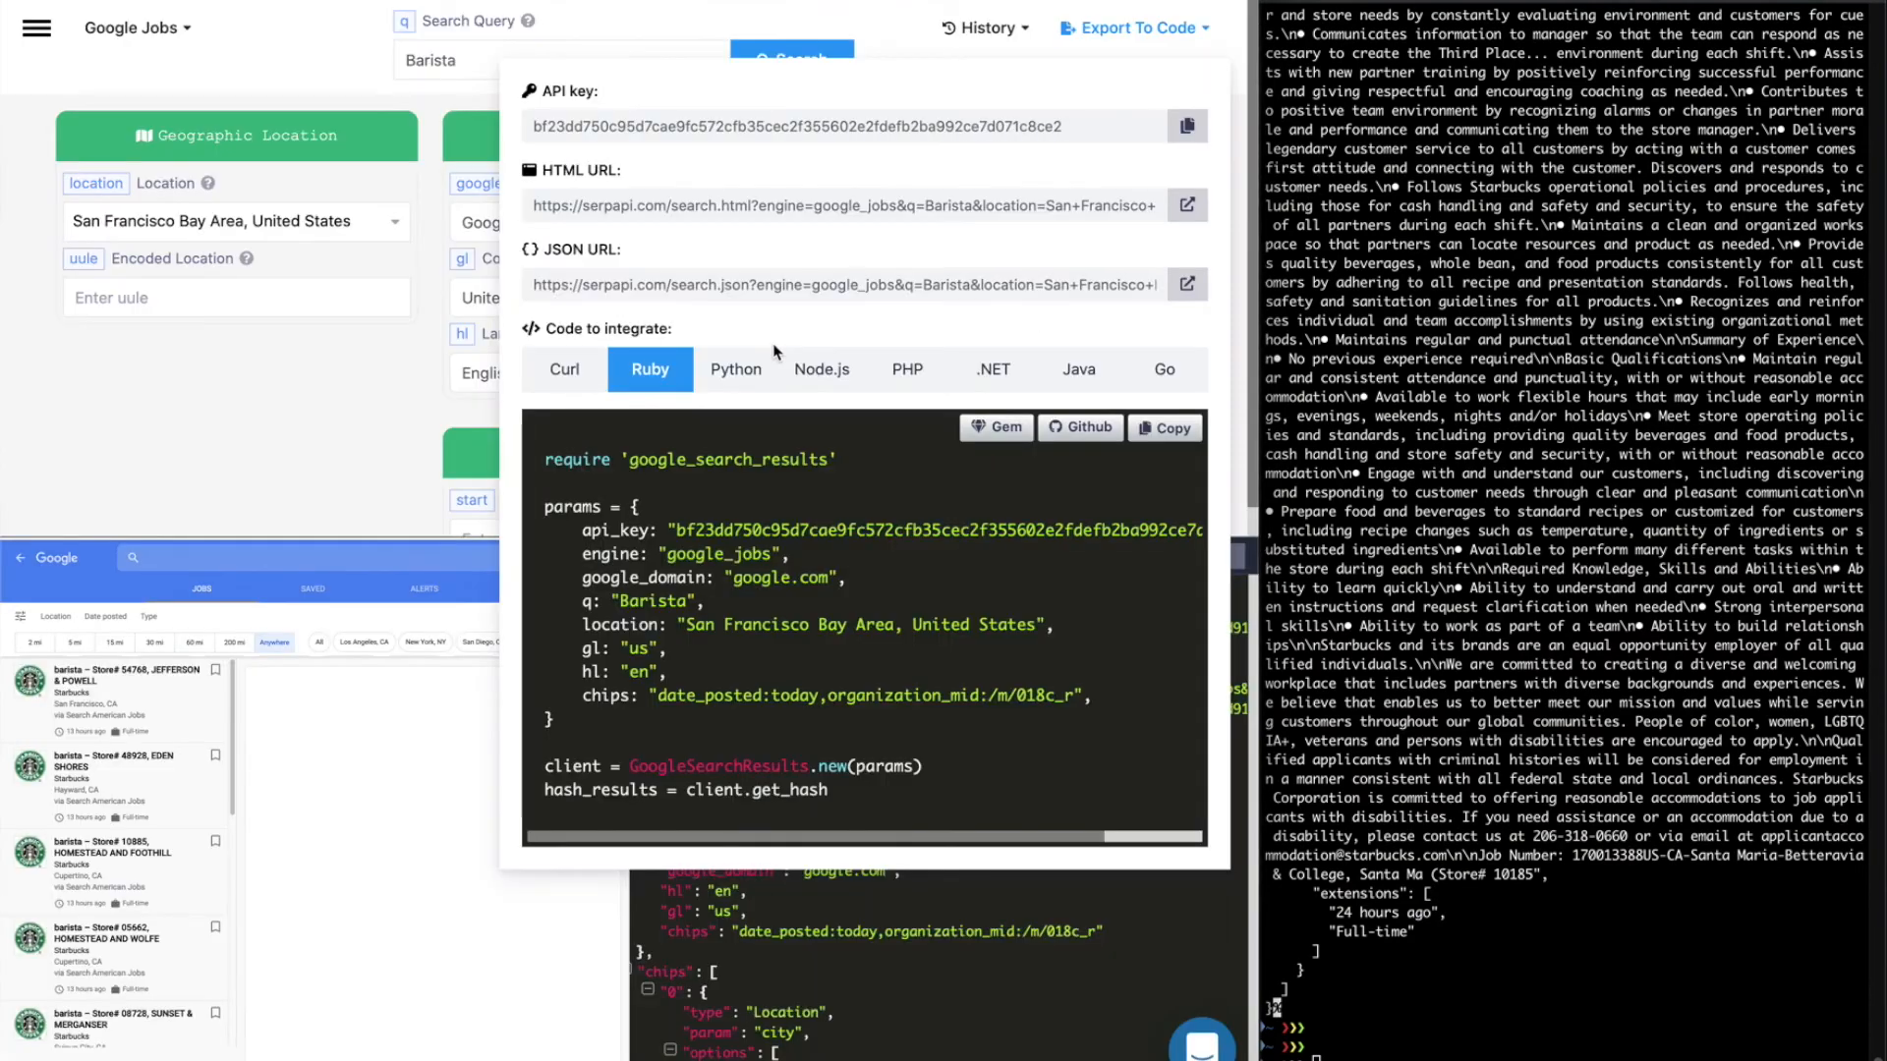
pyautogui.click(1162, 427)
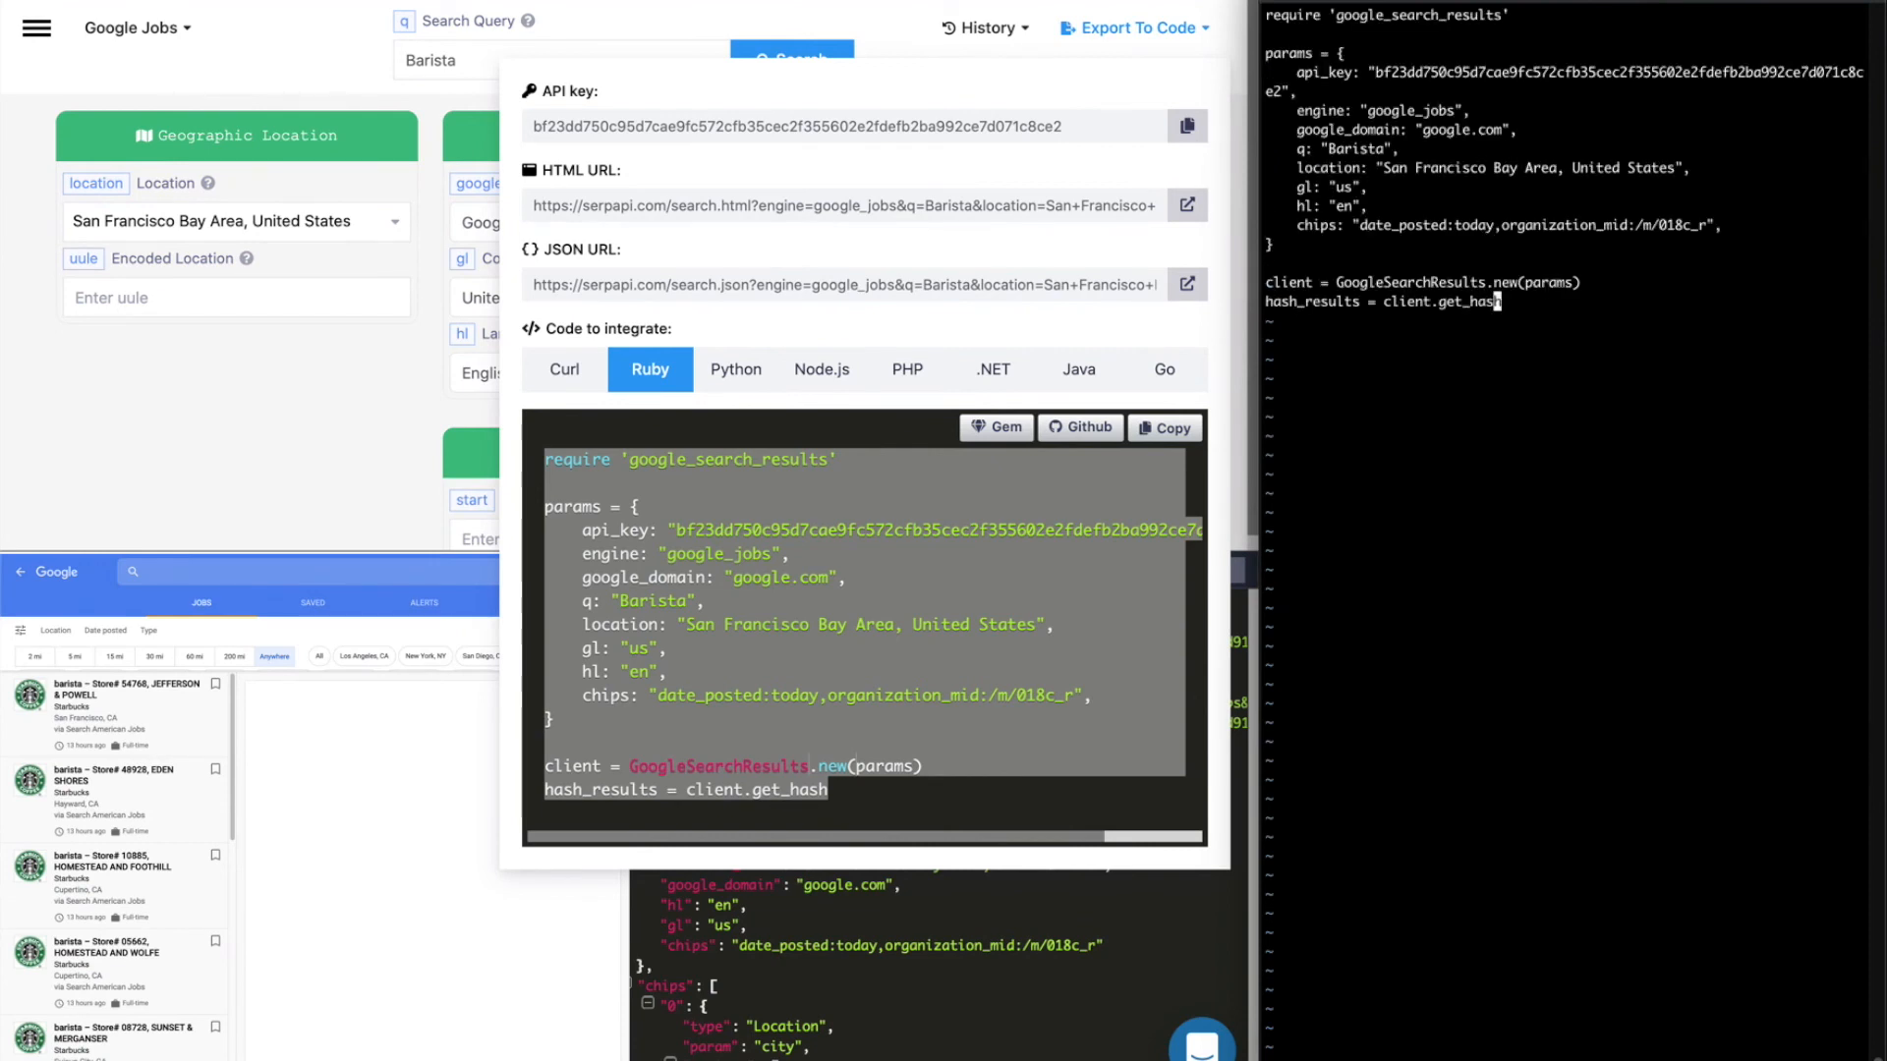
# - Append p hash_results[:jobs_results] to the Ruby script in vim
pyautogui.write('p')
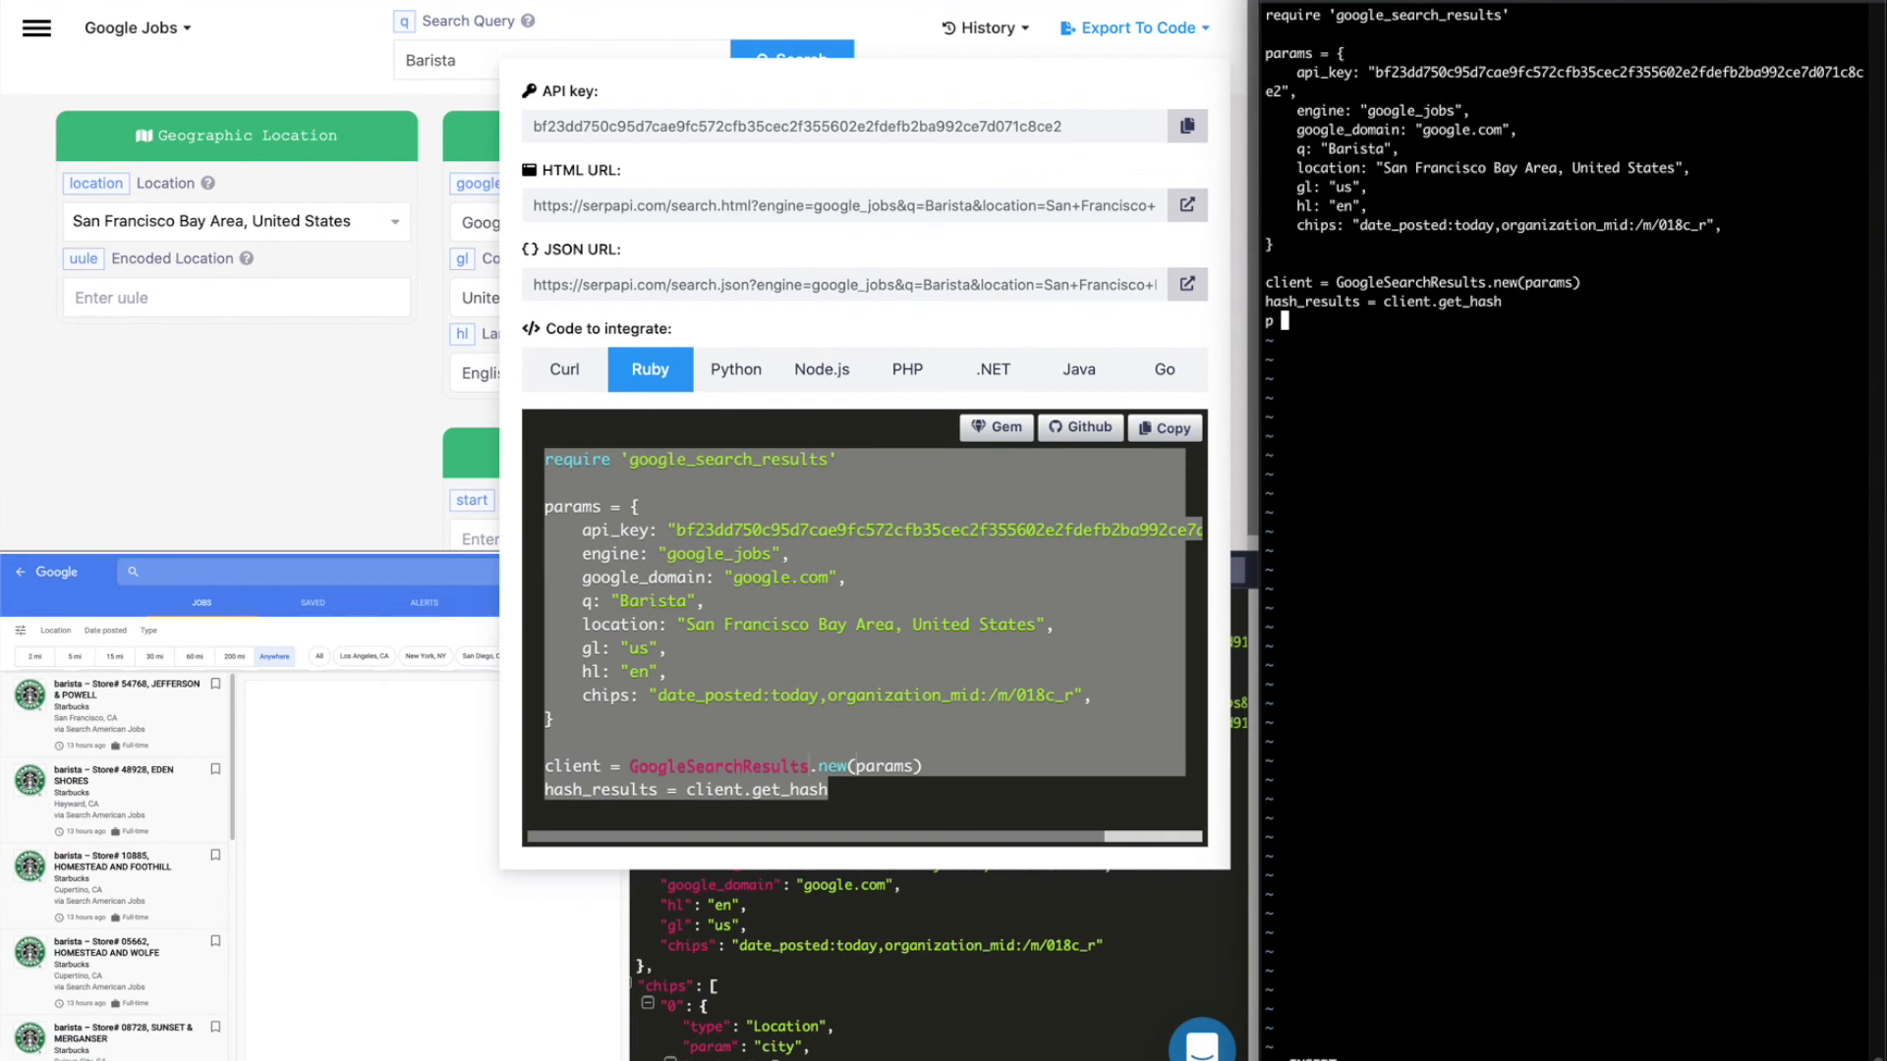
pyautogui.write('hash_')
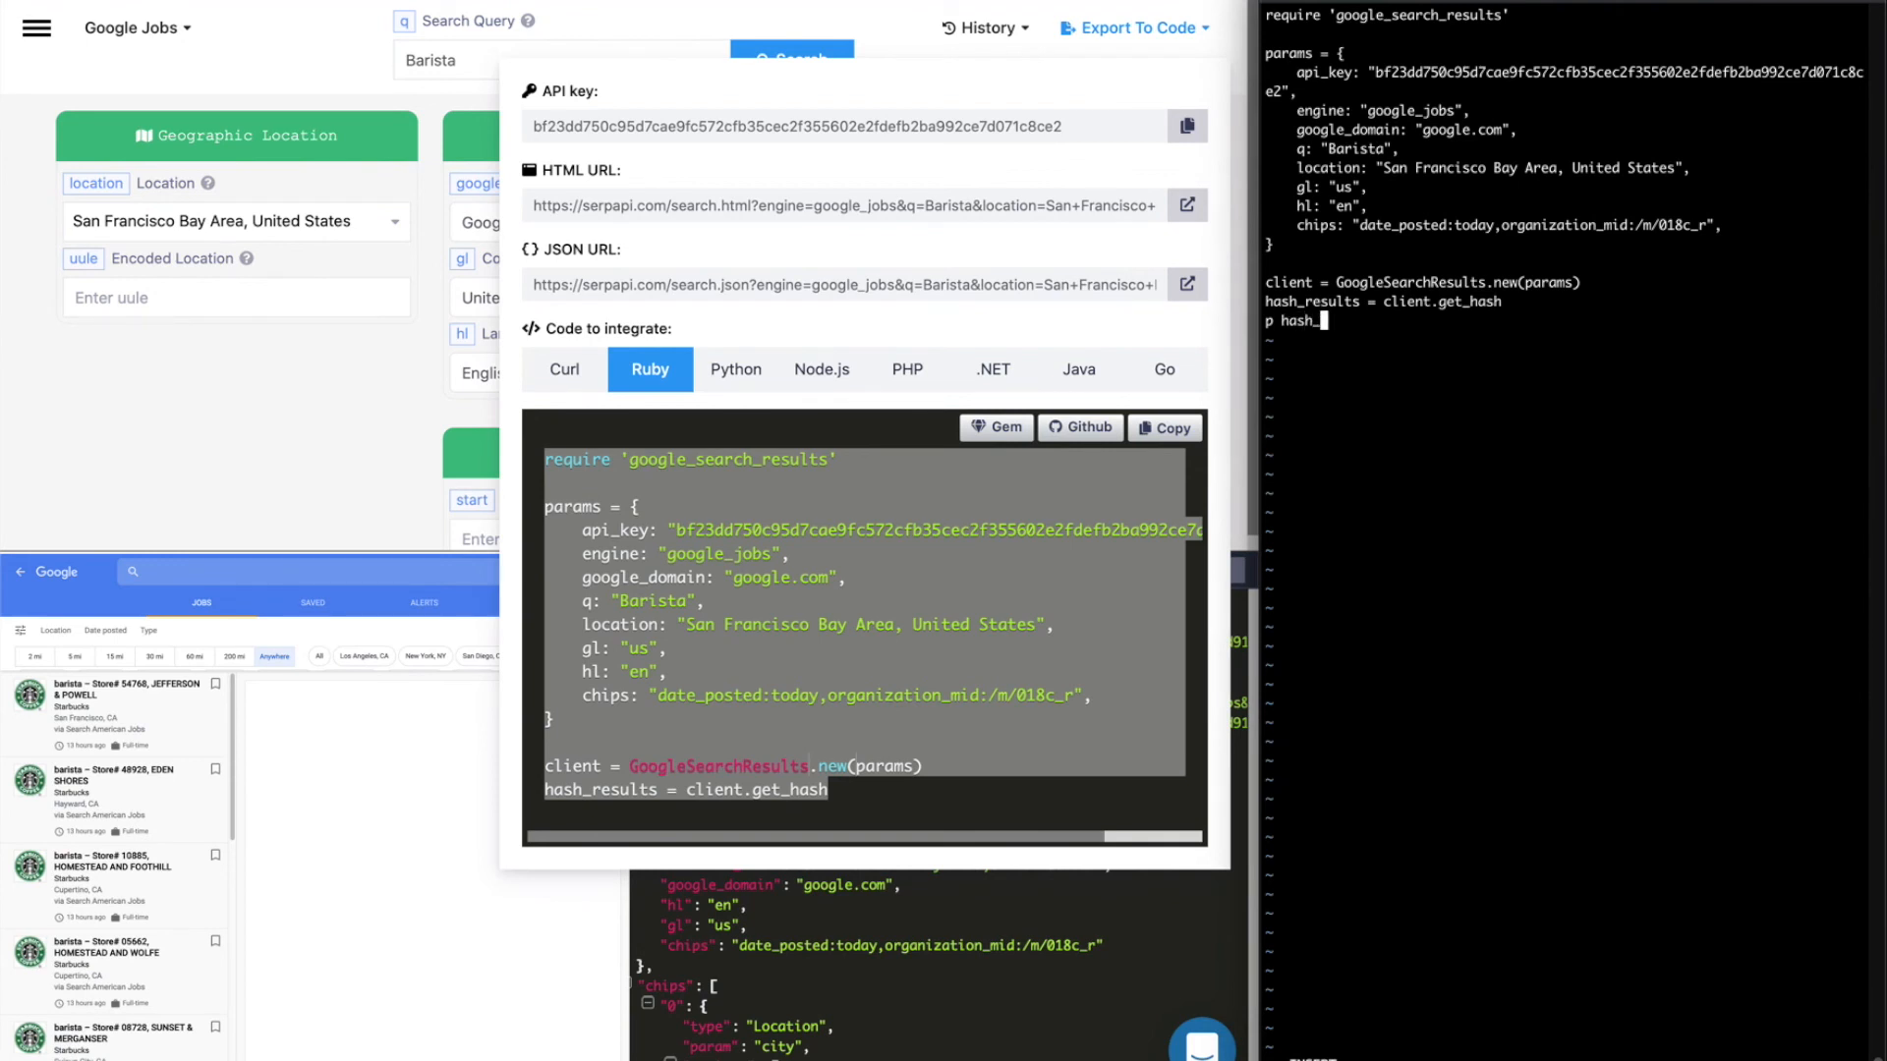
pyautogui.write('results[')
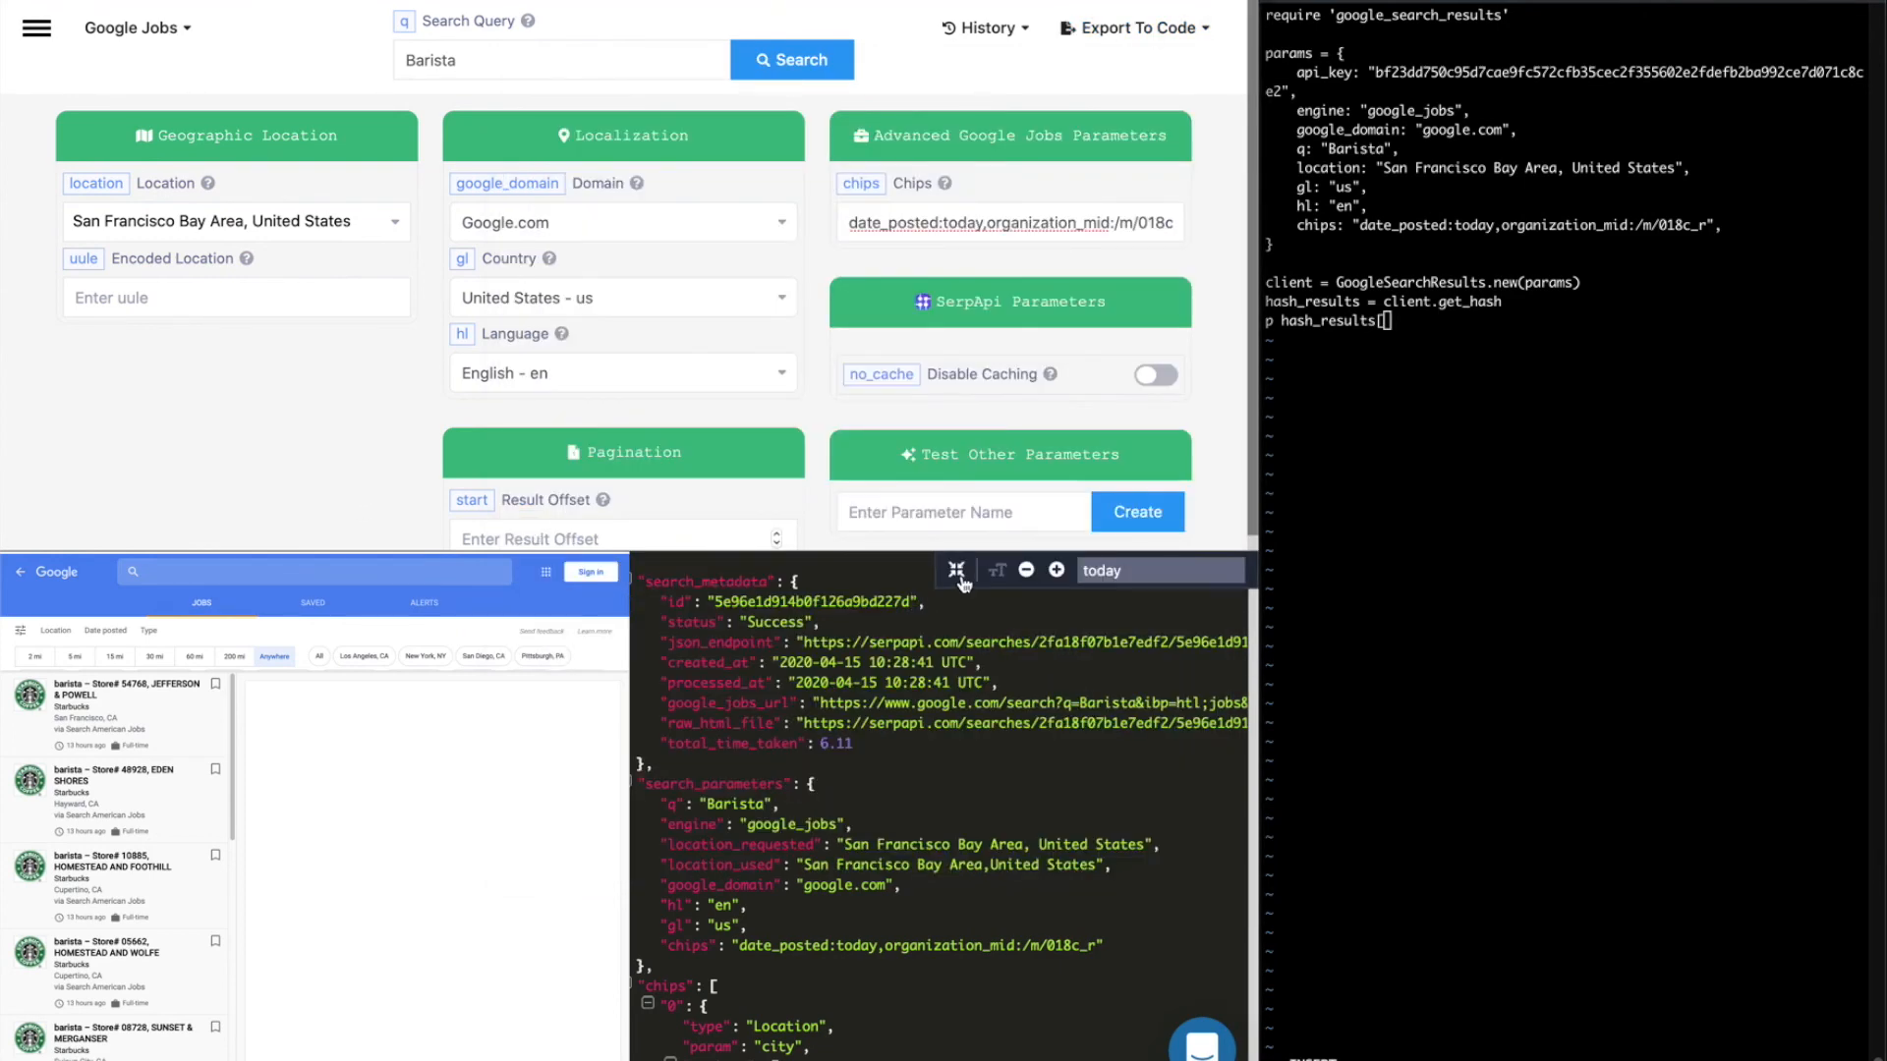
pyautogui.click(956, 570)
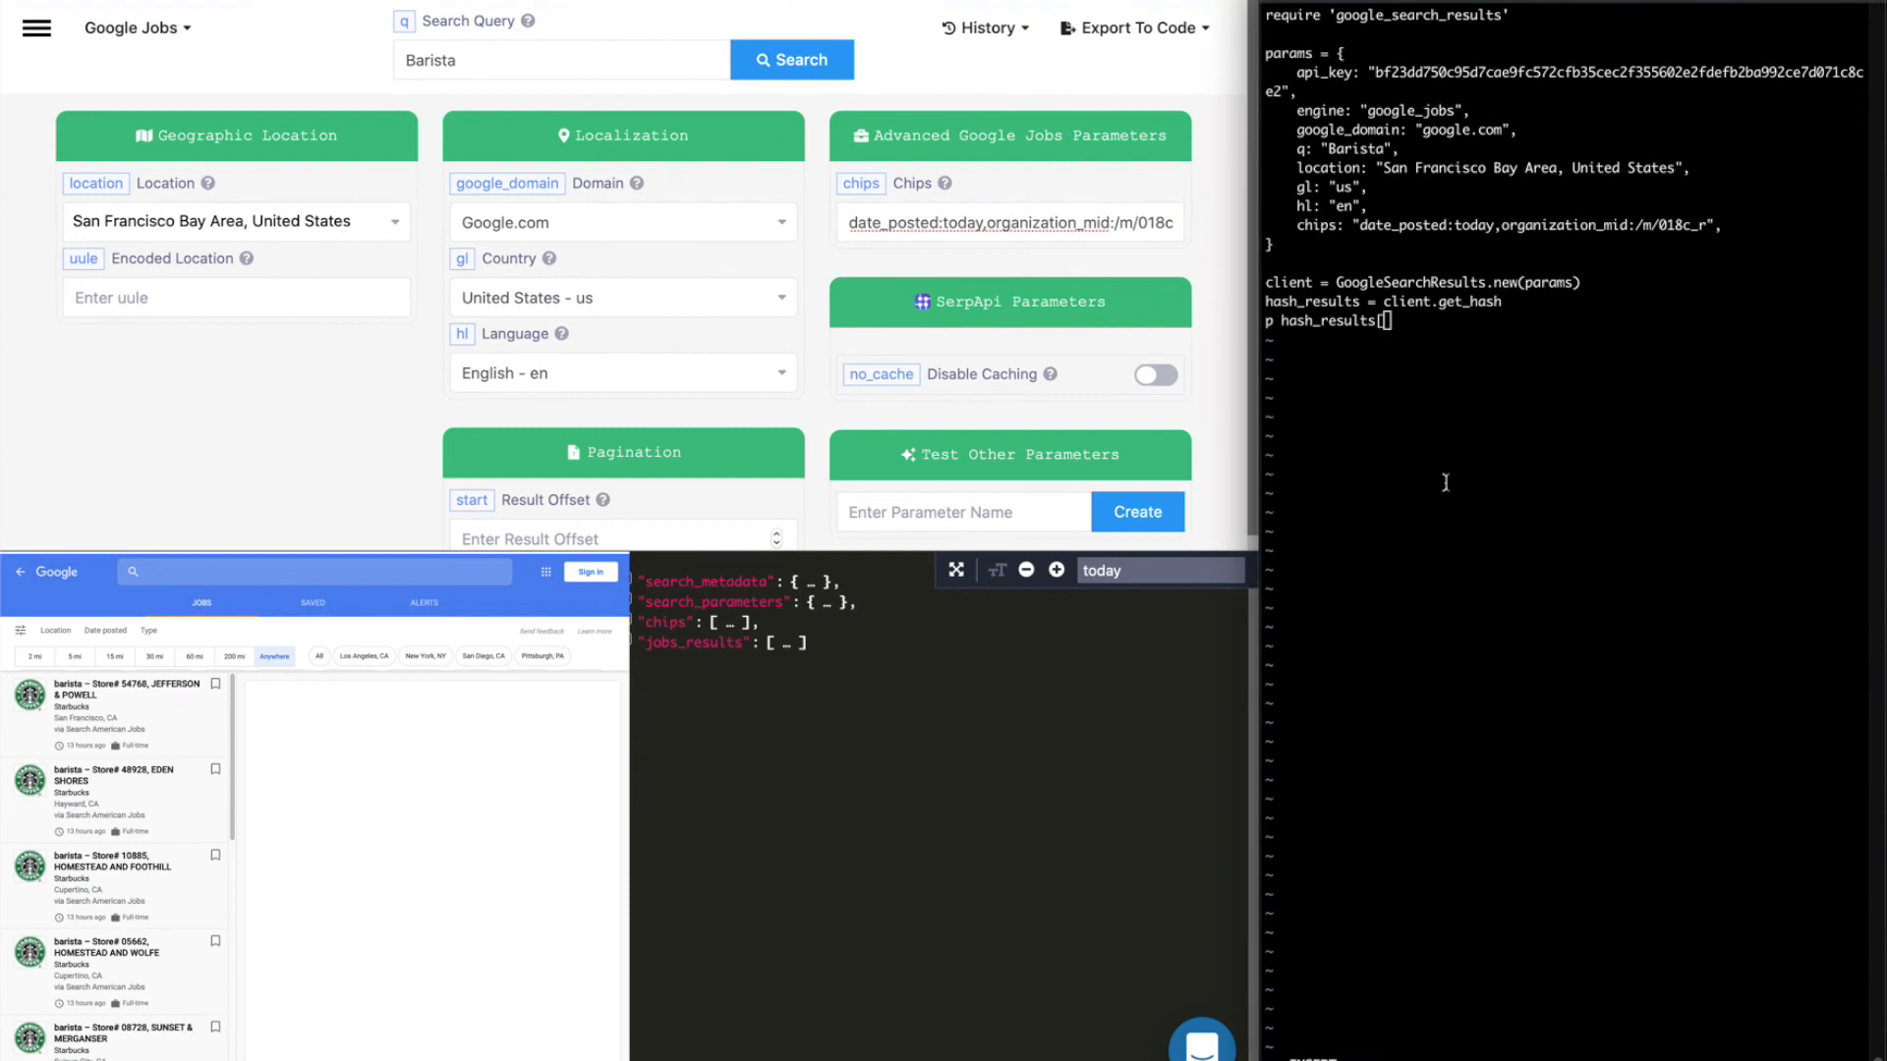
pyautogui.write(':jobs')
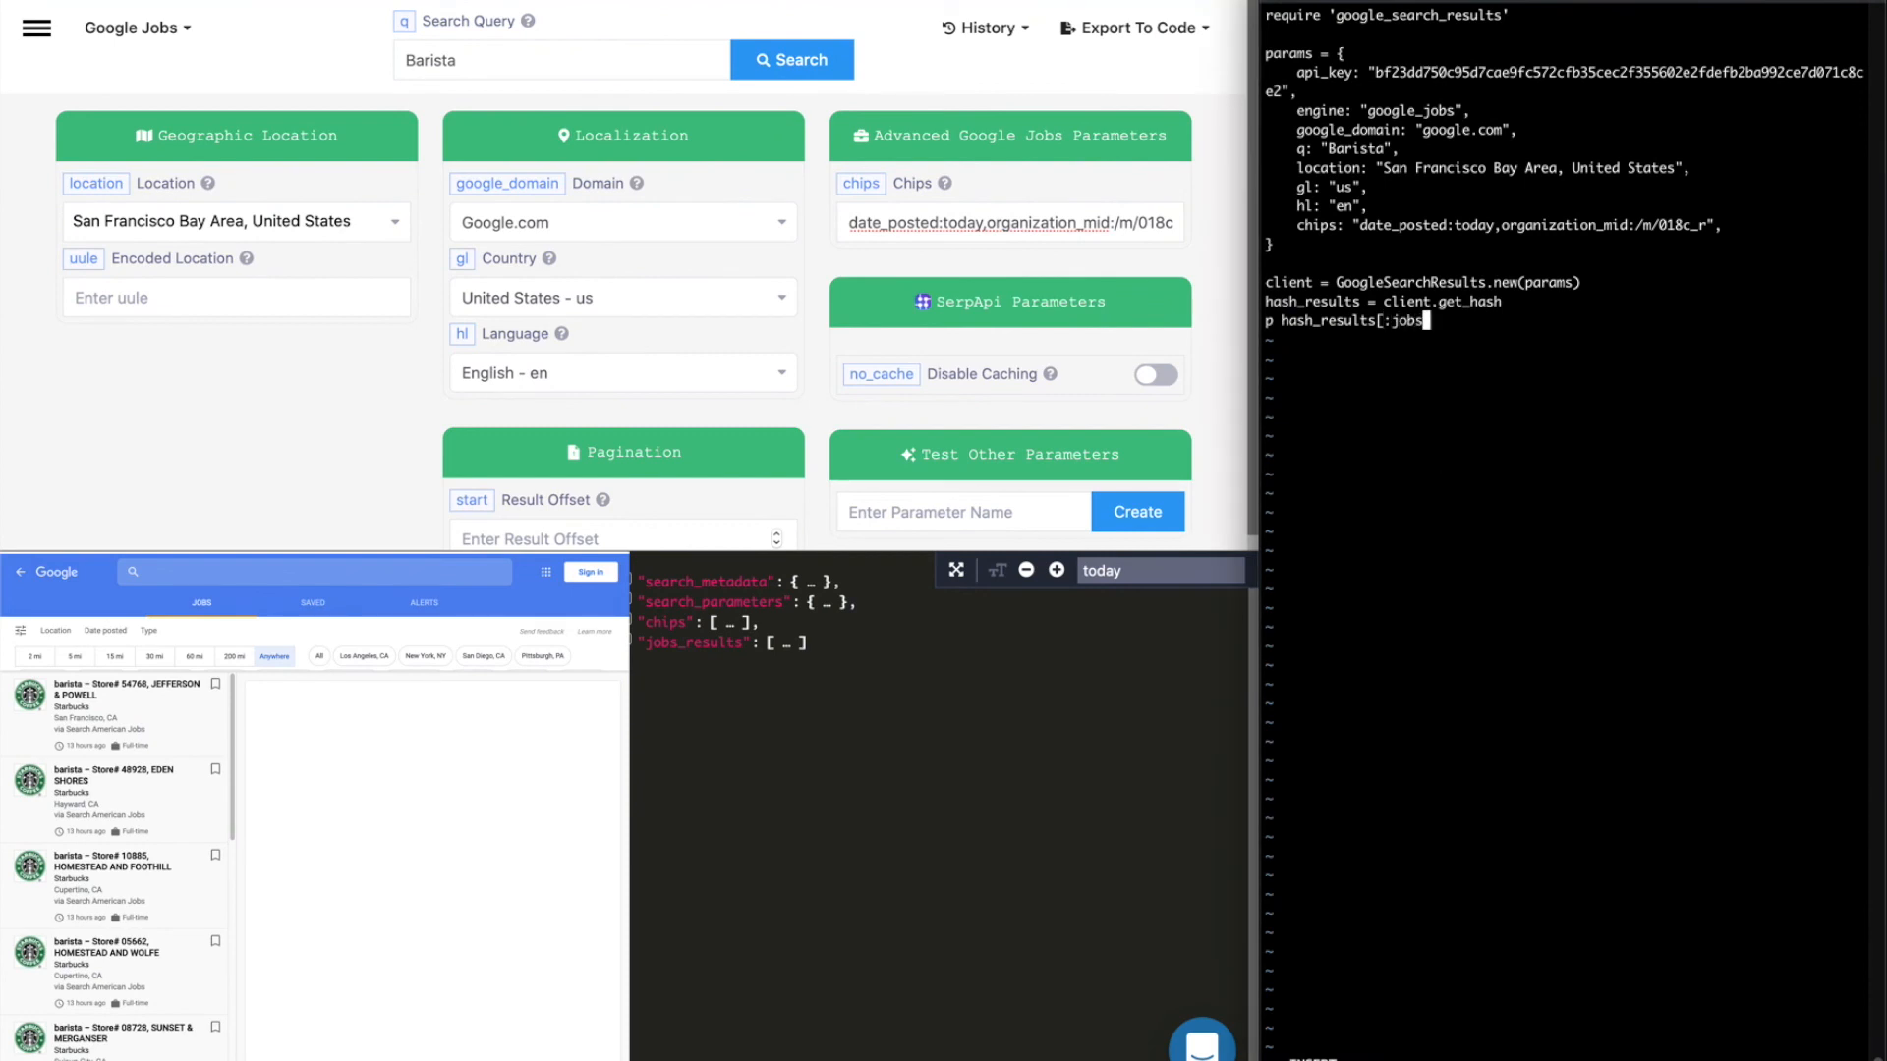
pyautogui.write('result')
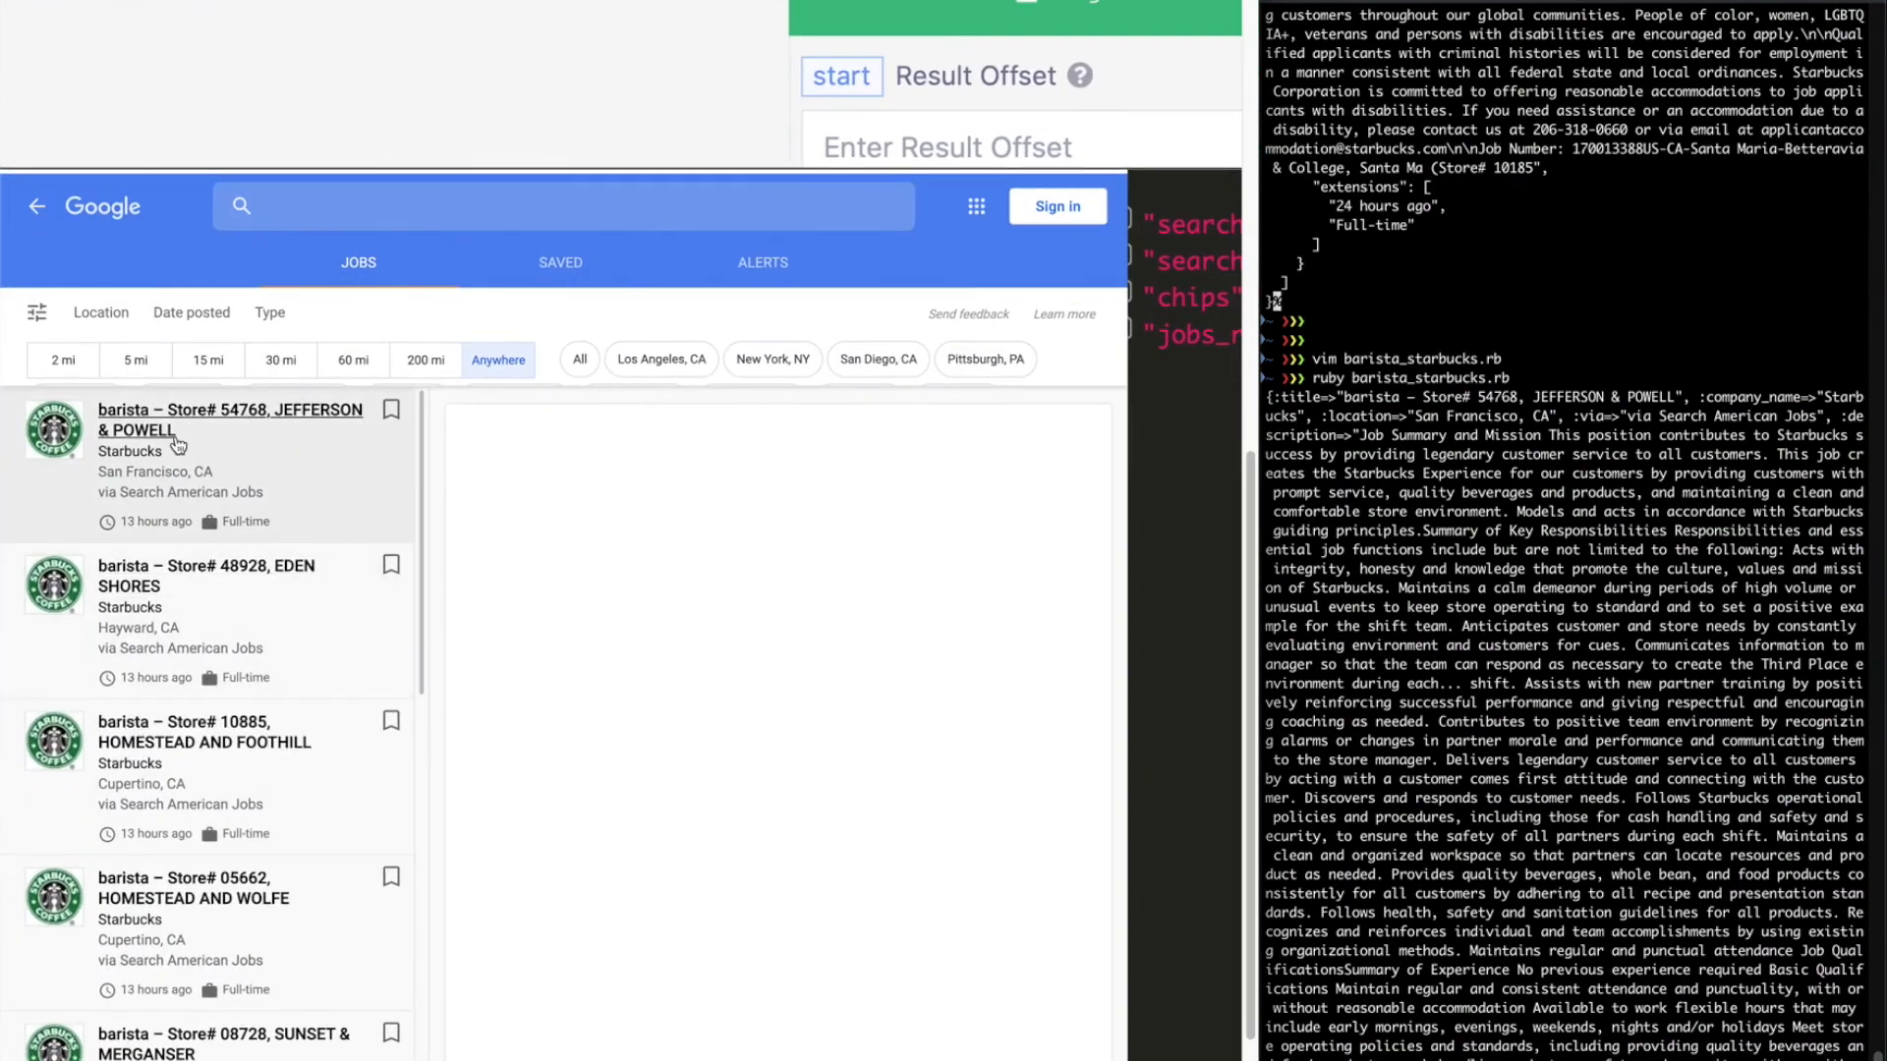
pyautogui.moveTo(1222, 413)
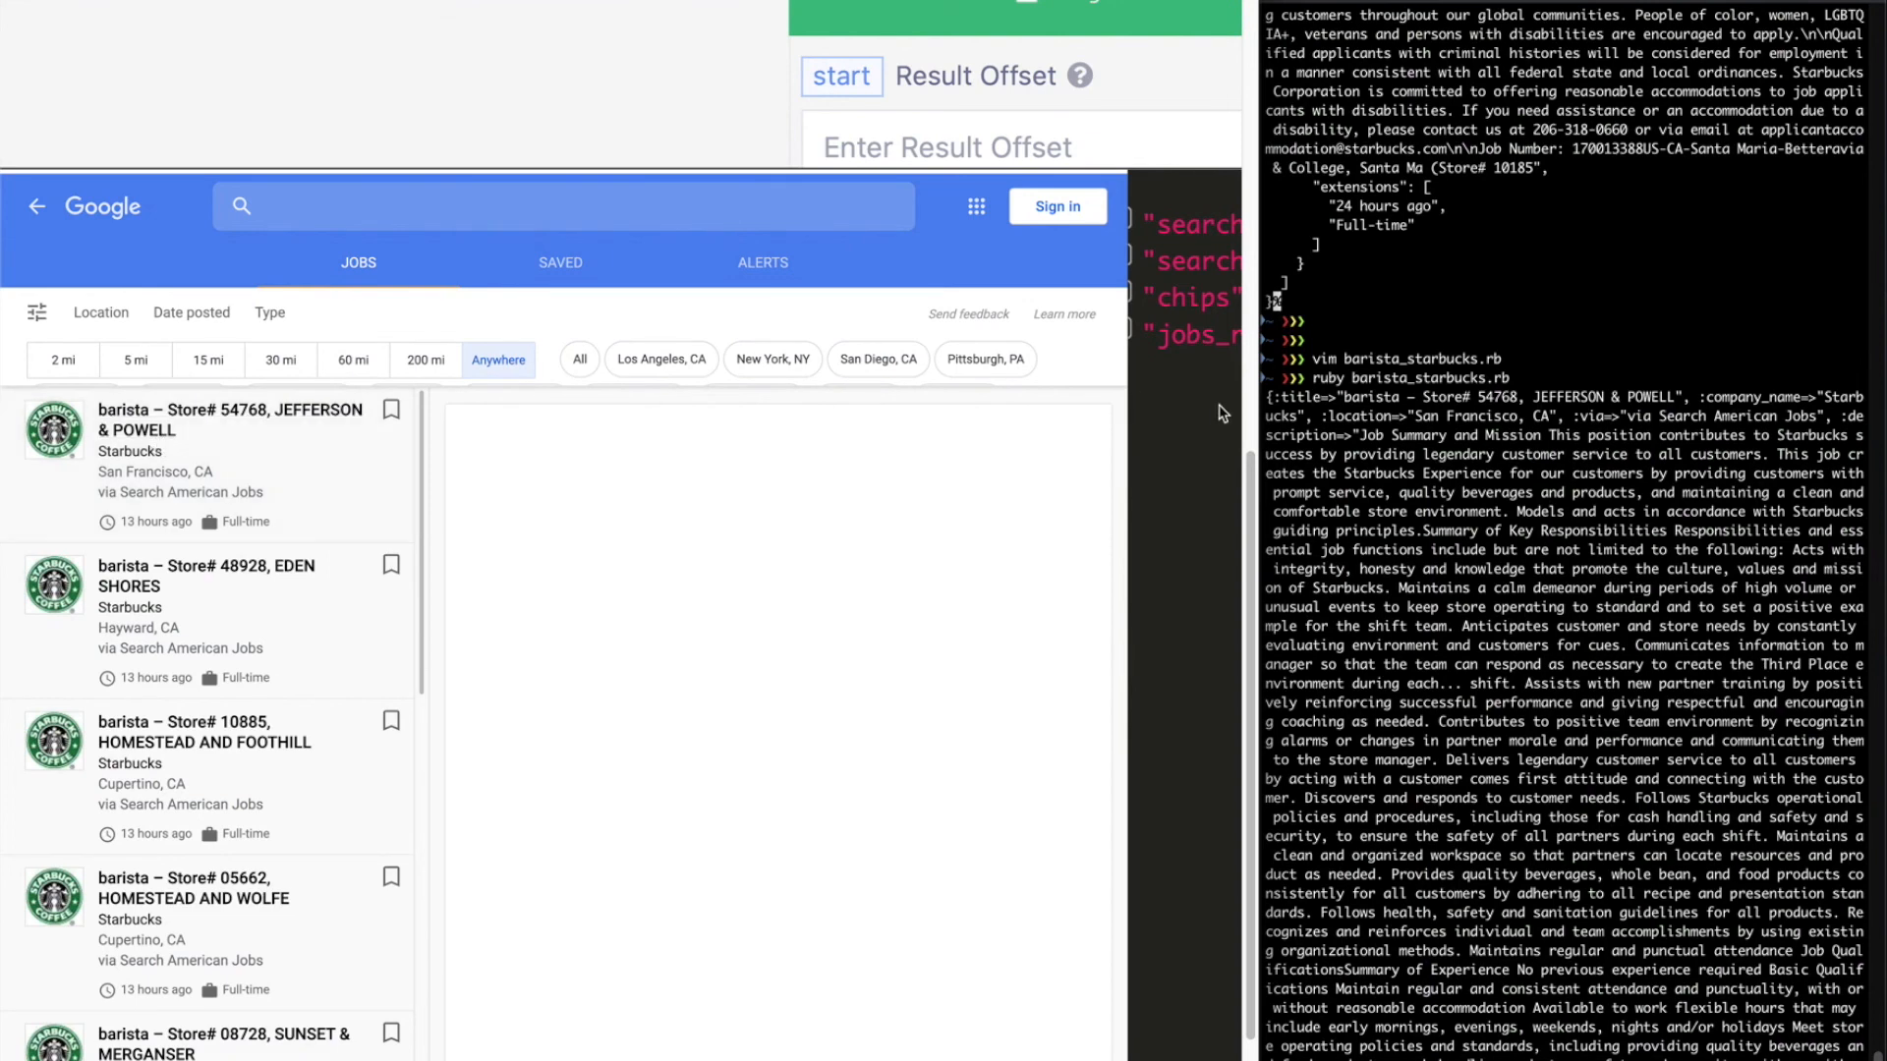